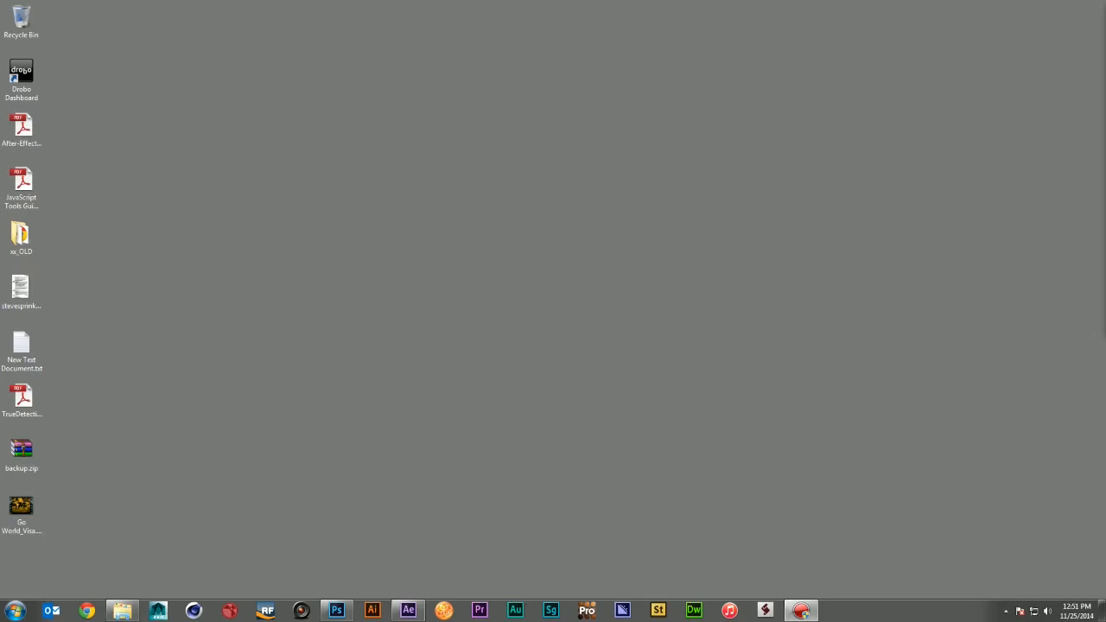
Bring the bobby_orr_the_goal.jpg photo window forward in Photoshop and switch to the Pen tool.
click(21, 510)
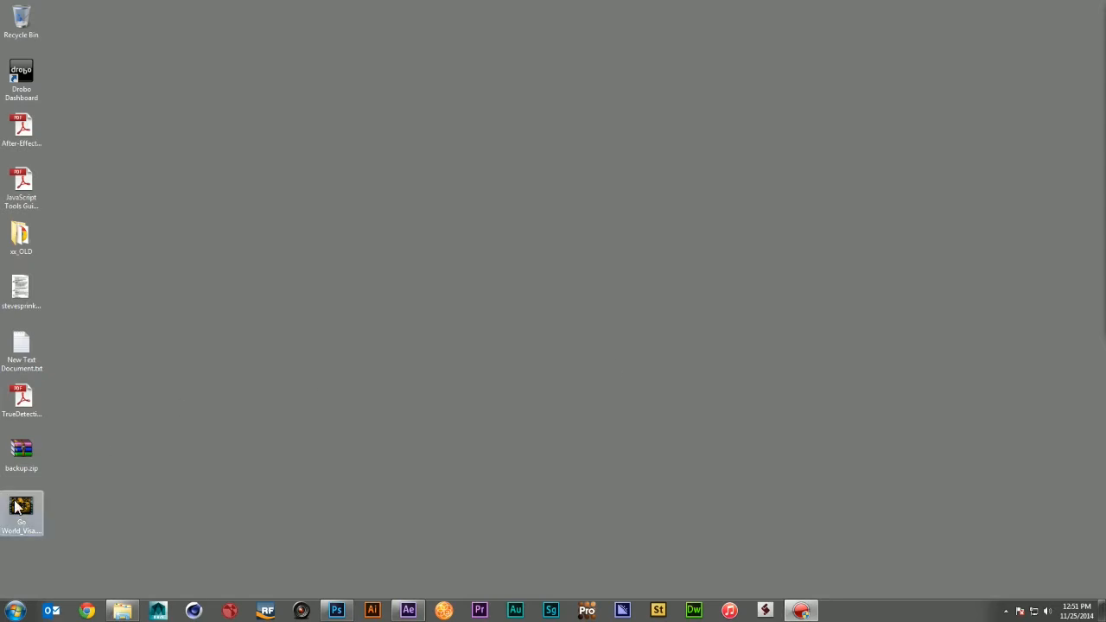
click(20, 515)
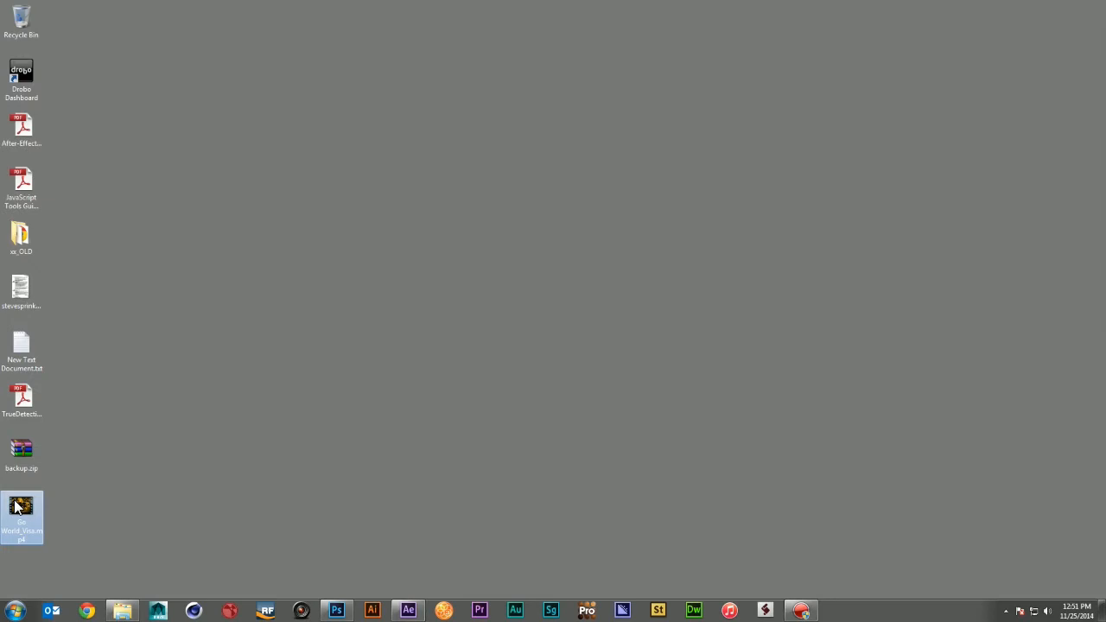
double_click(21, 510)
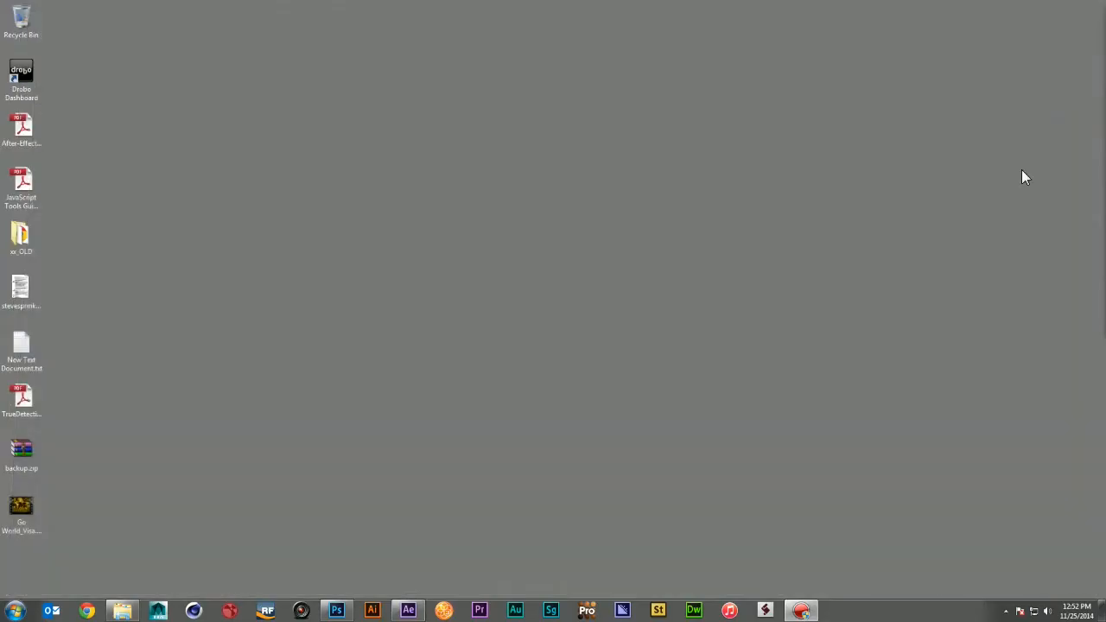
mouse_move(246, 587)
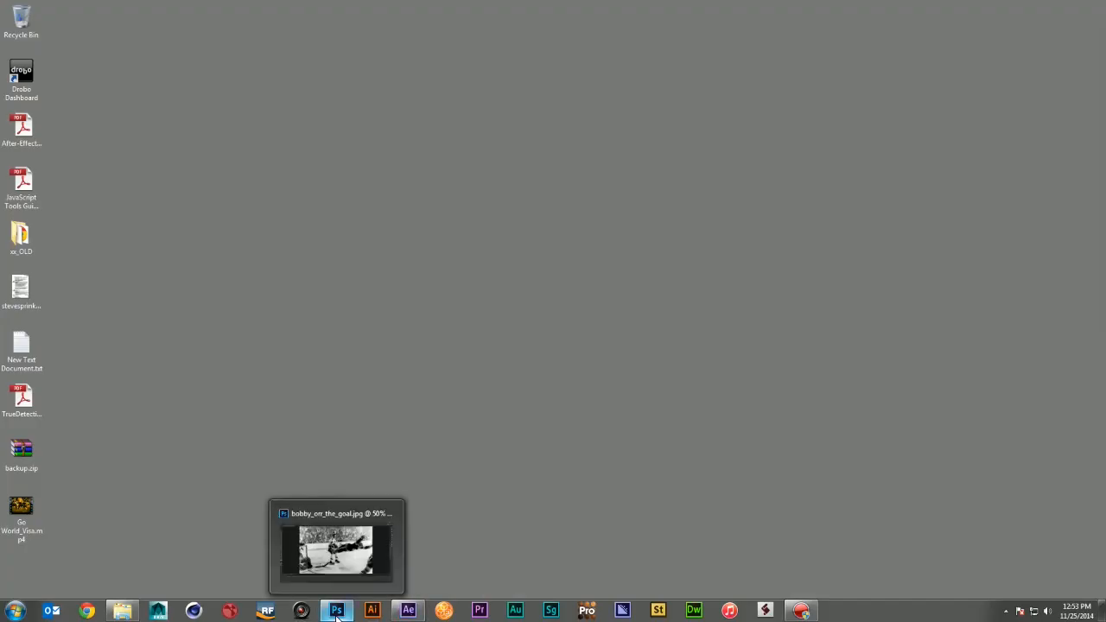
click(336, 610)
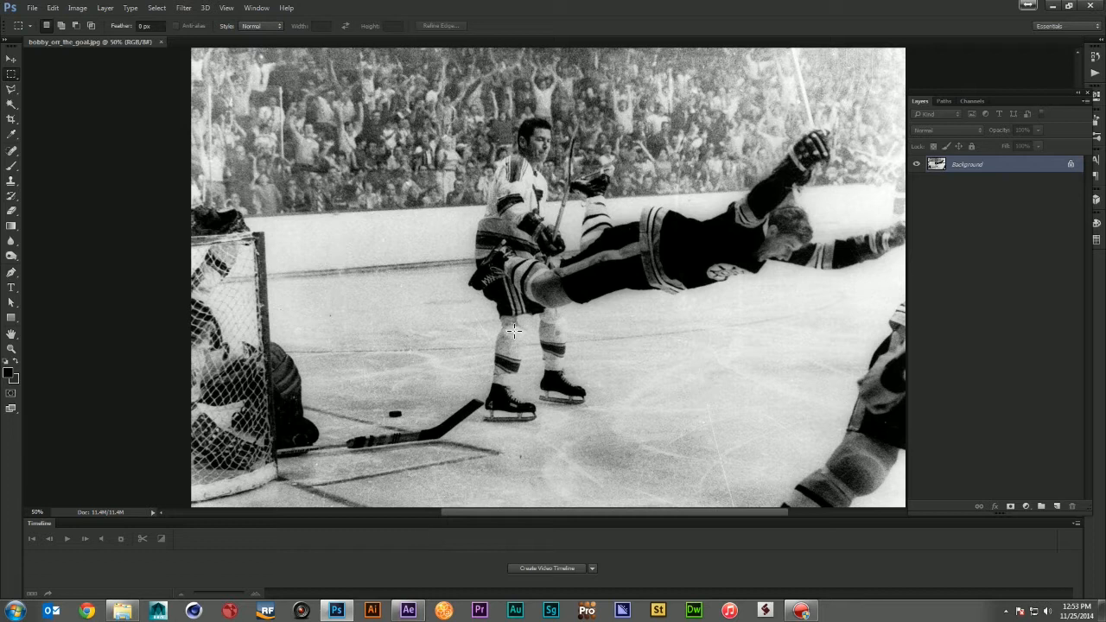
mouse_move(36, 263)
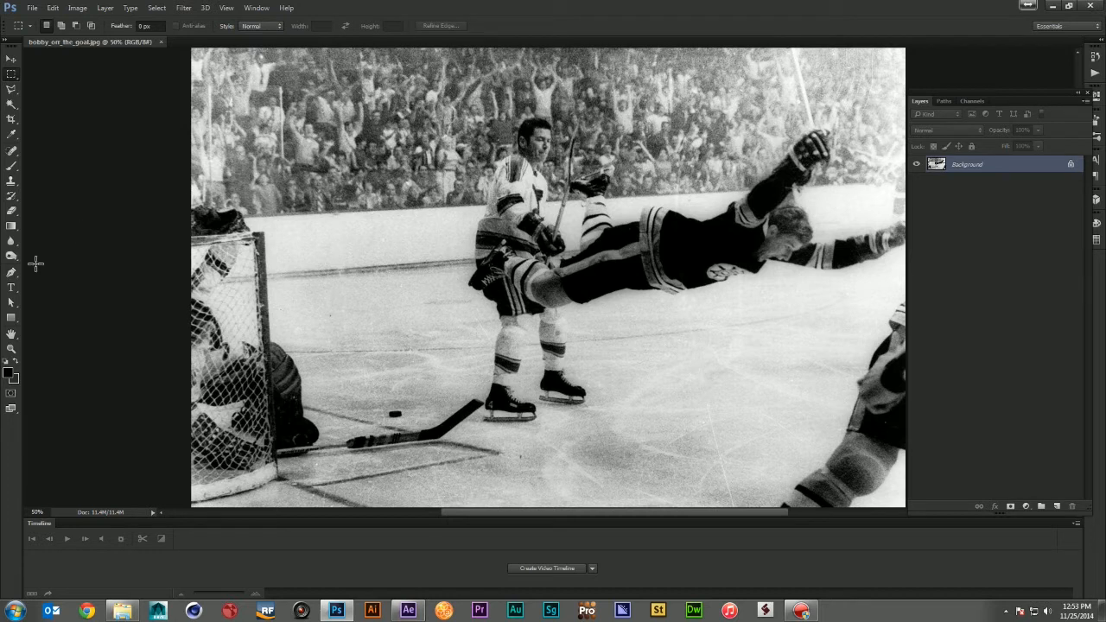
click(10, 269)
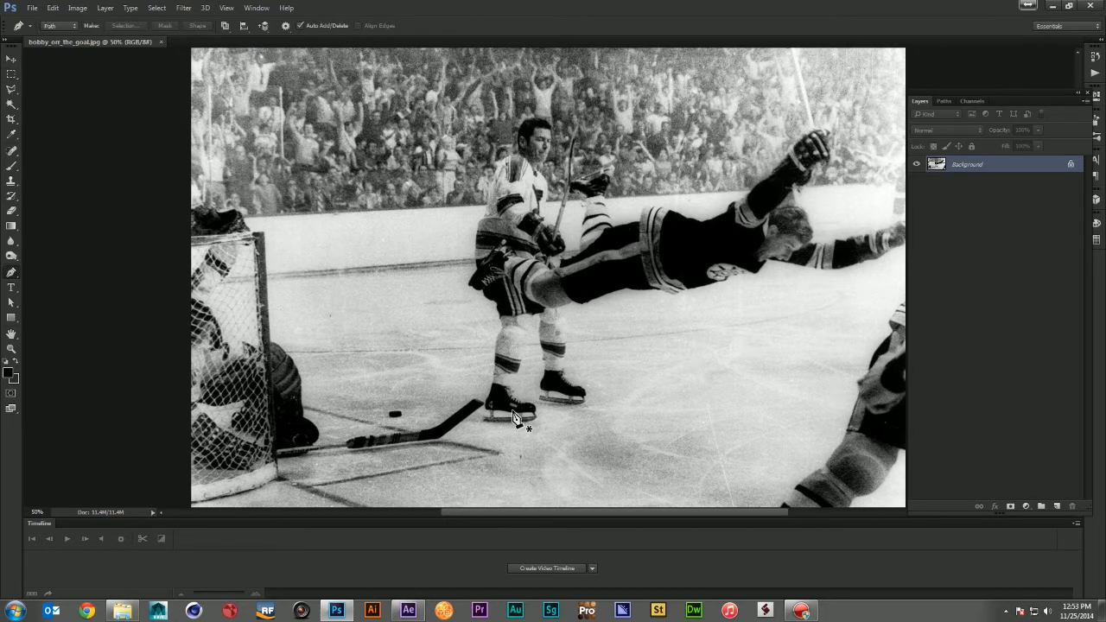
mouse_move(837, 399)
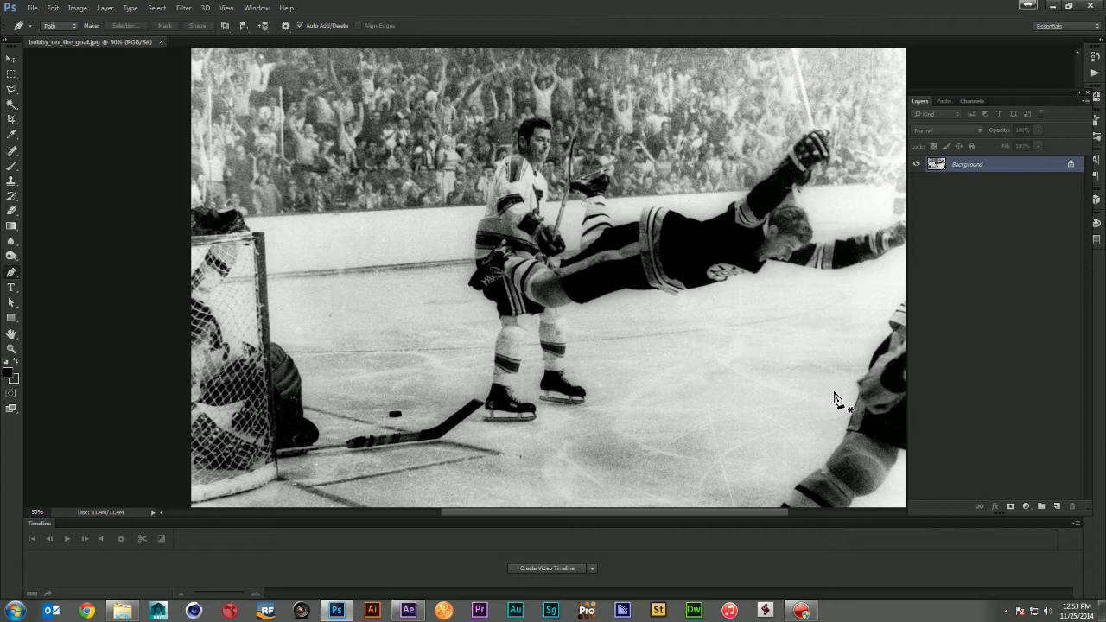
mouse_move(562, 290)
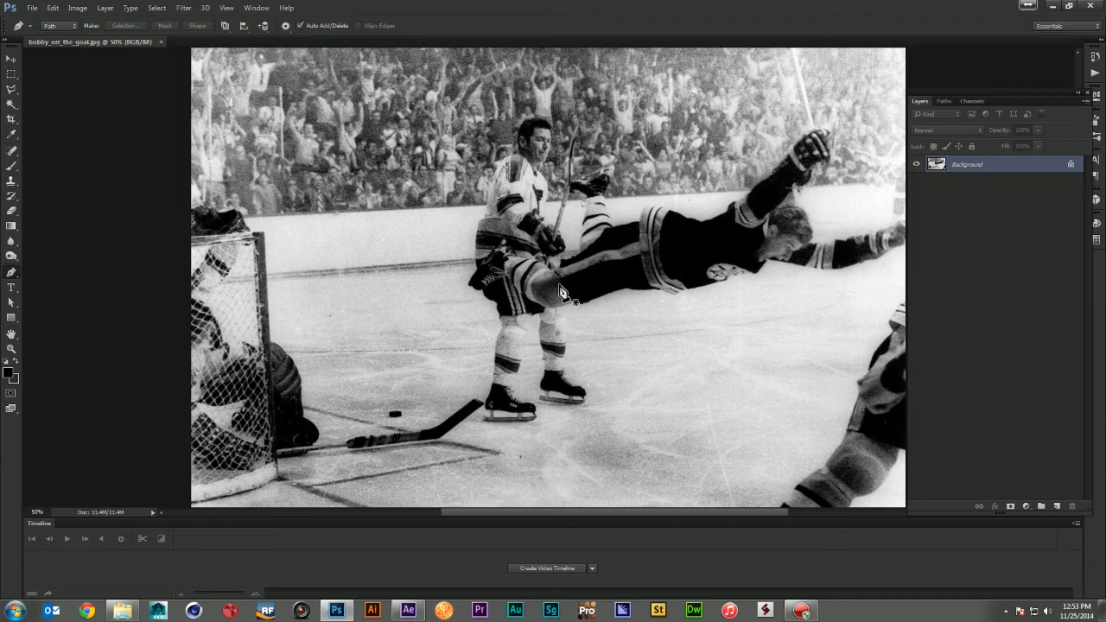
mouse_move(826, 211)
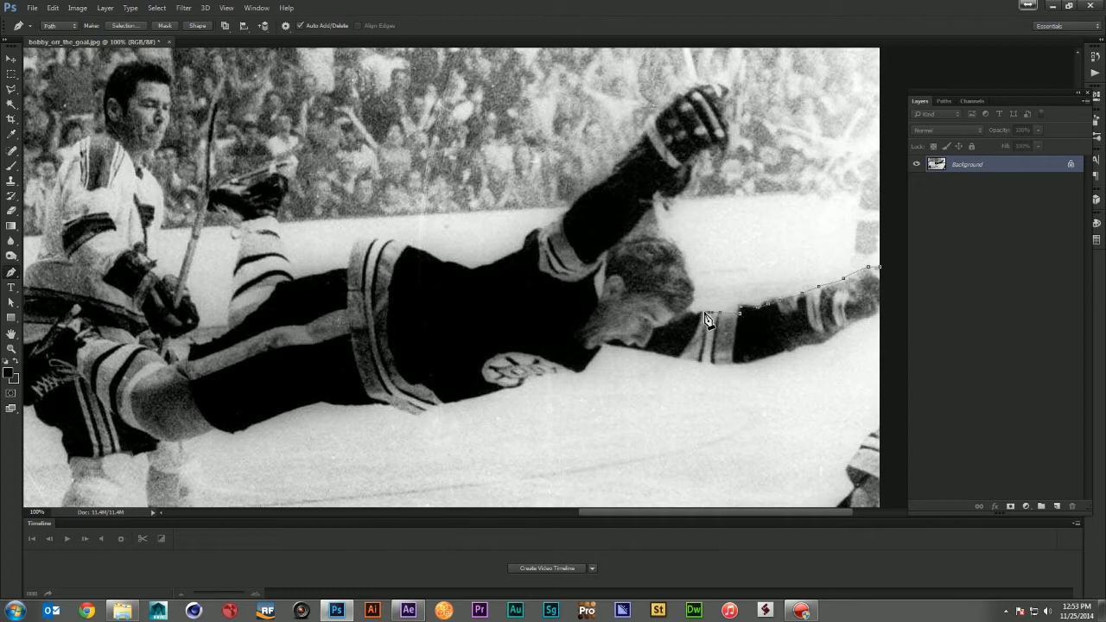
mouse_move(691, 315)
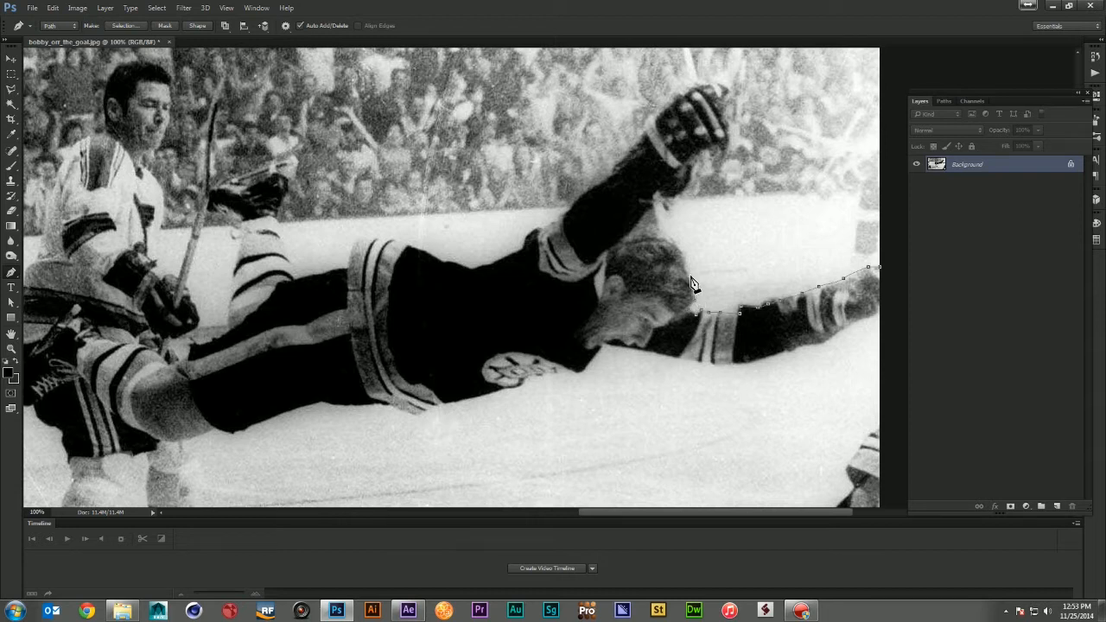
mouse_move(665, 245)
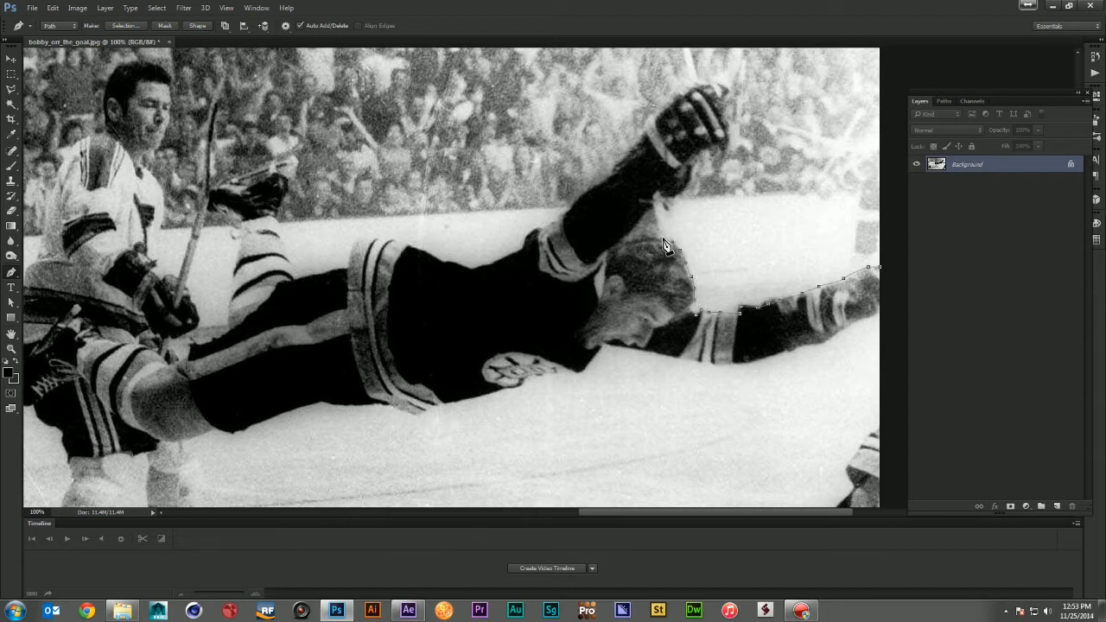
mouse_move(619, 251)
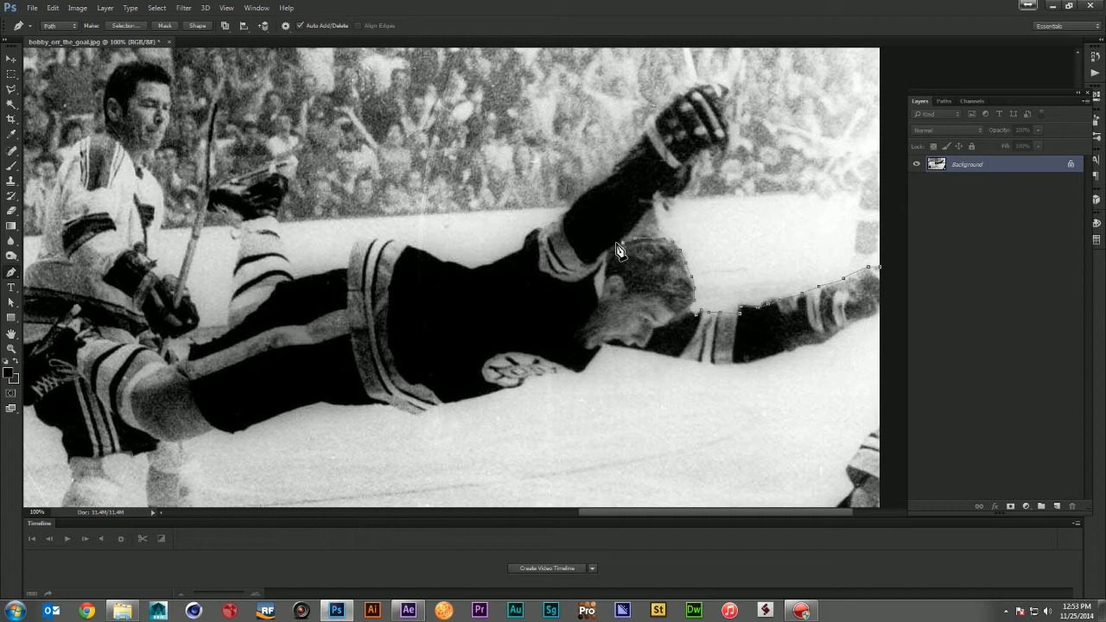
mouse_move(642, 228)
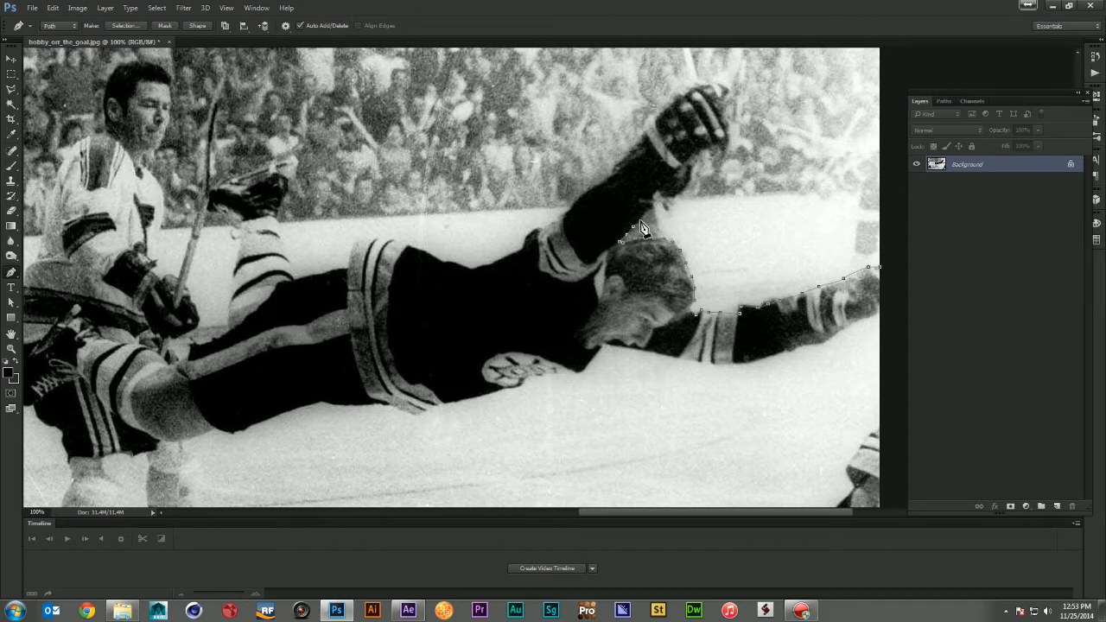
mouse_move(660, 206)
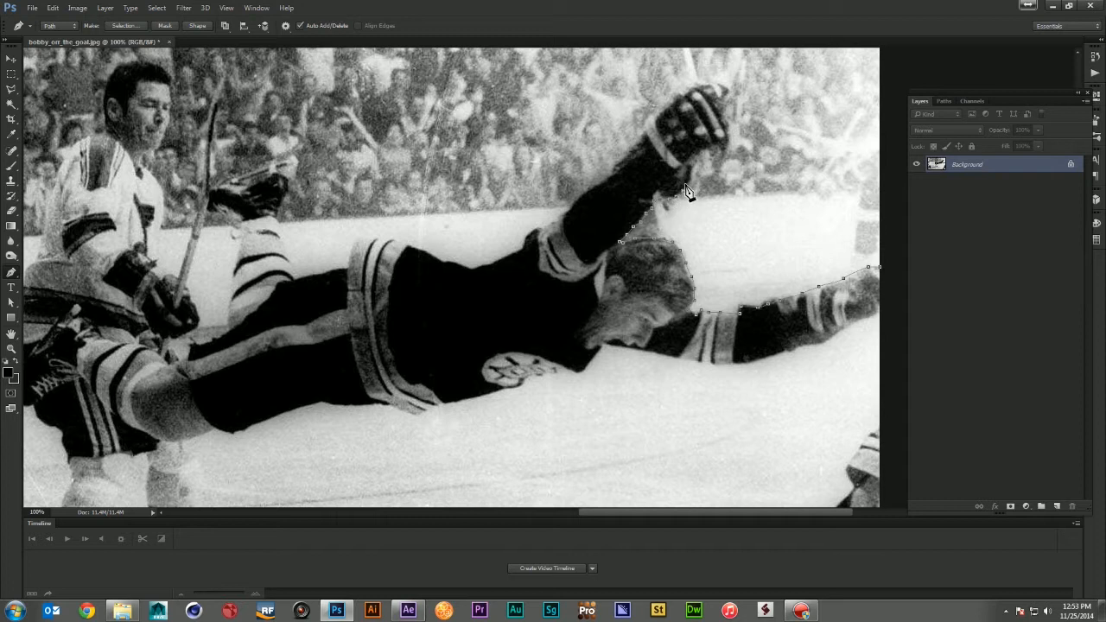
mouse_move(702, 165)
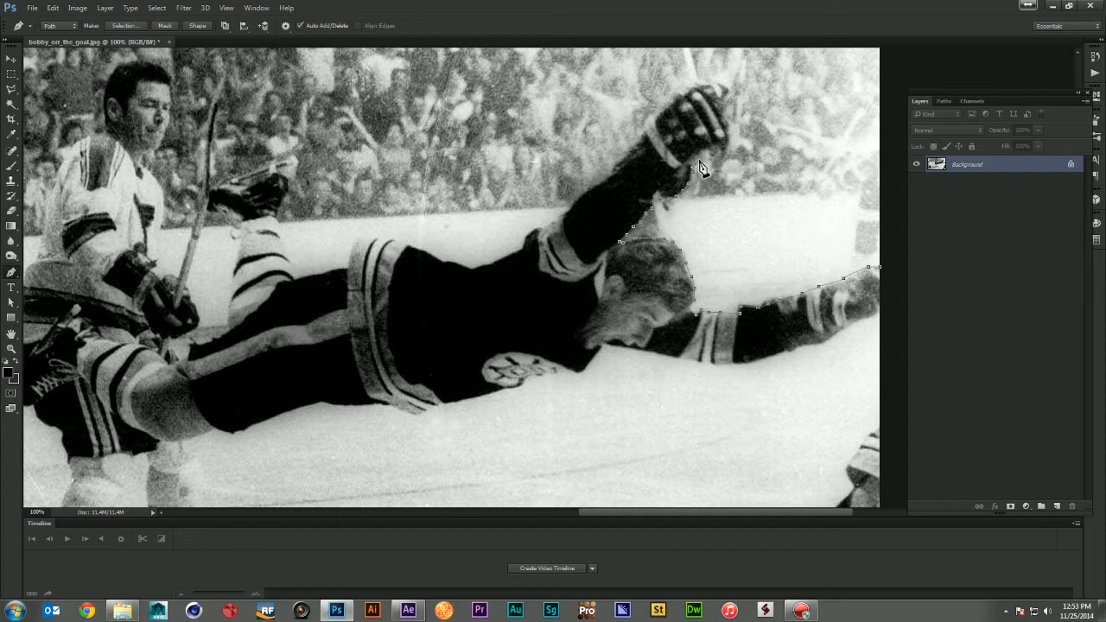
mouse_move(717, 166)
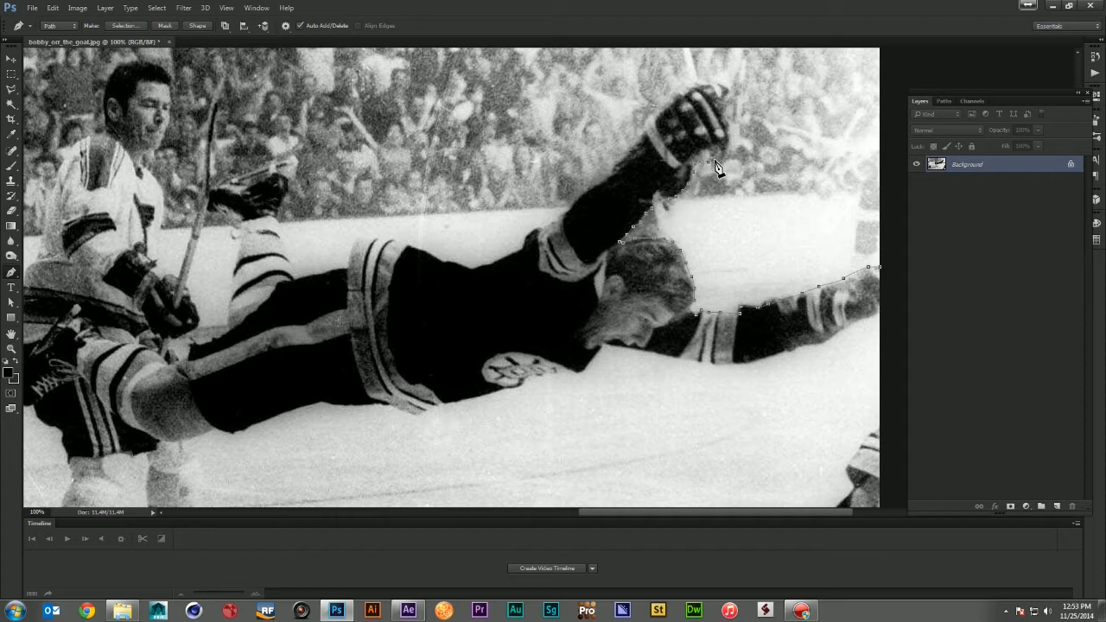
mouse_move(732, 155)
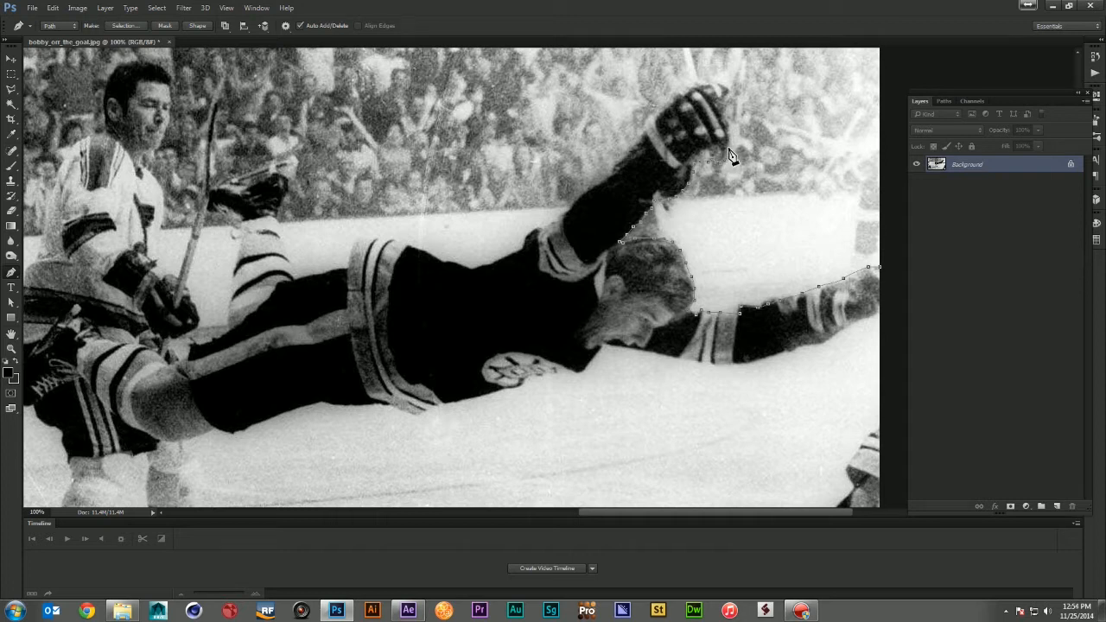
mouse_move(729, 131)
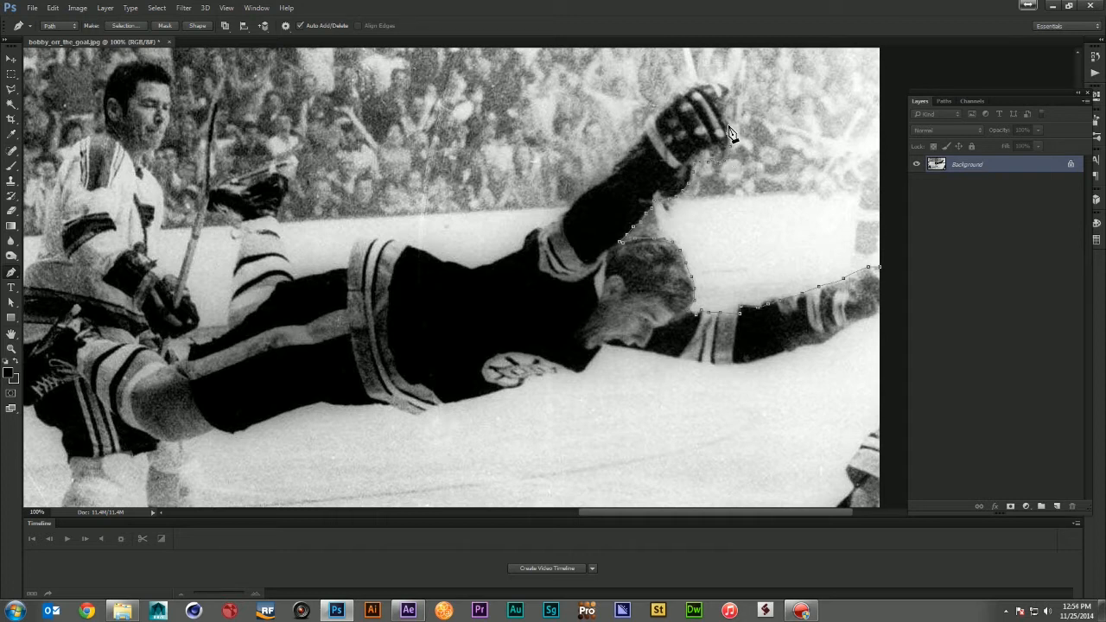
mouse_move(725, 120)
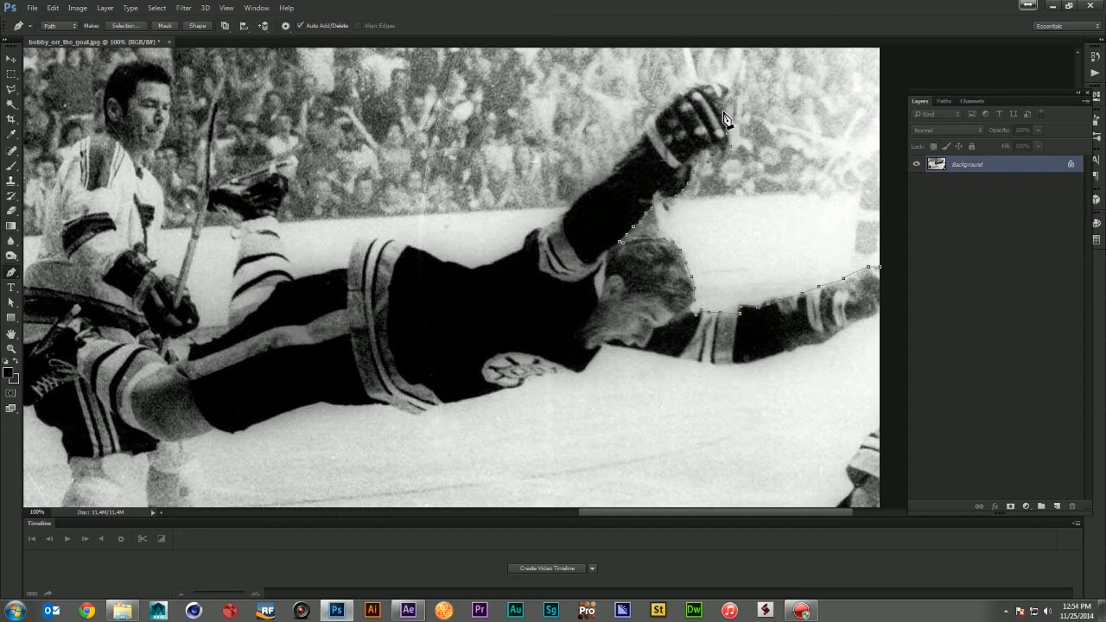
mouse_move(729, 93)
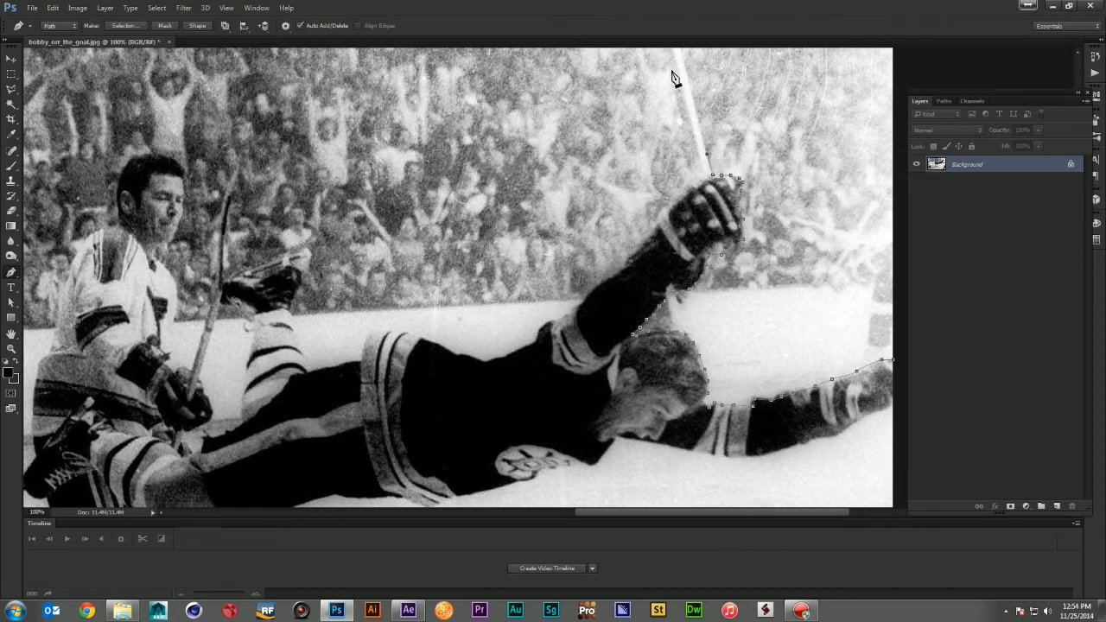
mouse_move(681, 55)
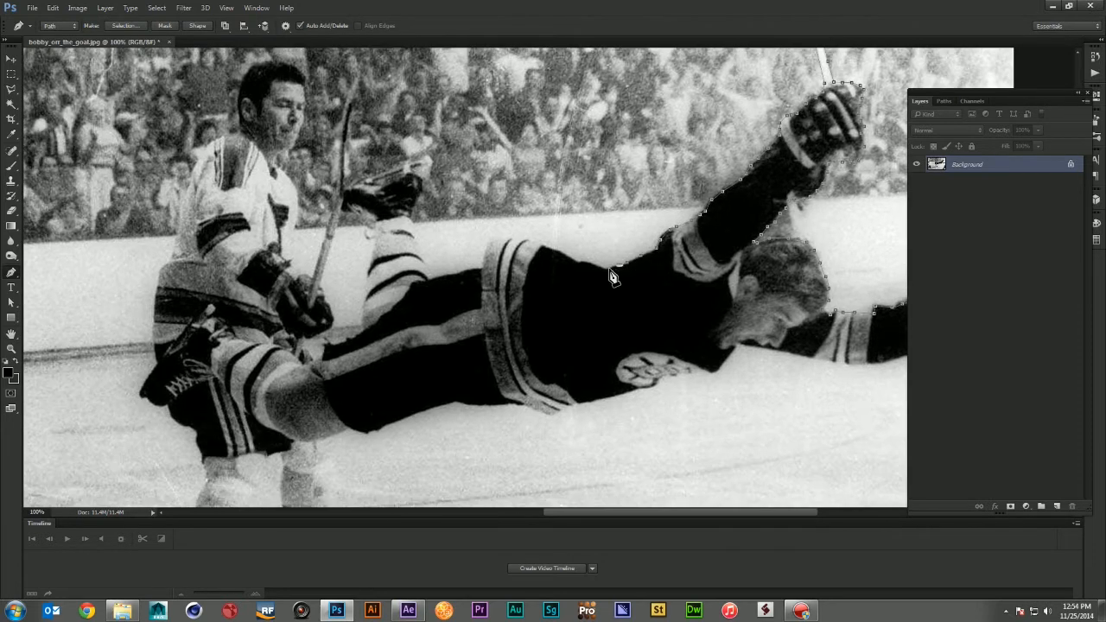
Add anchor points tracing the diving player's outline along his legs, body and chin.
click(486, 277)
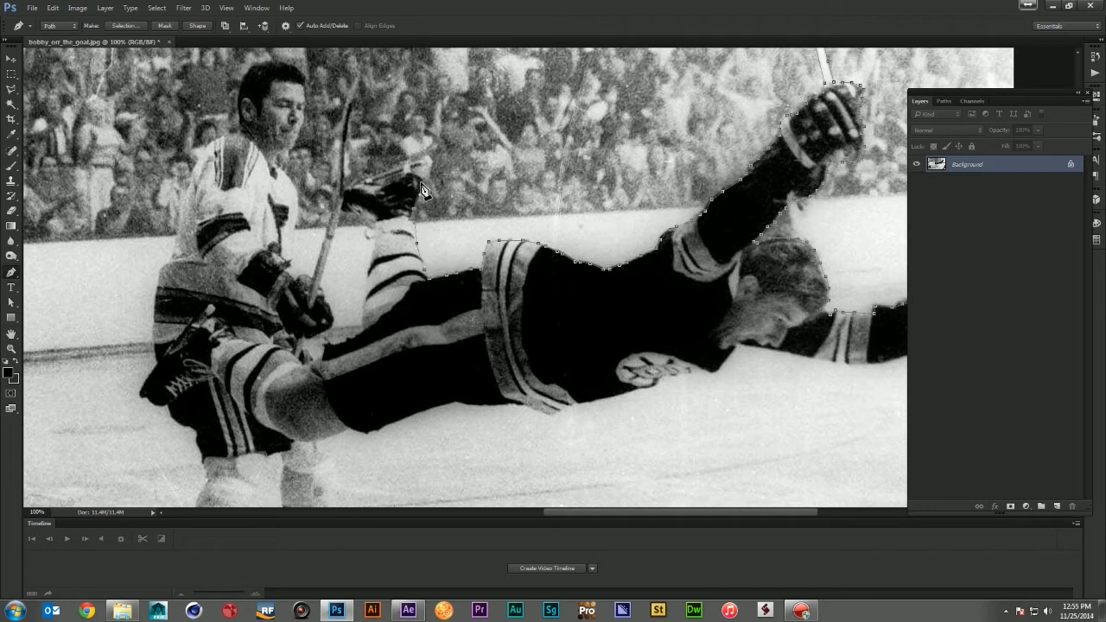
mouse_move(349, 216)
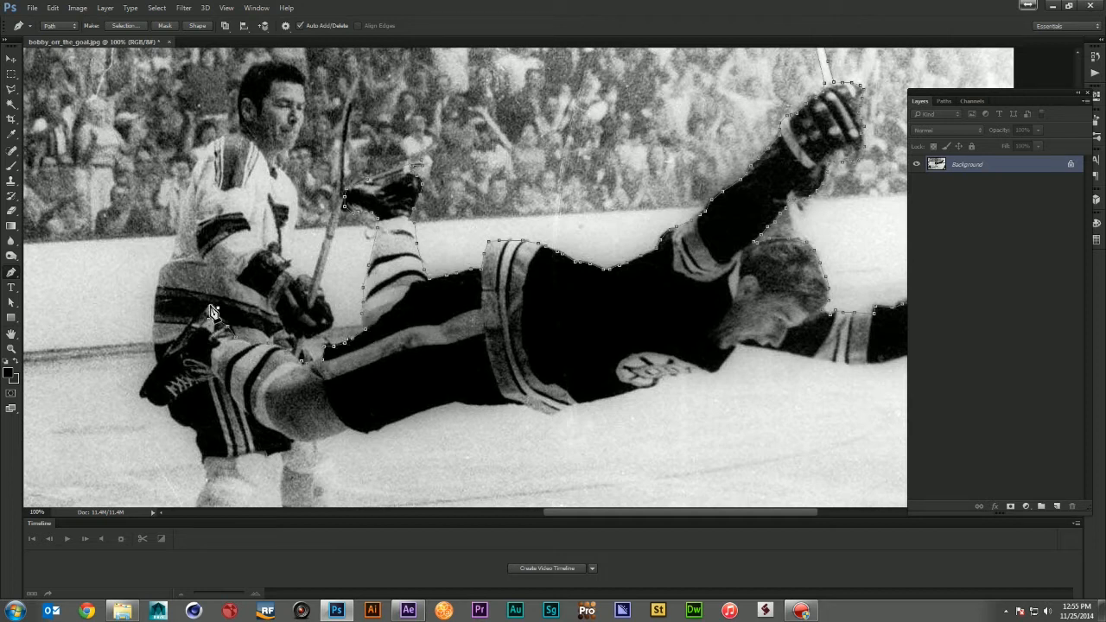
click(256, 423)
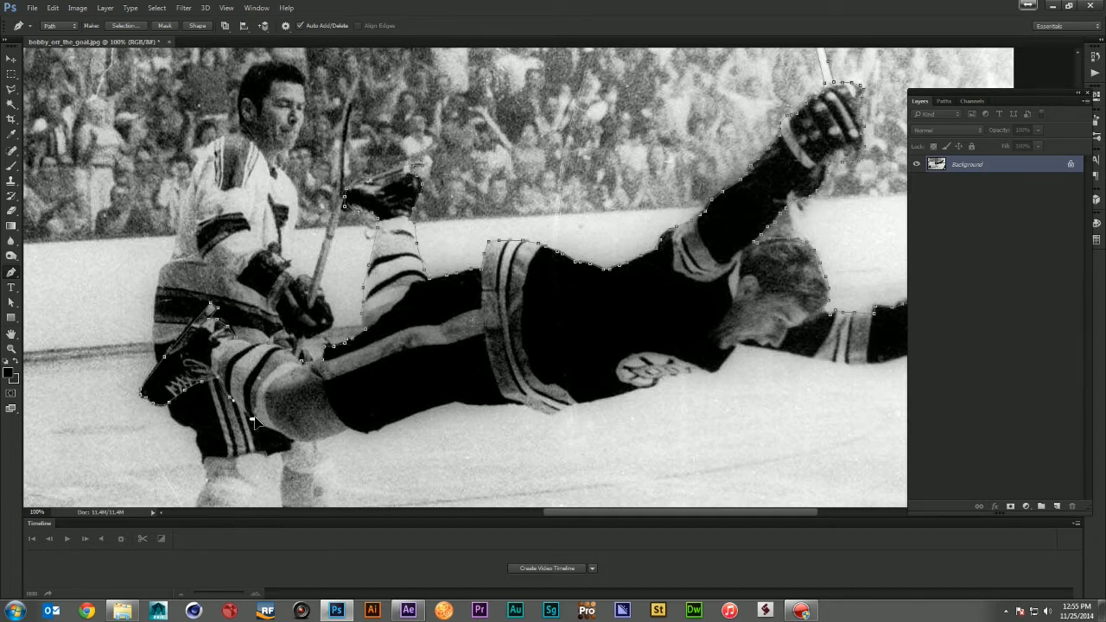
click(458, 406)
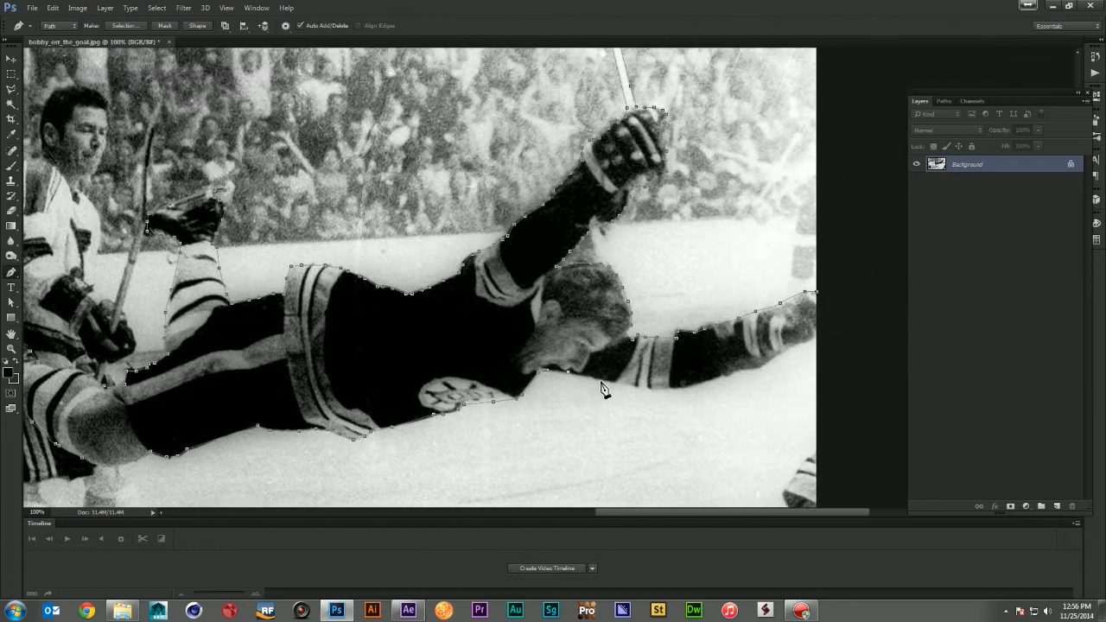
click(809, 292)
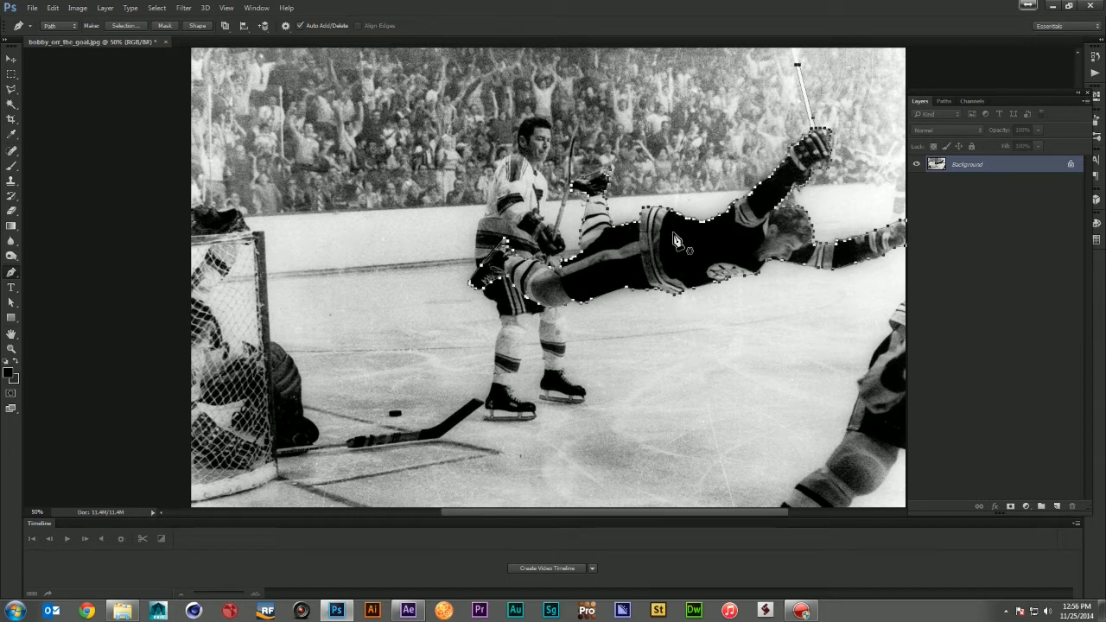
mouse_move(978, 106)
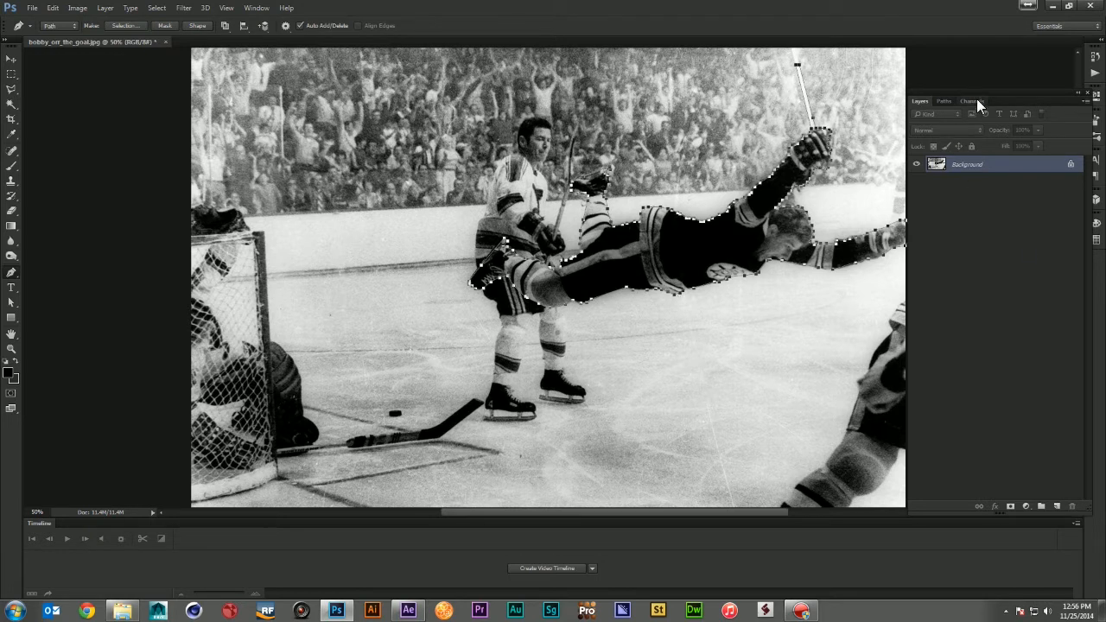
Check the Paths list, then refine the player selection's edge with smoothing and a touch-up at the extended arm.
click(943, 100)
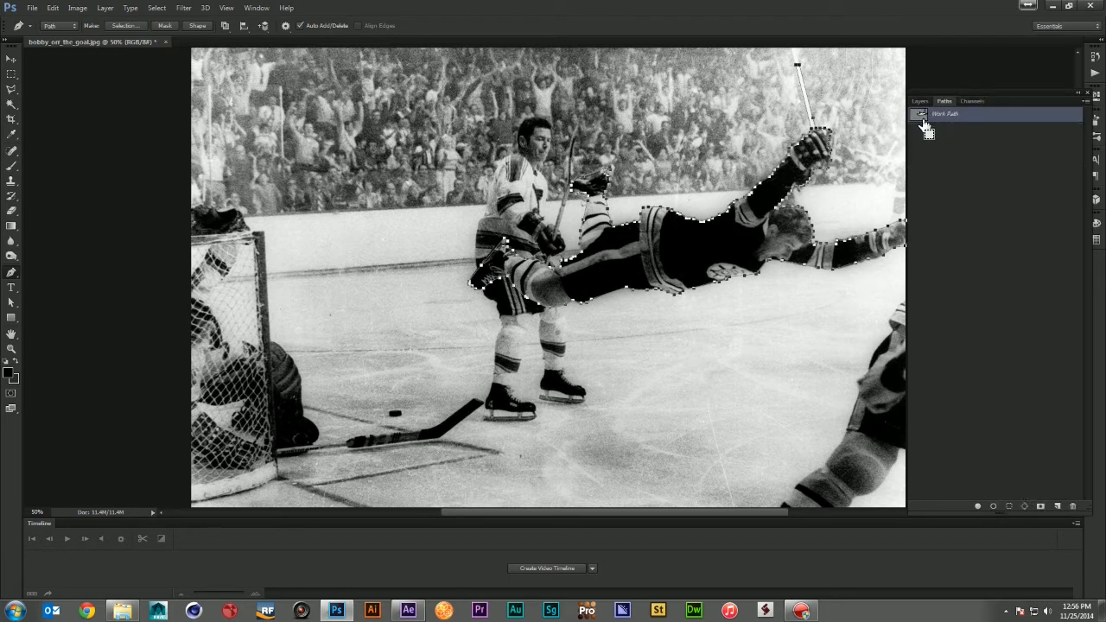
click(945, 114)
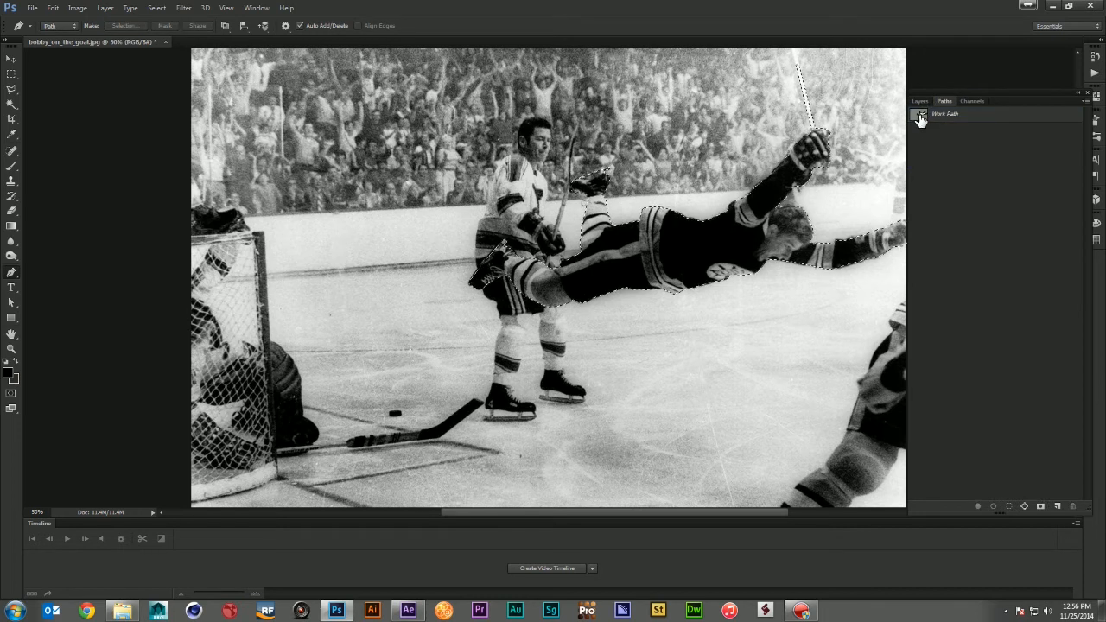
click(919, 100)
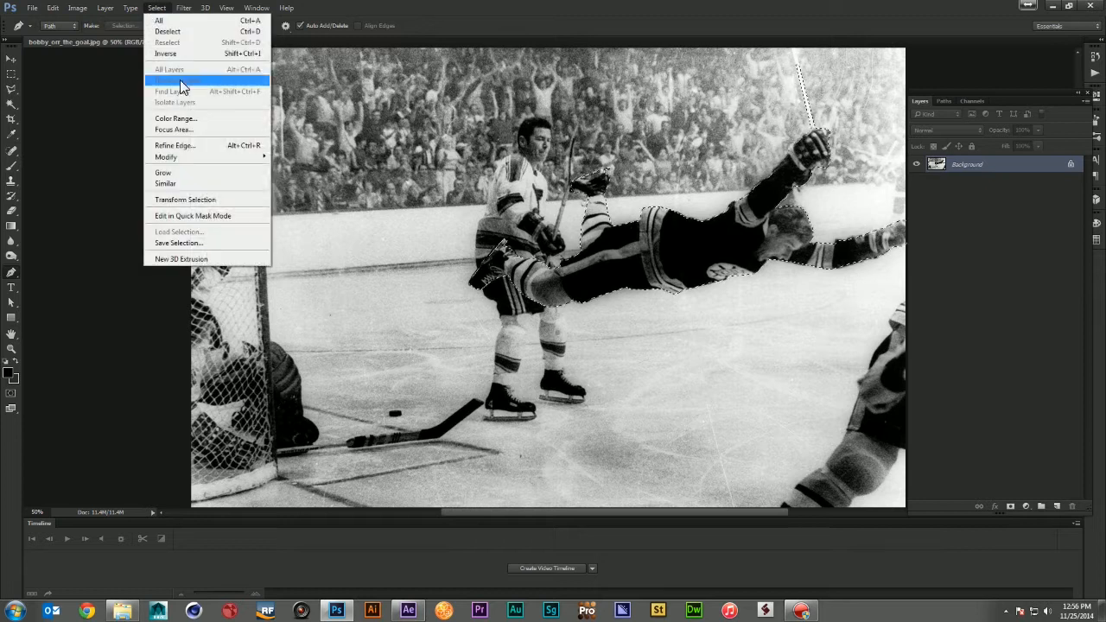
click(175, 145)
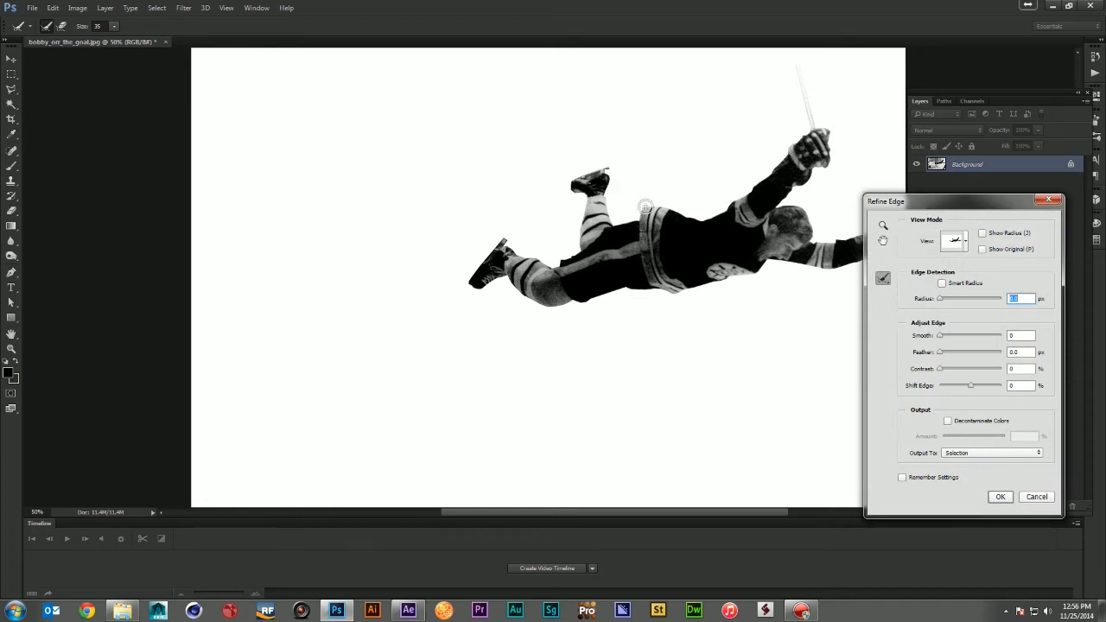
mouse_move(879, 261)
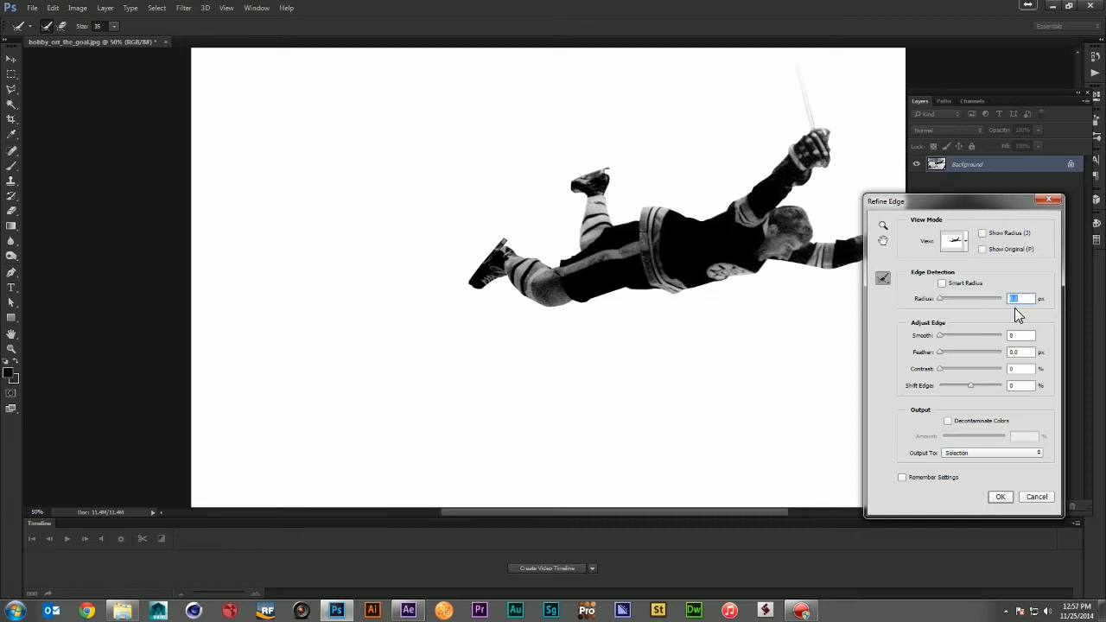
mouse_move(993, 297)
text(2)
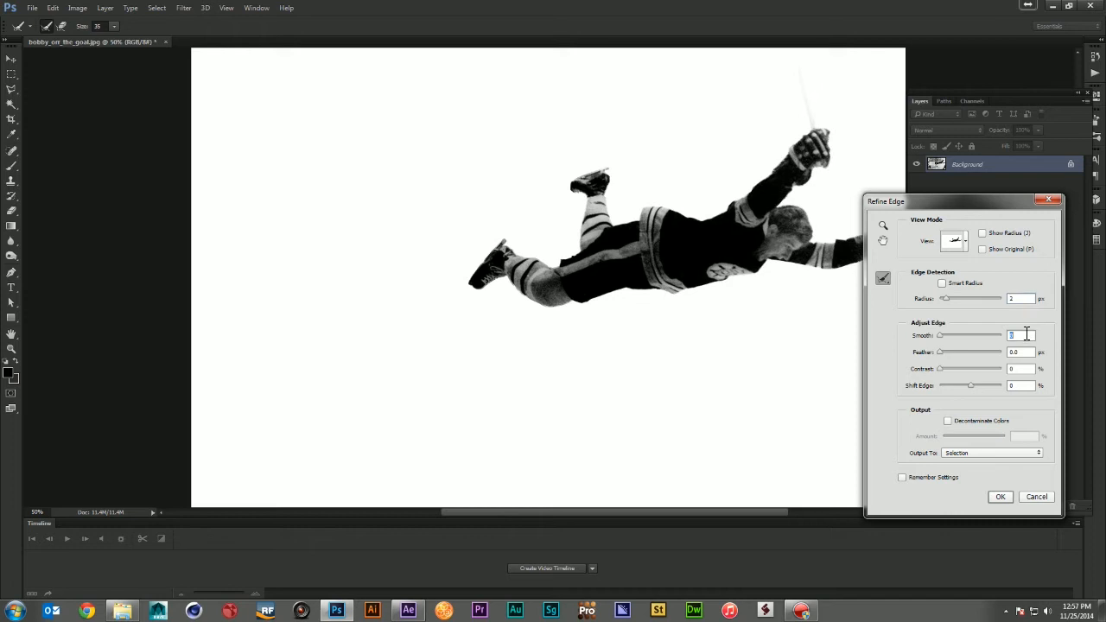
click(941, 283)
text(5)
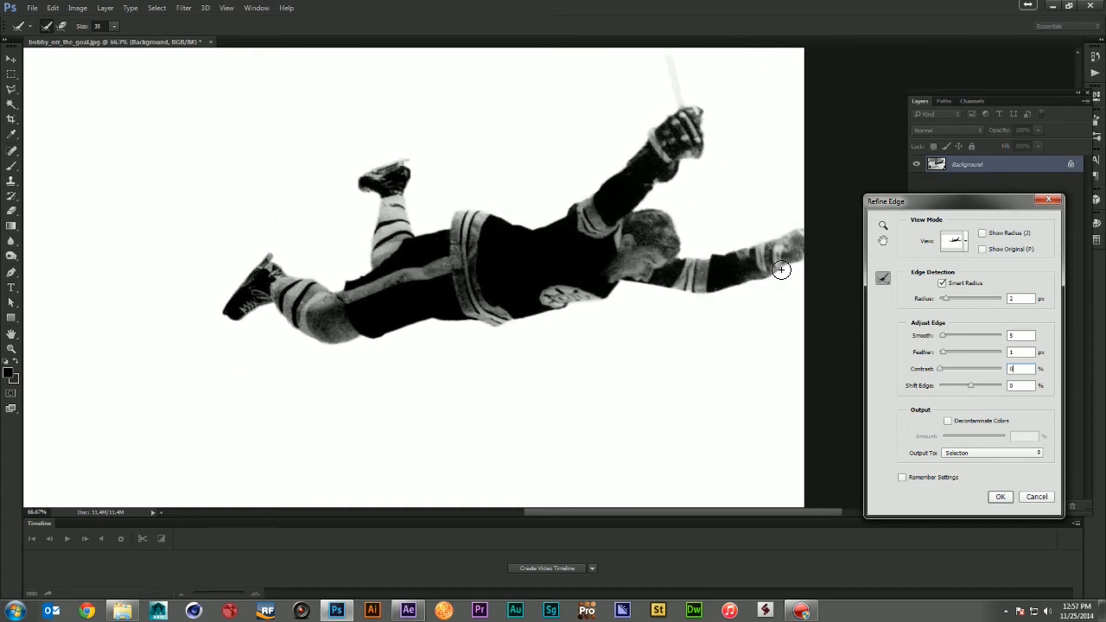
click(999, 495)
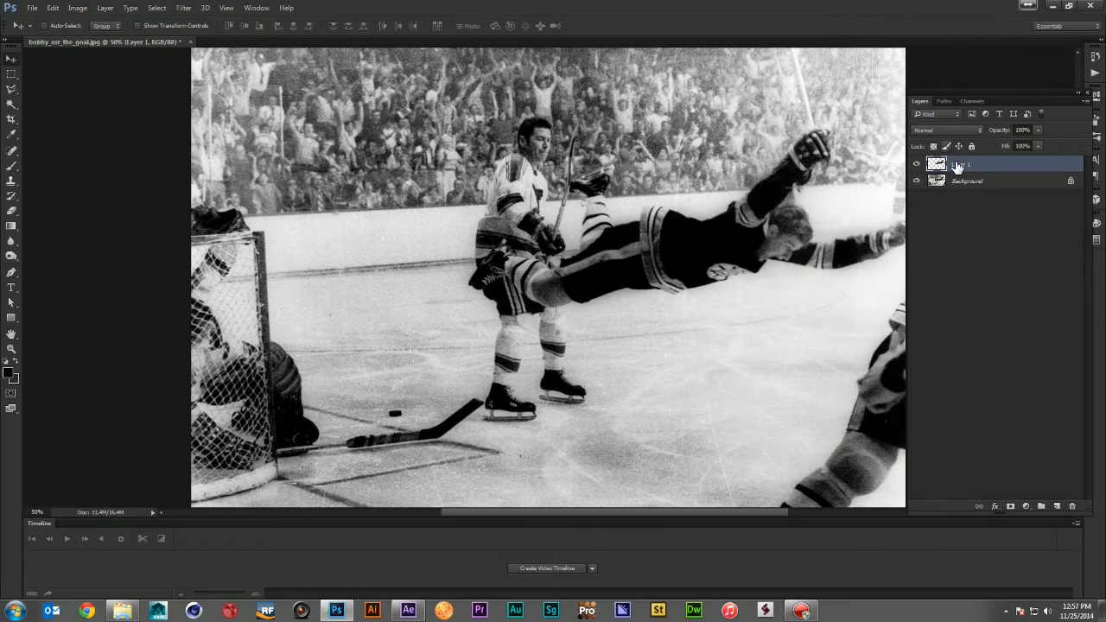
Rename the new cut-out player layer to Bobby_Orr.
double_click(964, 164)
text(Bobby_Orr)
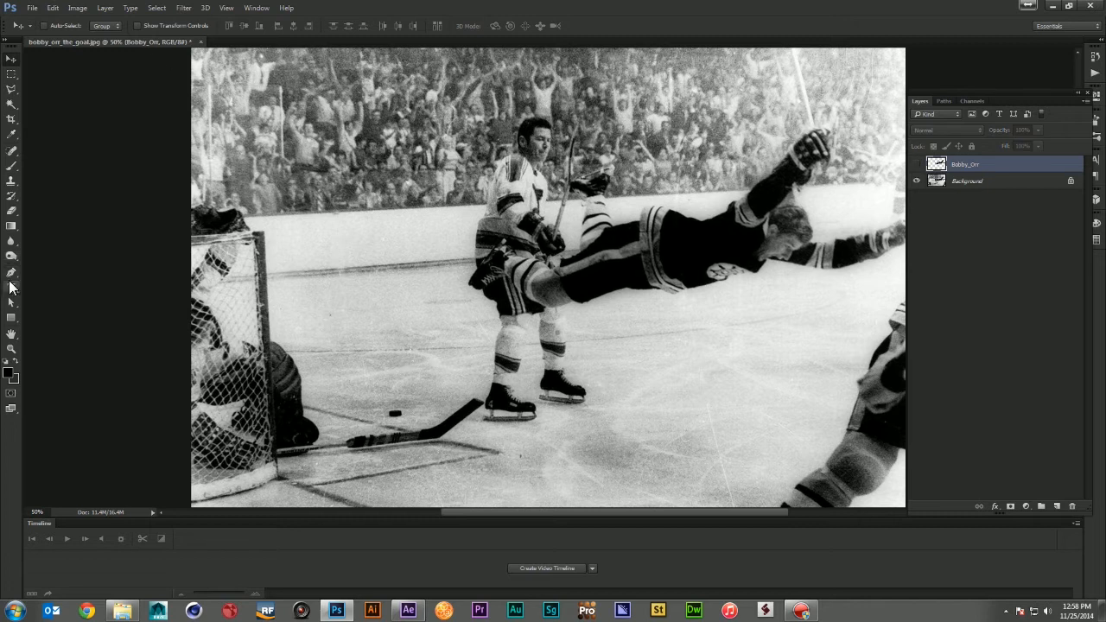
Hide the cut-out player layer, make Background active and adjust the retouching brush size.
click(10, 273)
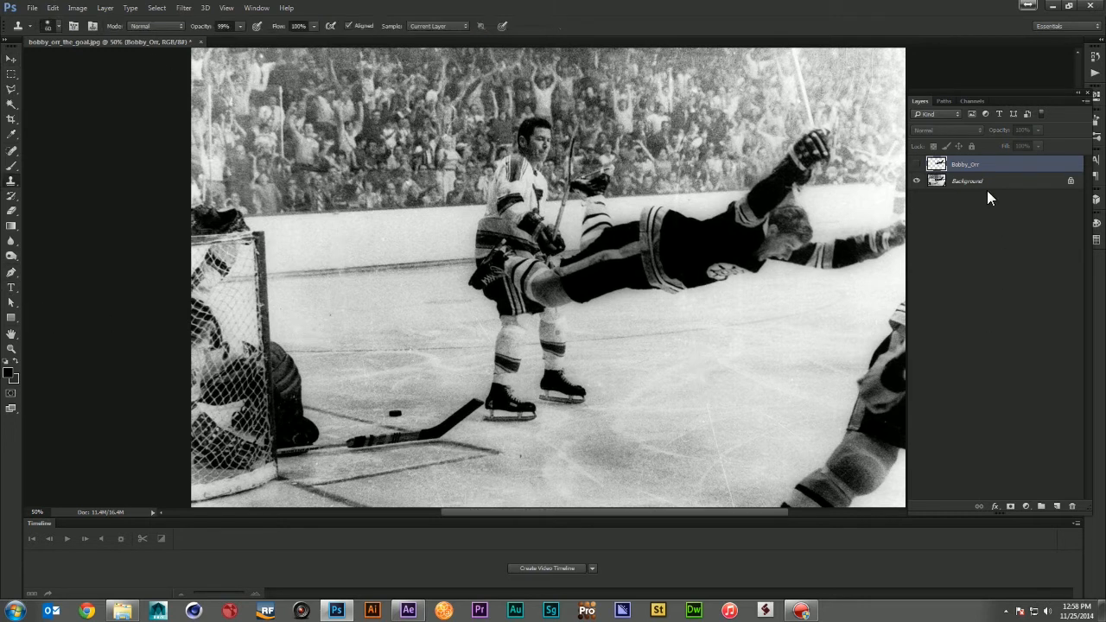
click(967, 181)
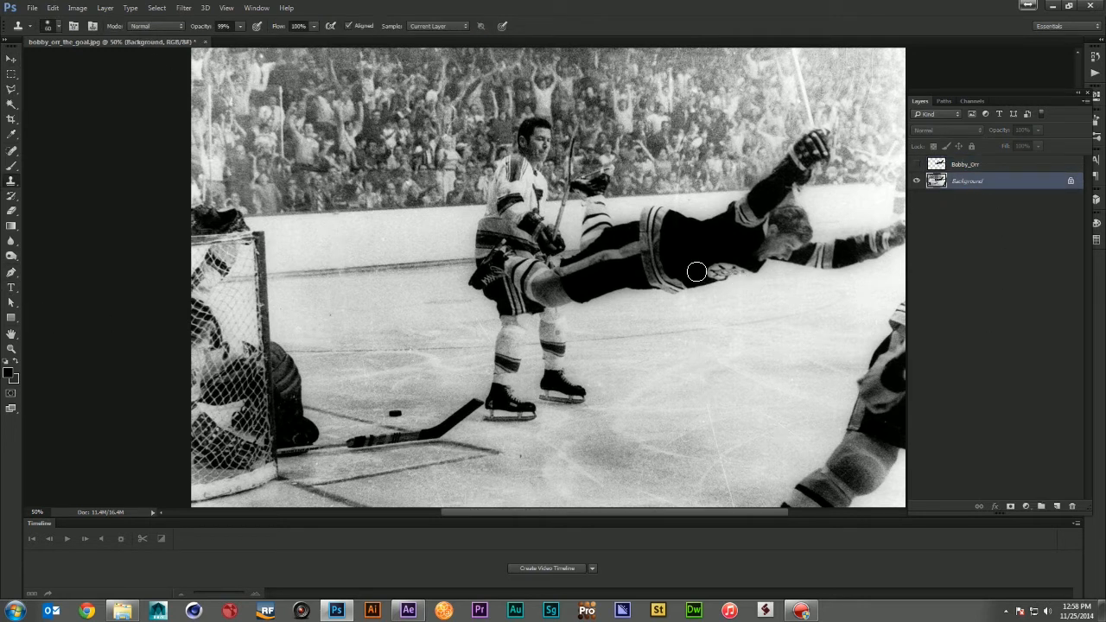
right_click(694, 273)
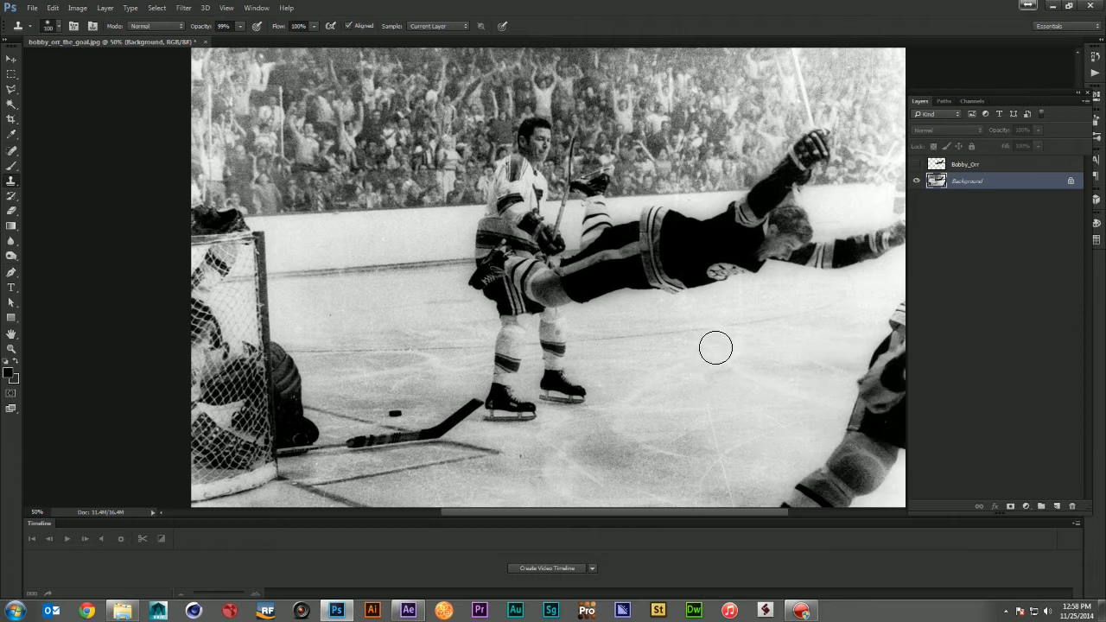
mouse_move(736, 311)
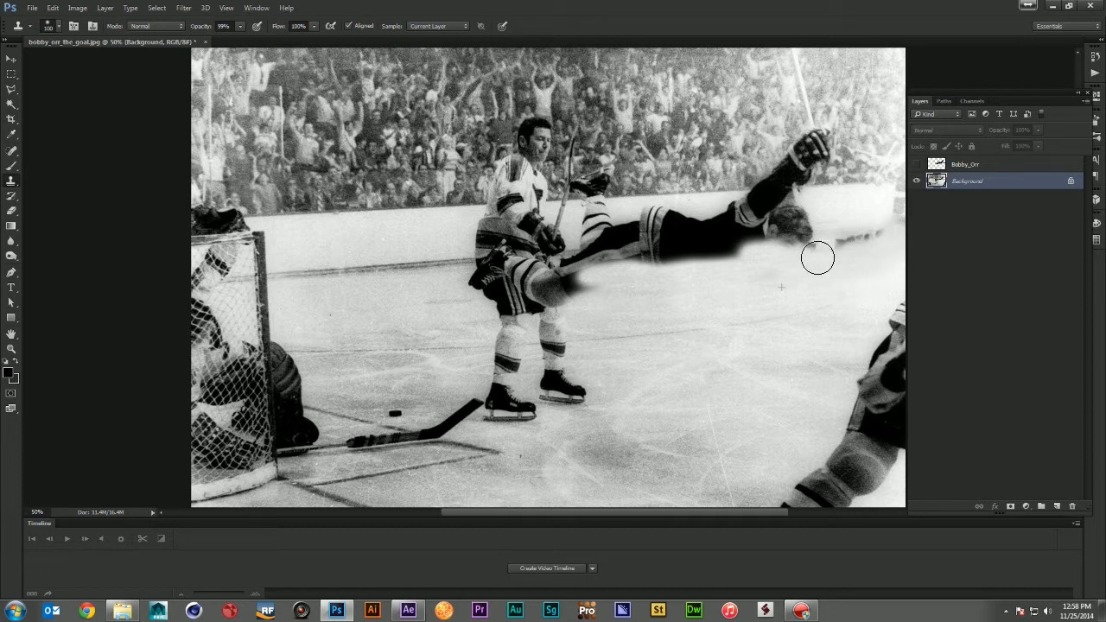
mouse_move(826, 273)
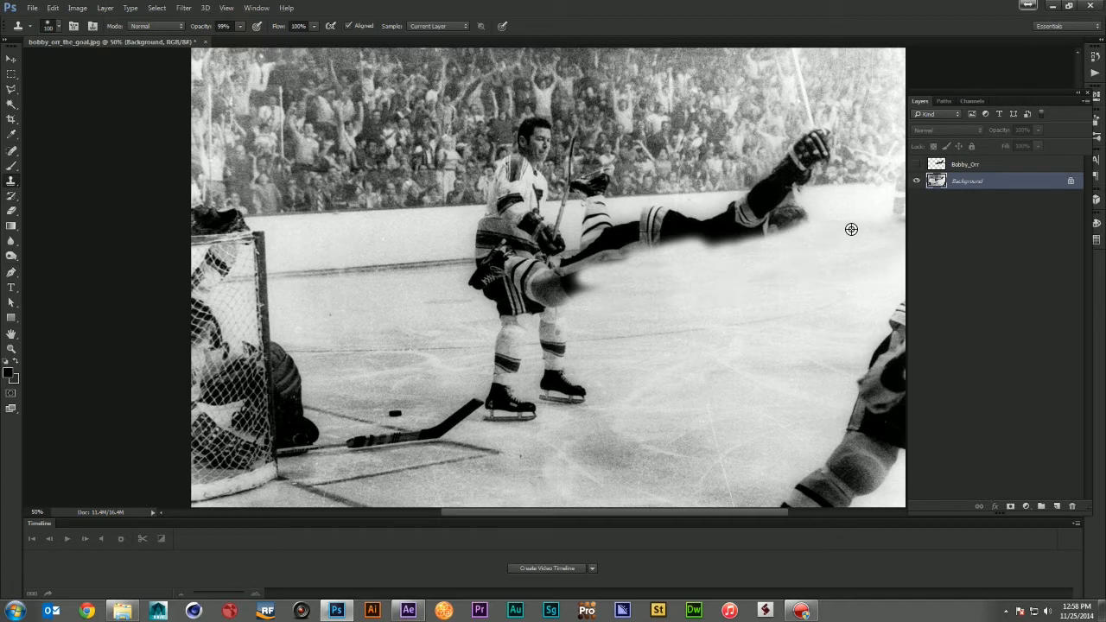
mouse_move(750, 159)
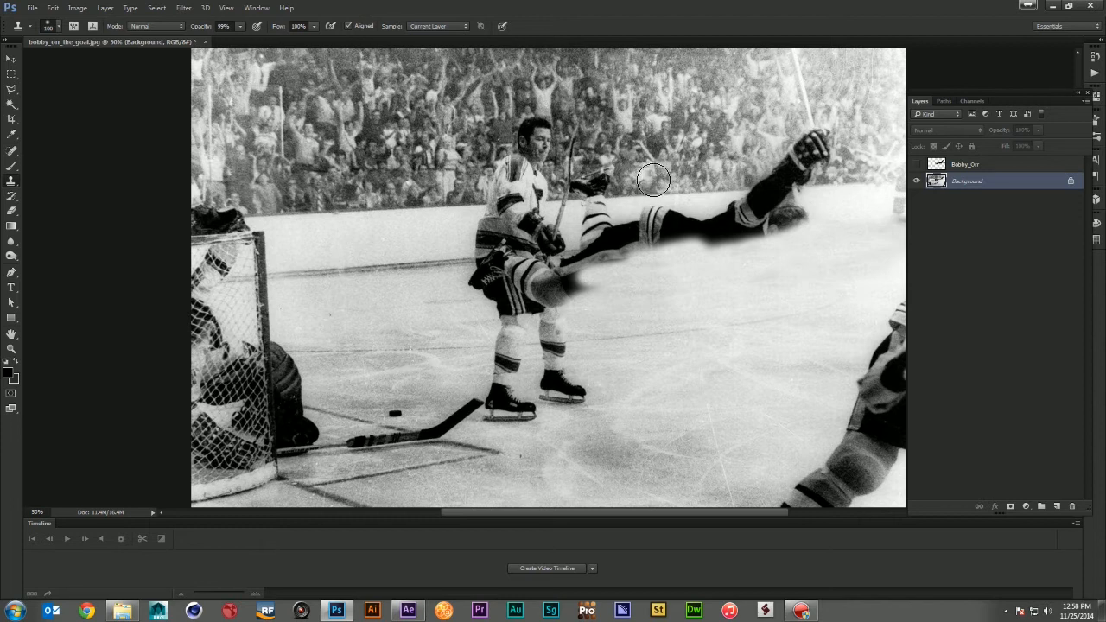
mouse_move(860, 183)
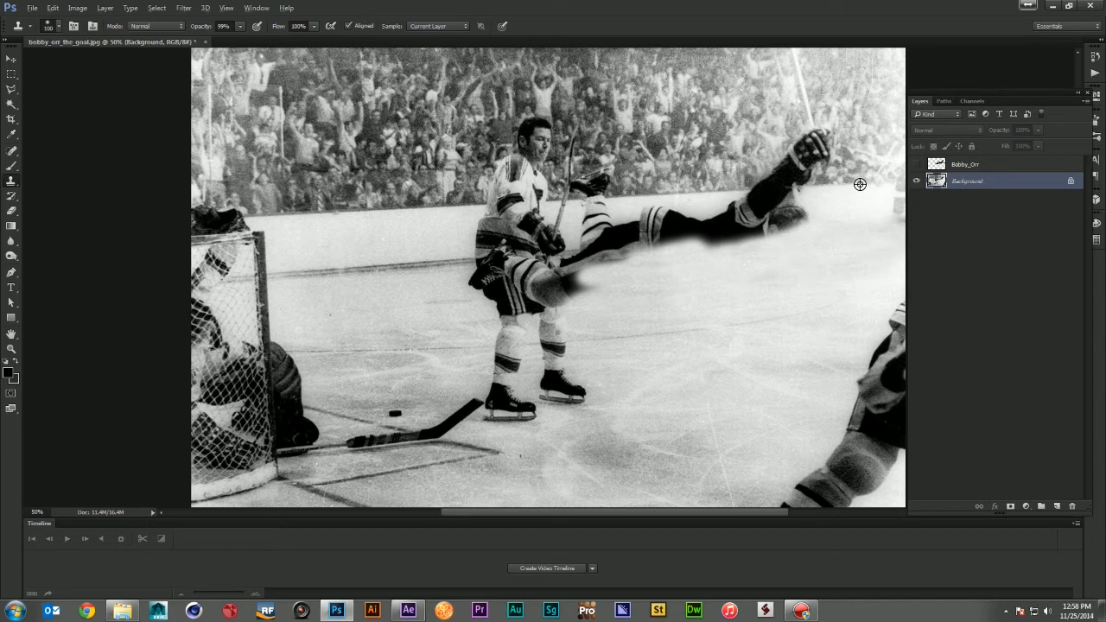
mouse_move(809, 190)
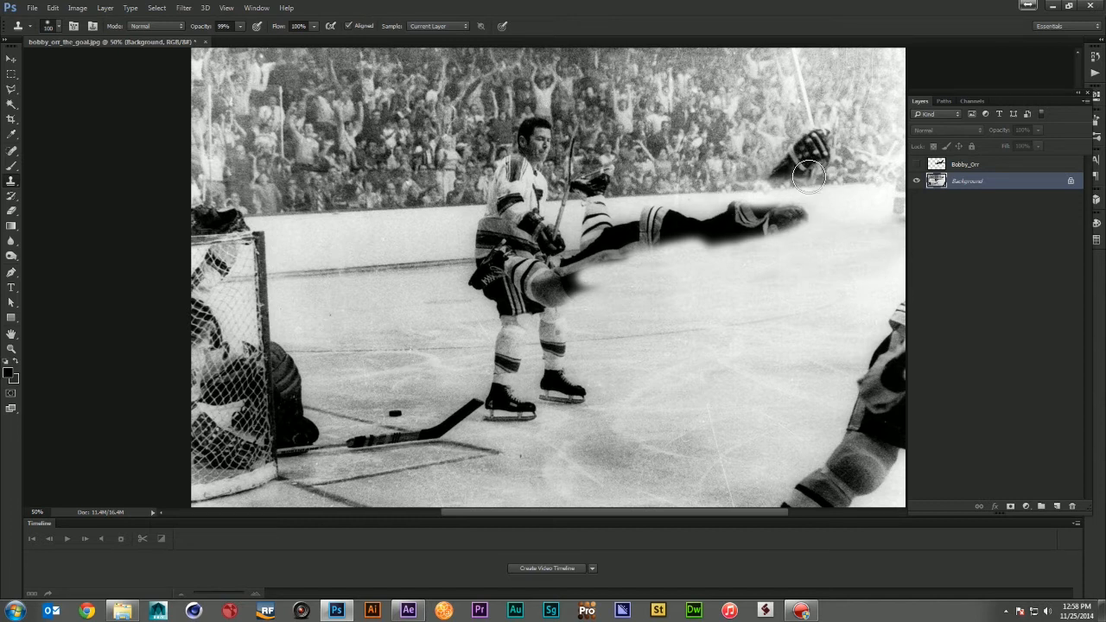
mouse_move(677, 107)
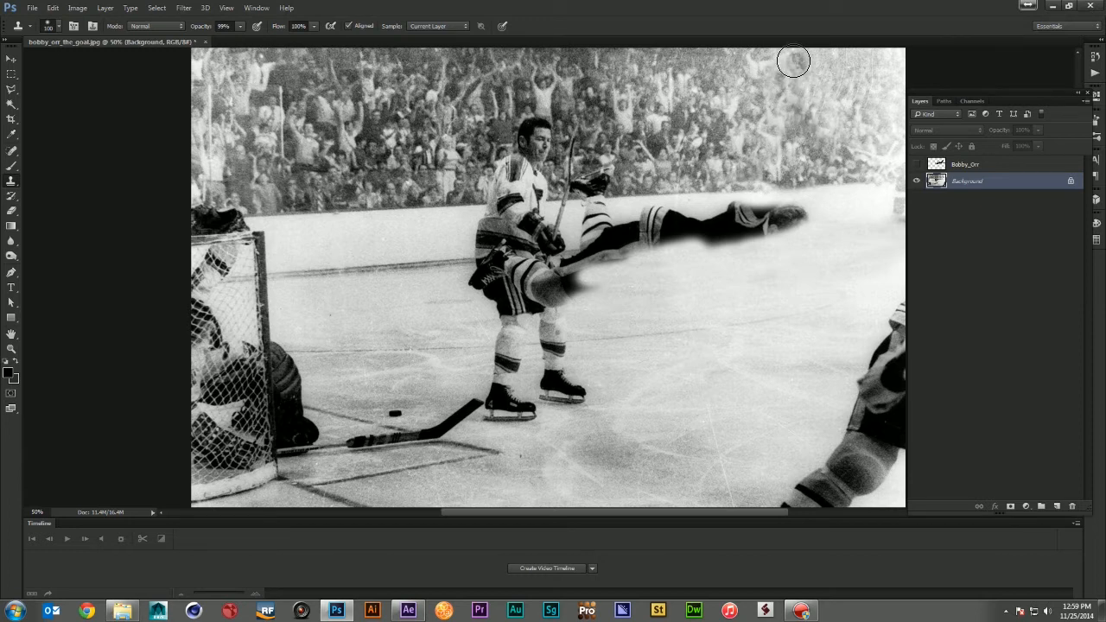
mouse_move(748, 270)
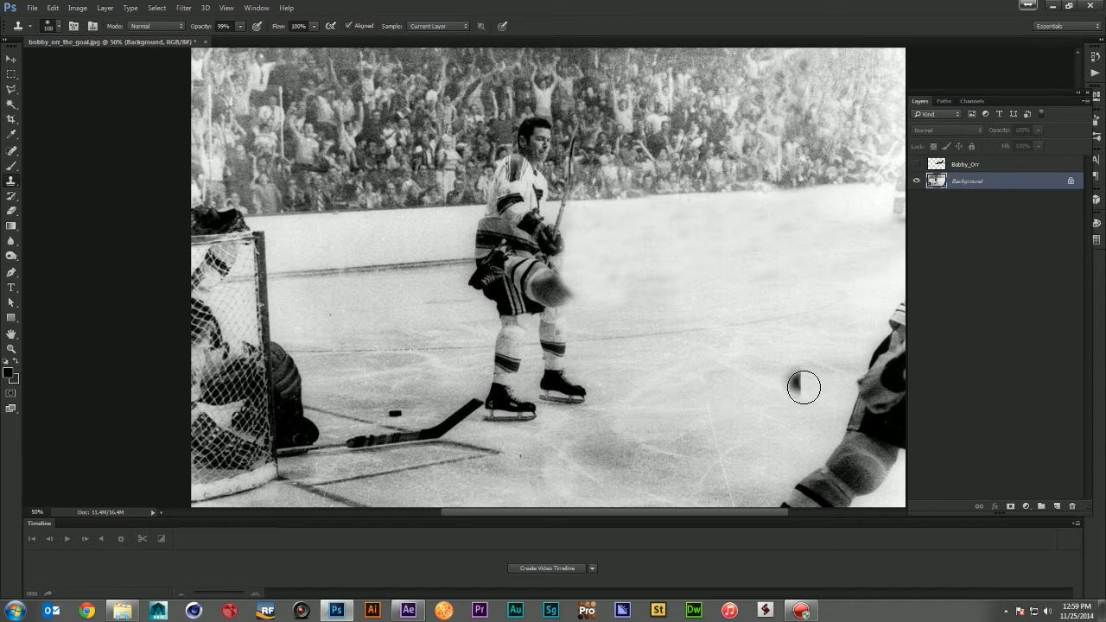
mouse_move(470, 331)
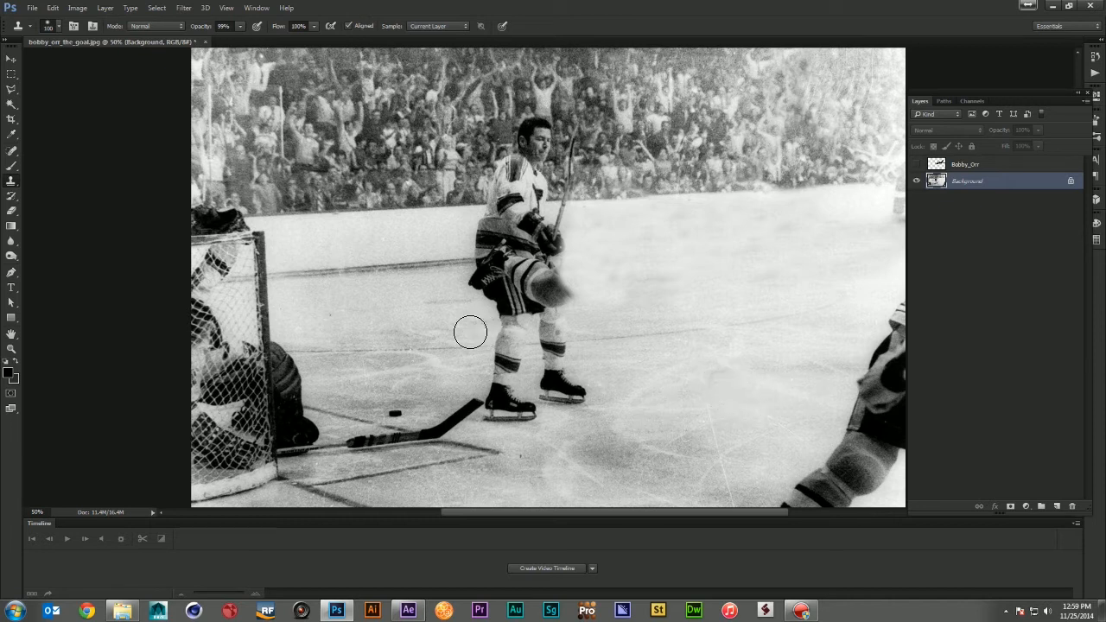
mouse_move(580, 309)
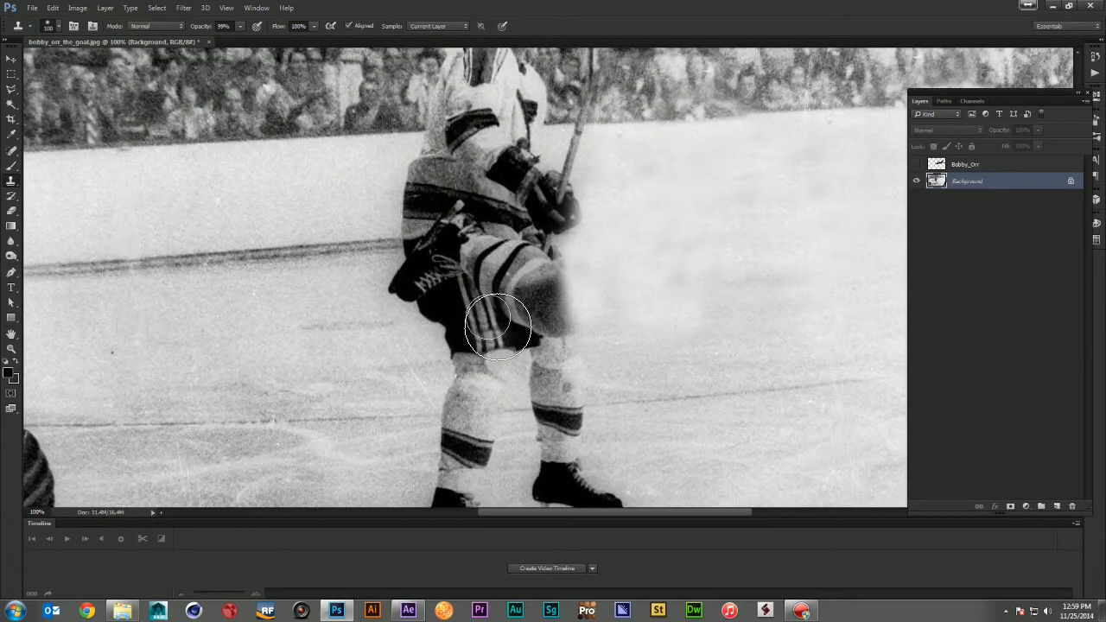
Adjust the Clone Stamp brush size for cleaning the smudge beside the standing skater.
right_click(498, 327)
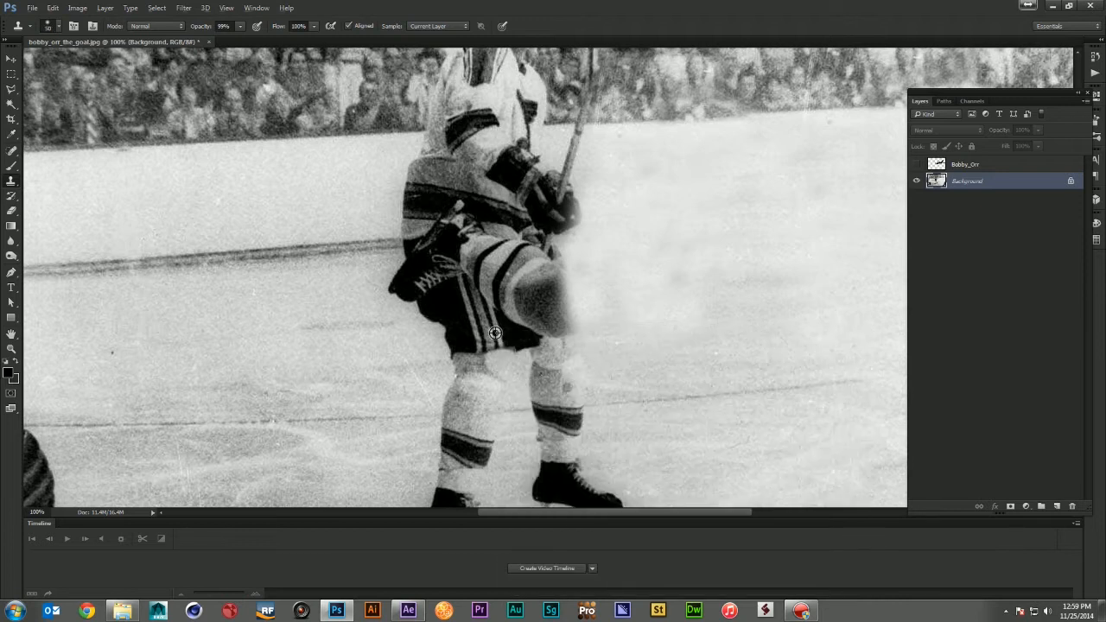
mouse_move(490, 307)
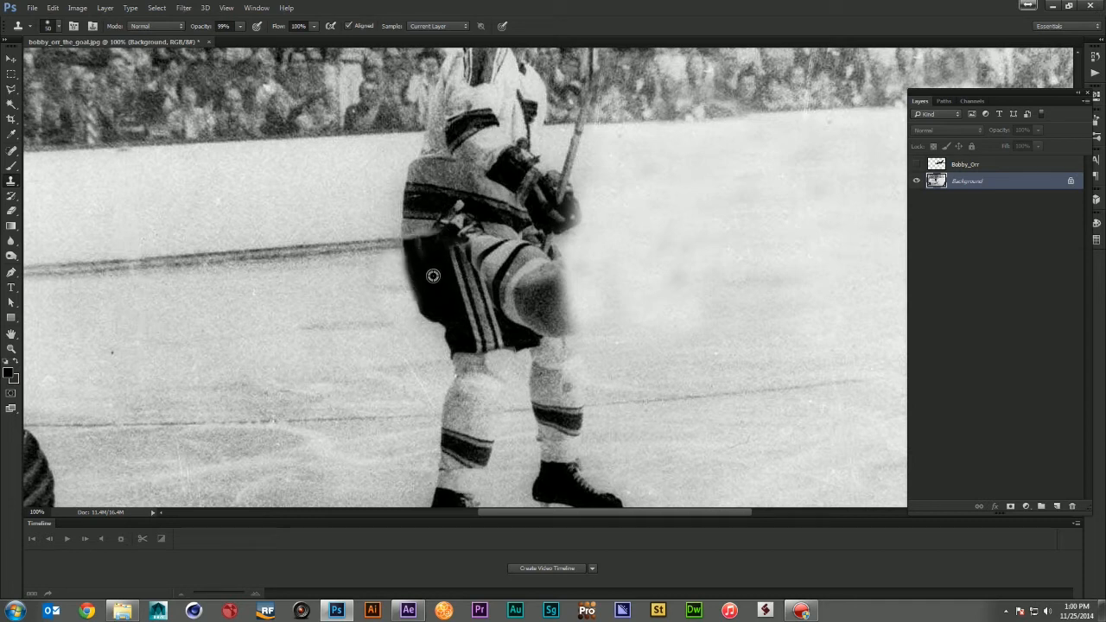
mouse_move(456, 250)
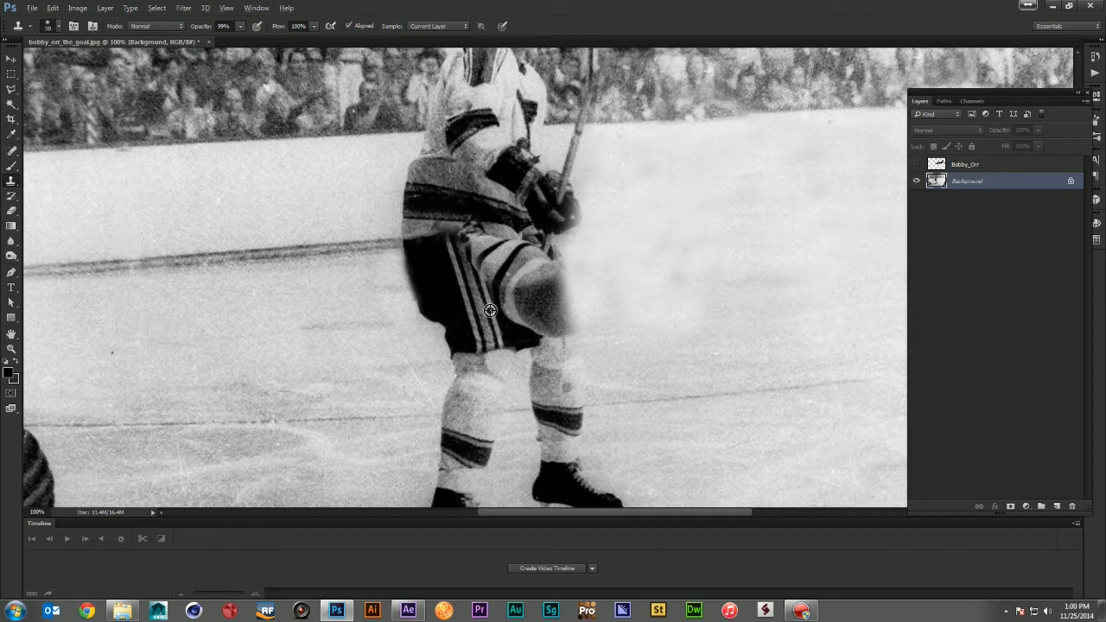
mouse_move(469, 273)
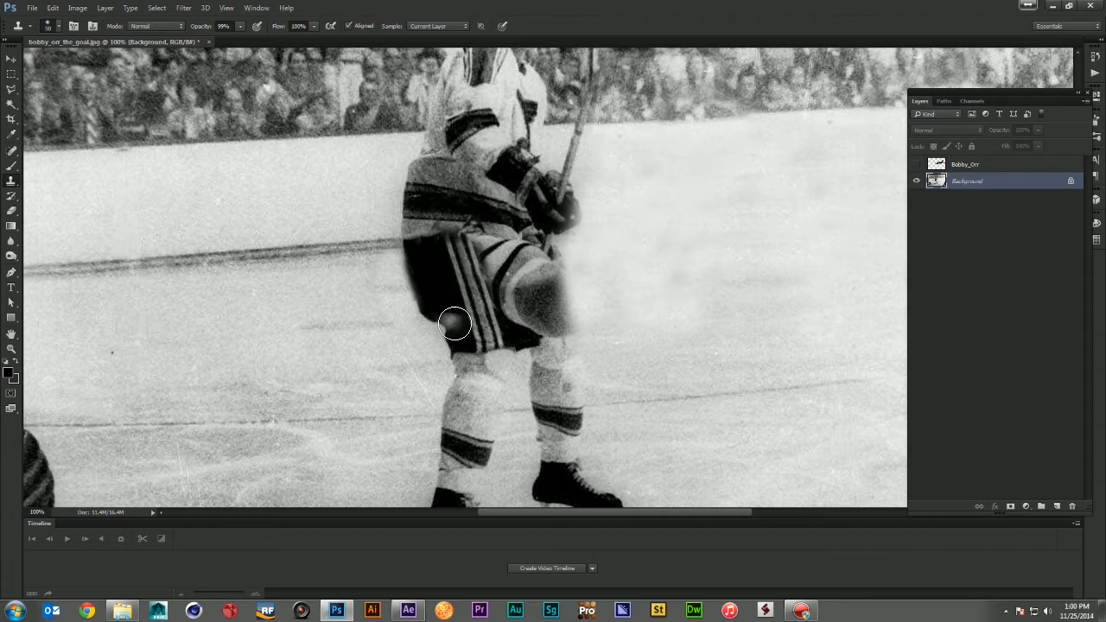
mouse_move(525, 320)
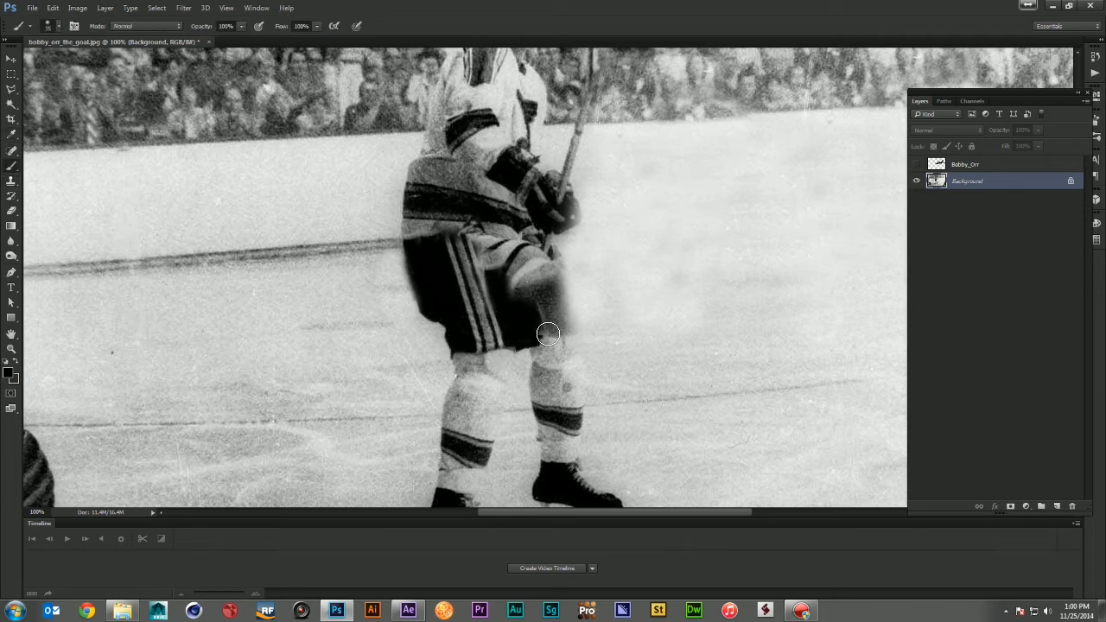
mouse_move(572, 325)
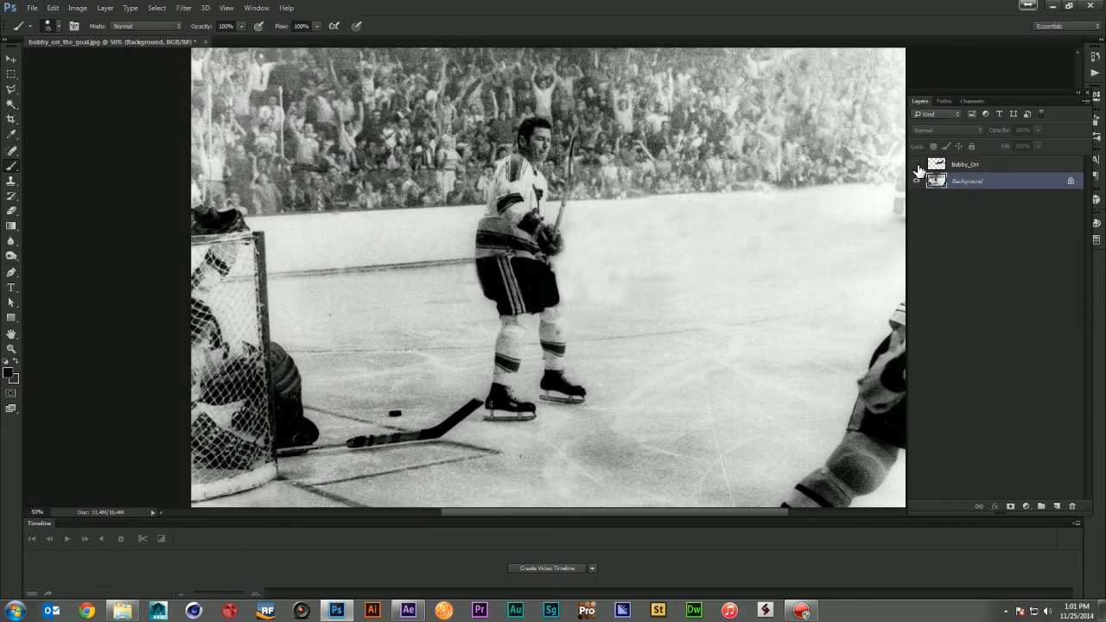
click(915, 164)
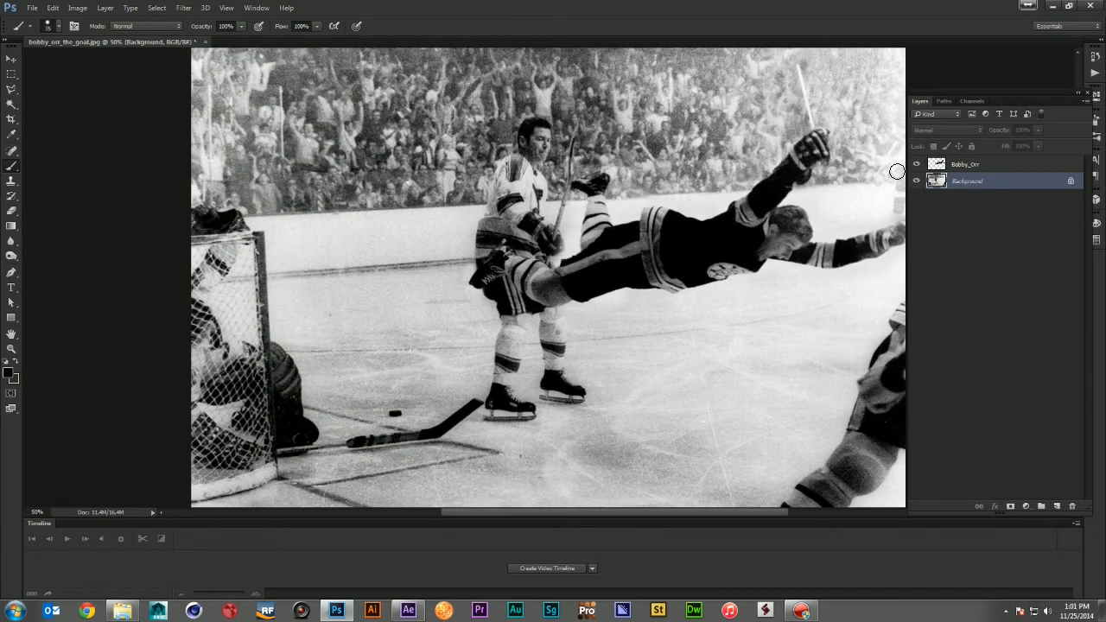
mouse_move(636, 327)
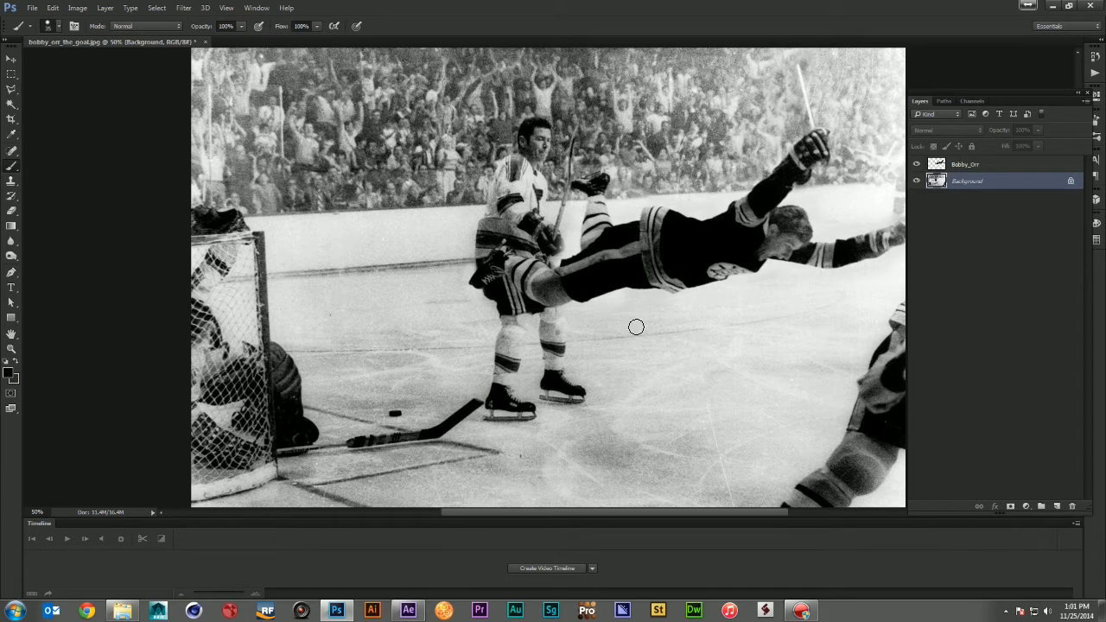
click(11, 59)
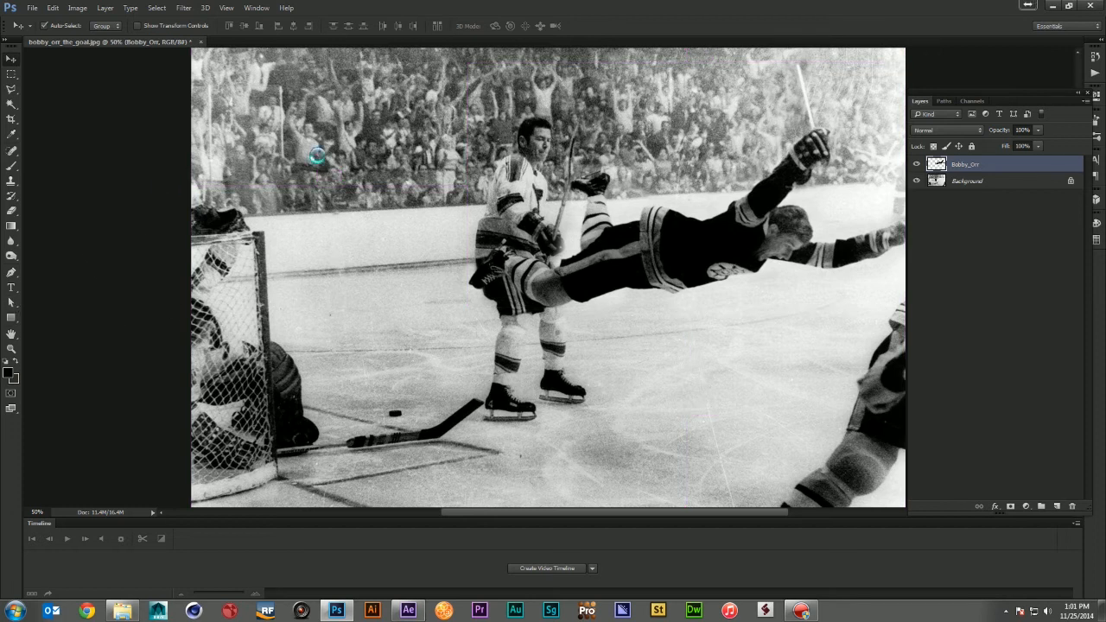
Switch to the layered PSD and hide the Bobby Orr, skater and goalie cut-out layers in turn.
click(294, 42)
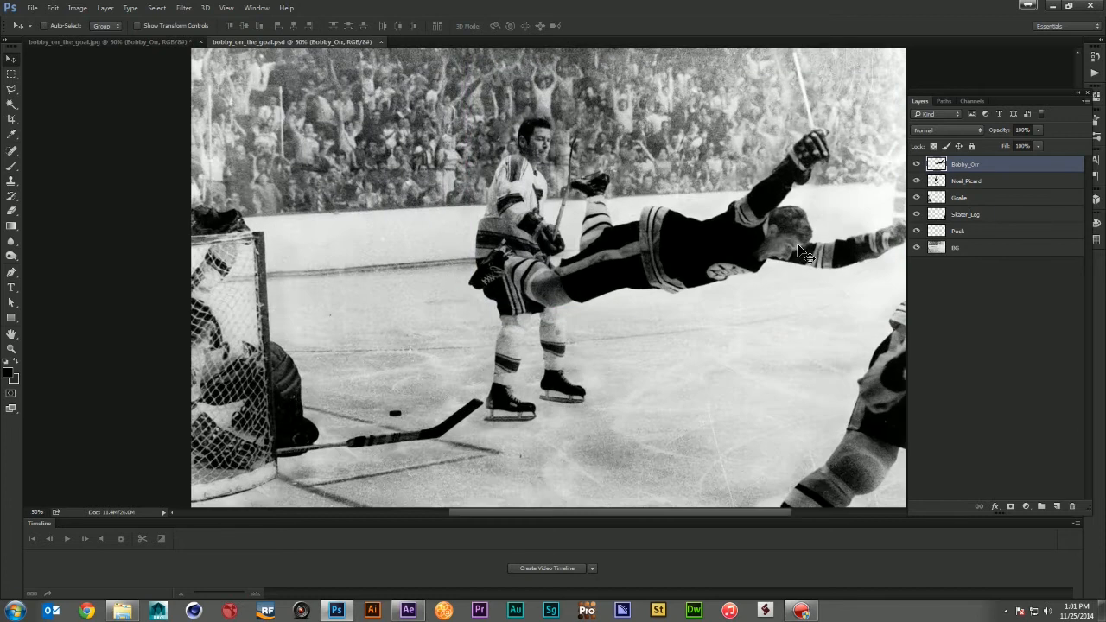
click(916, 164)
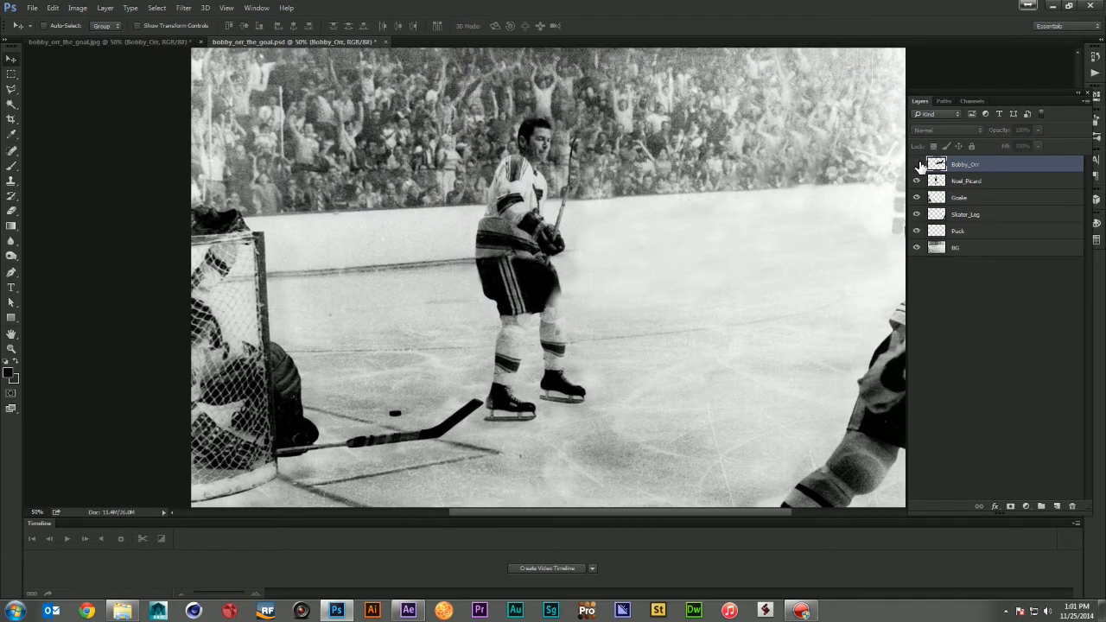
click(915, 164)
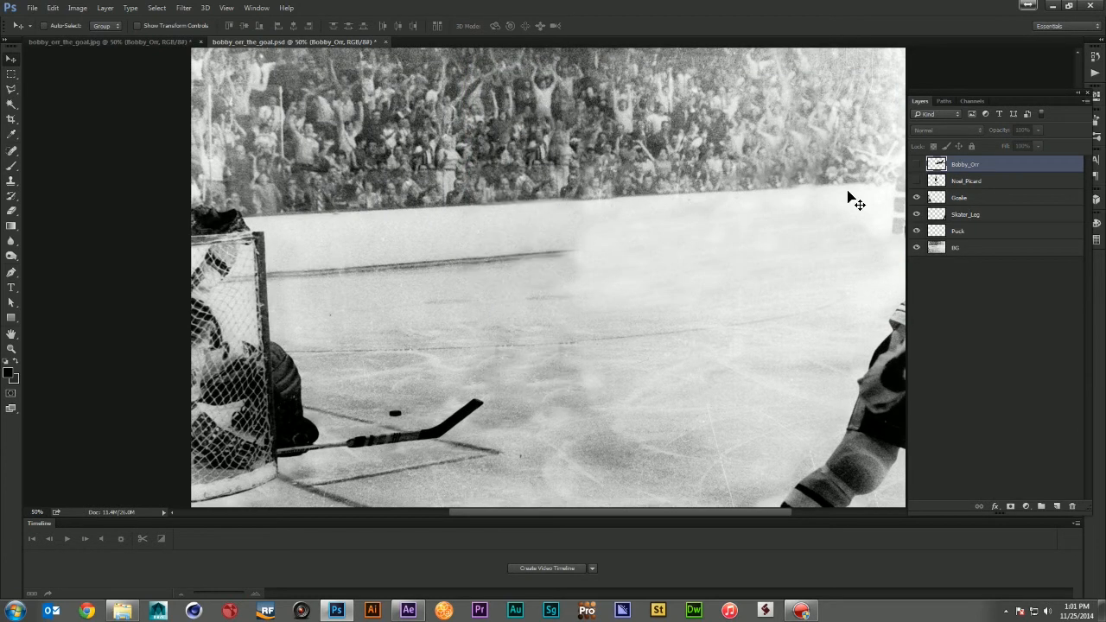
click(916, 197)
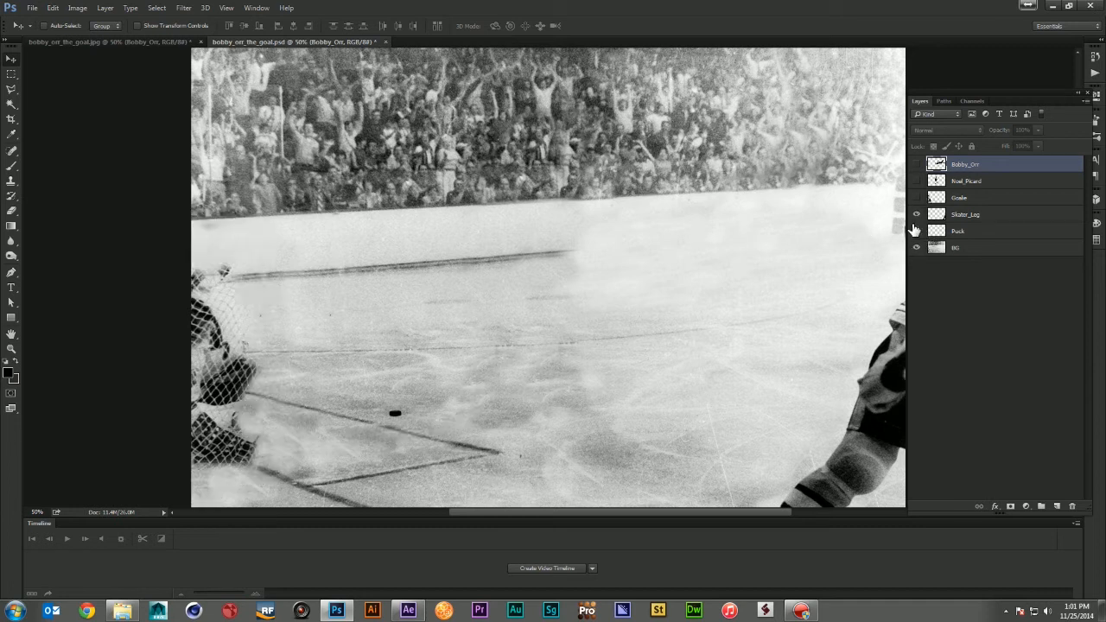
click(916, 232)
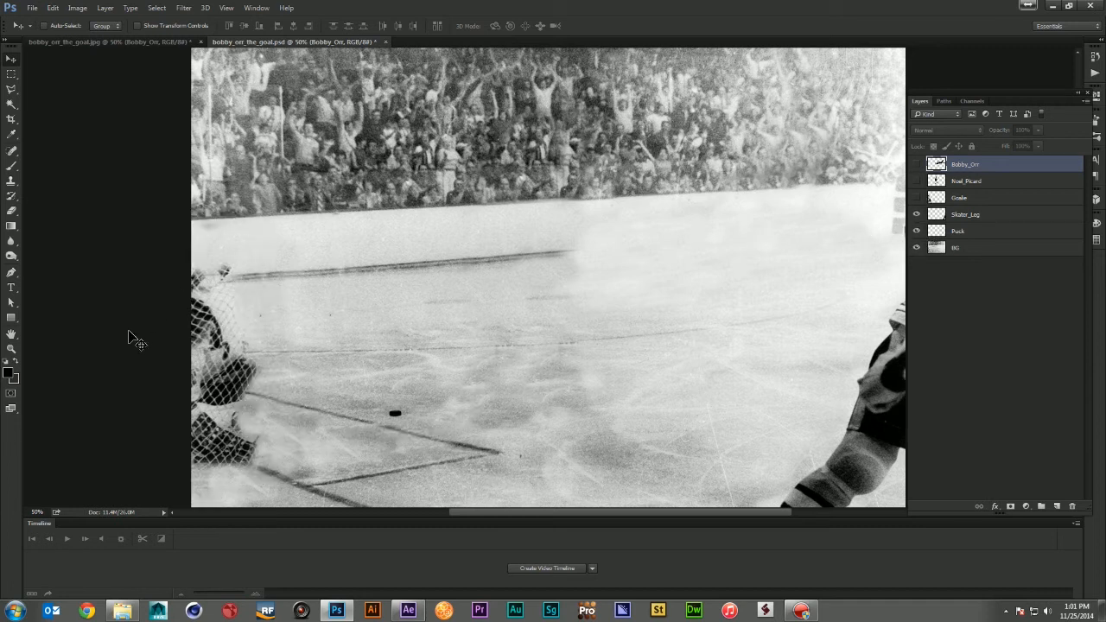
mouse_move(301, 428)
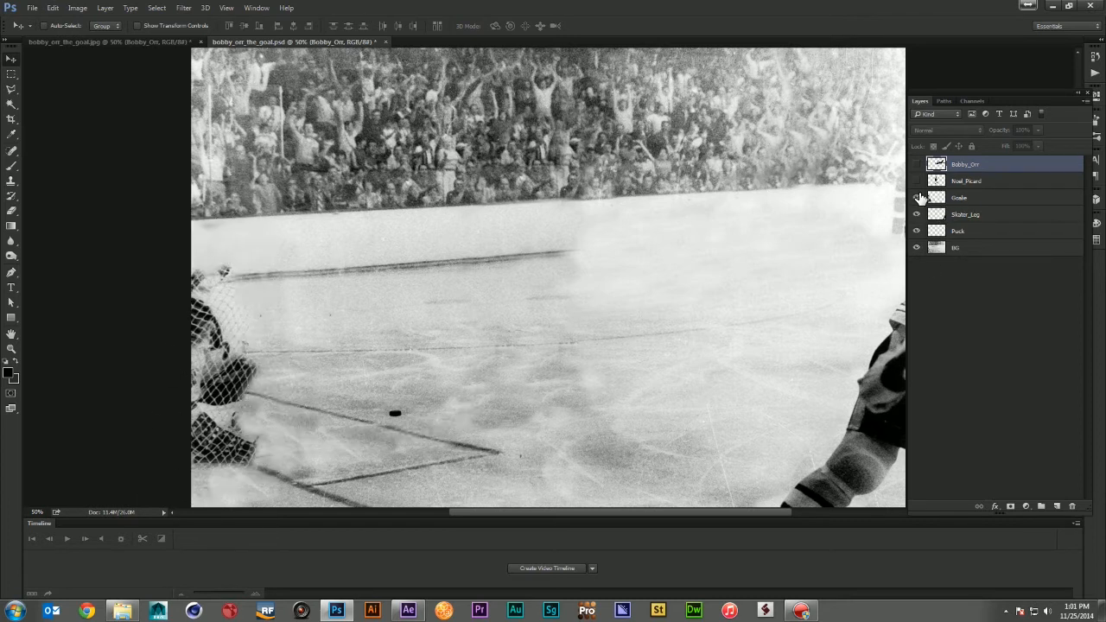
Hide the skater's leg and puck layers to see the bare background, then turn all layers back on.
click(915, 197)
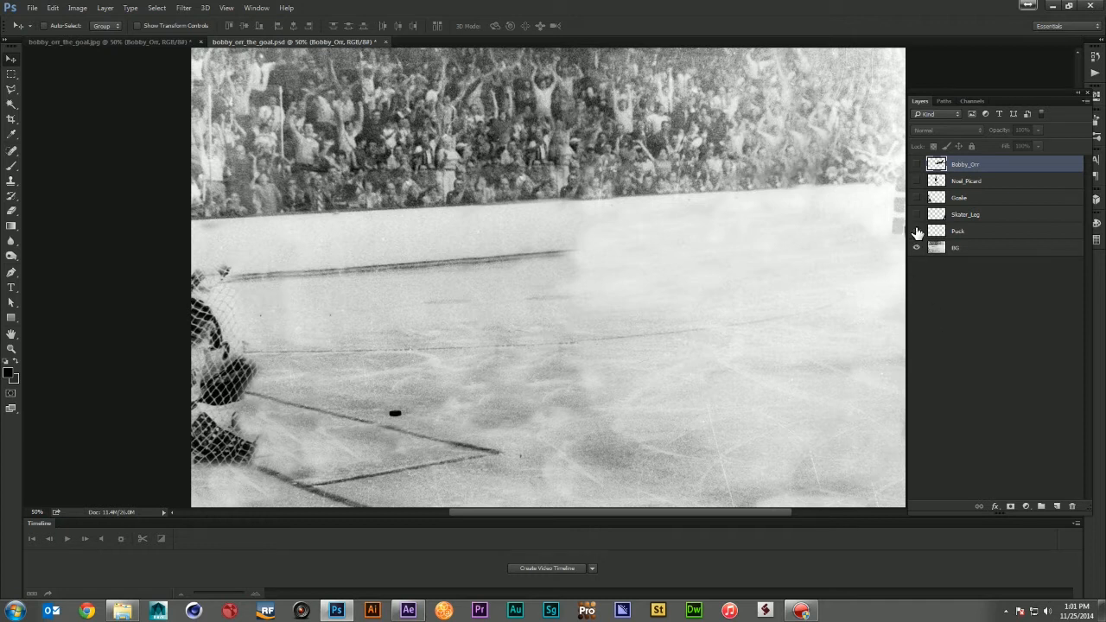
click(915, 231)
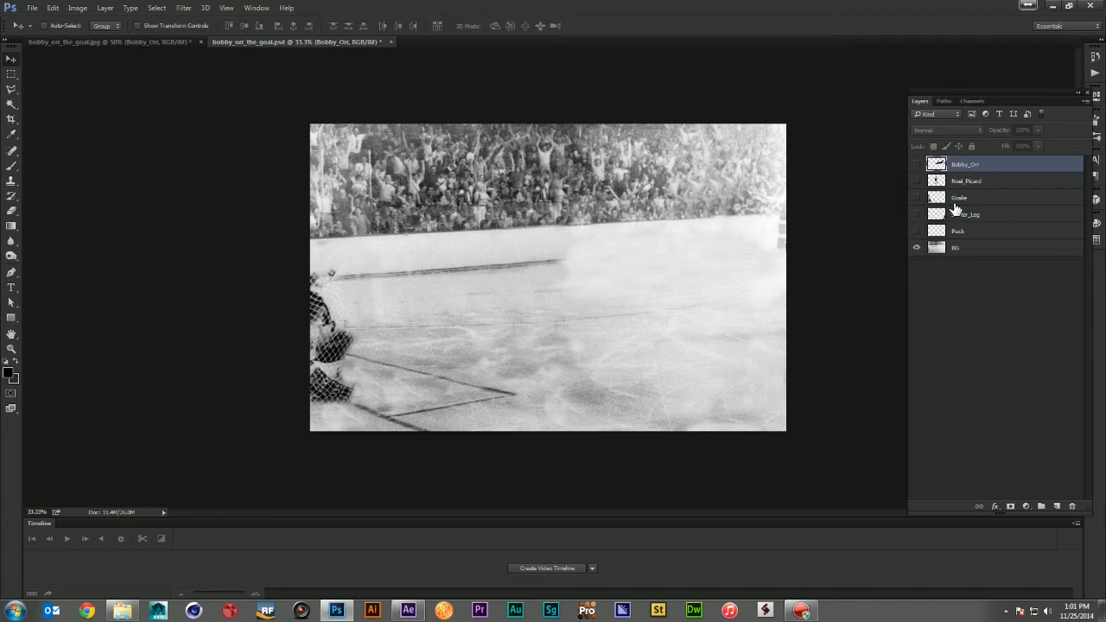
click(916, 214)
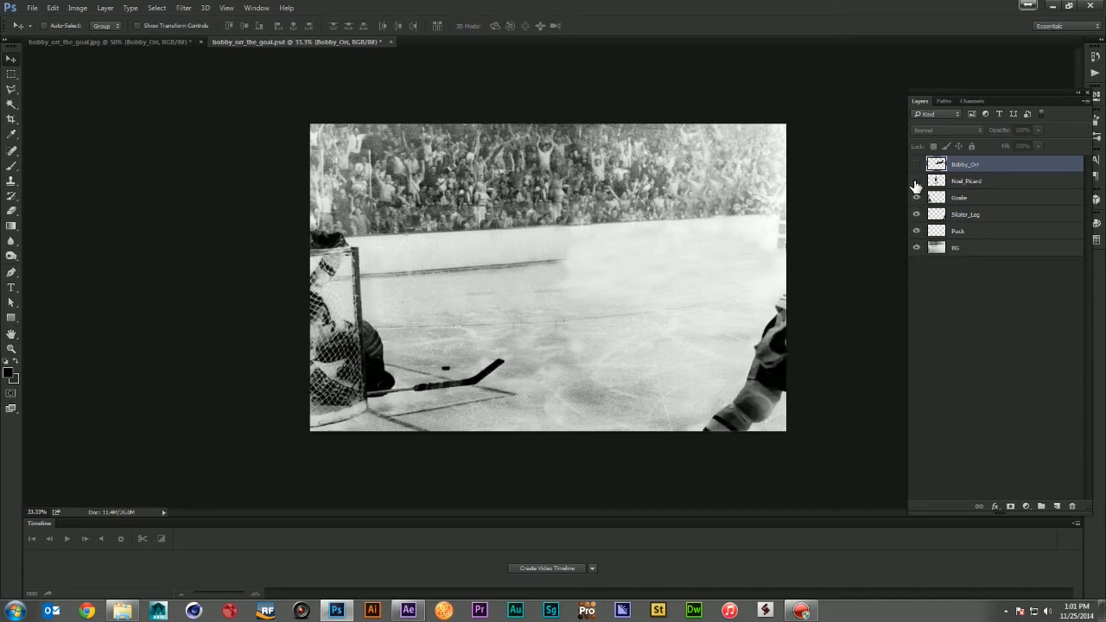
click(915, 181)
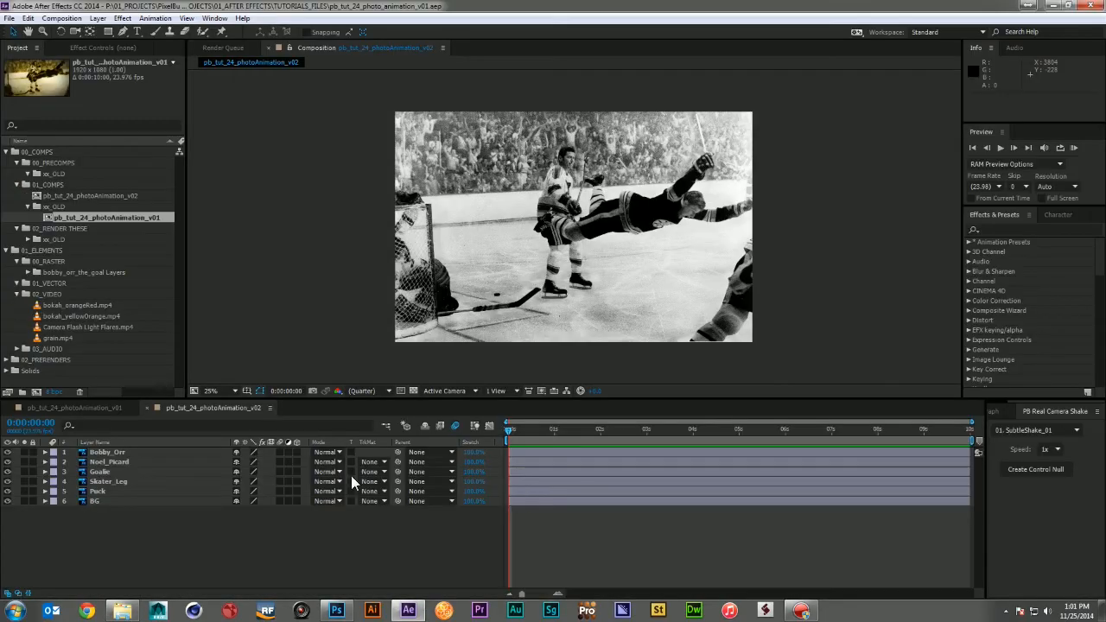
mouse_move(556, 183)
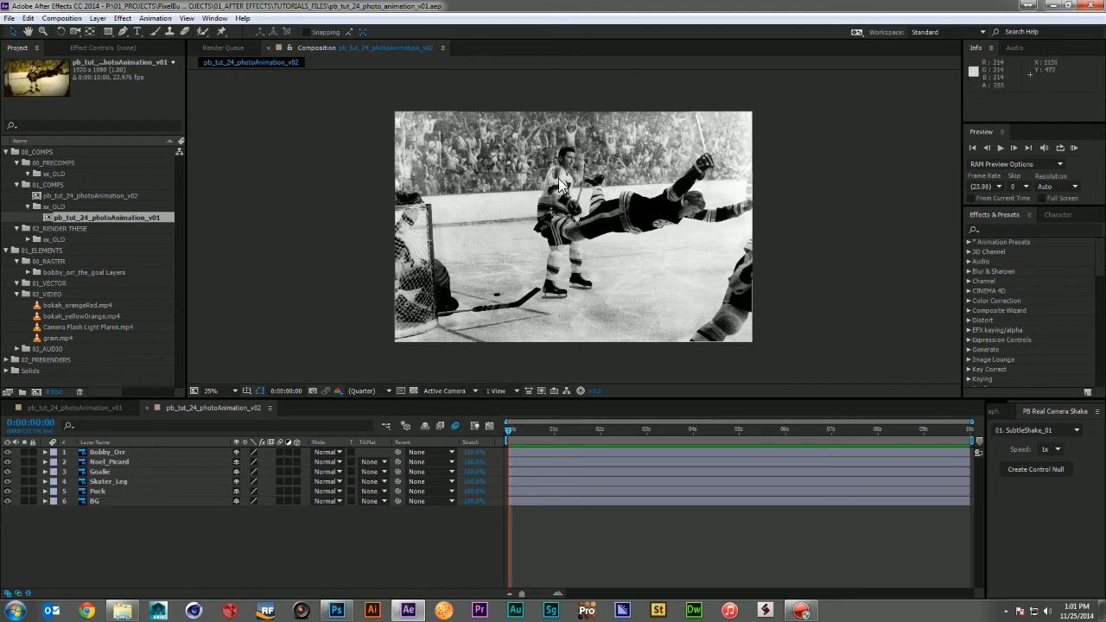
mouse_move(639, 130)
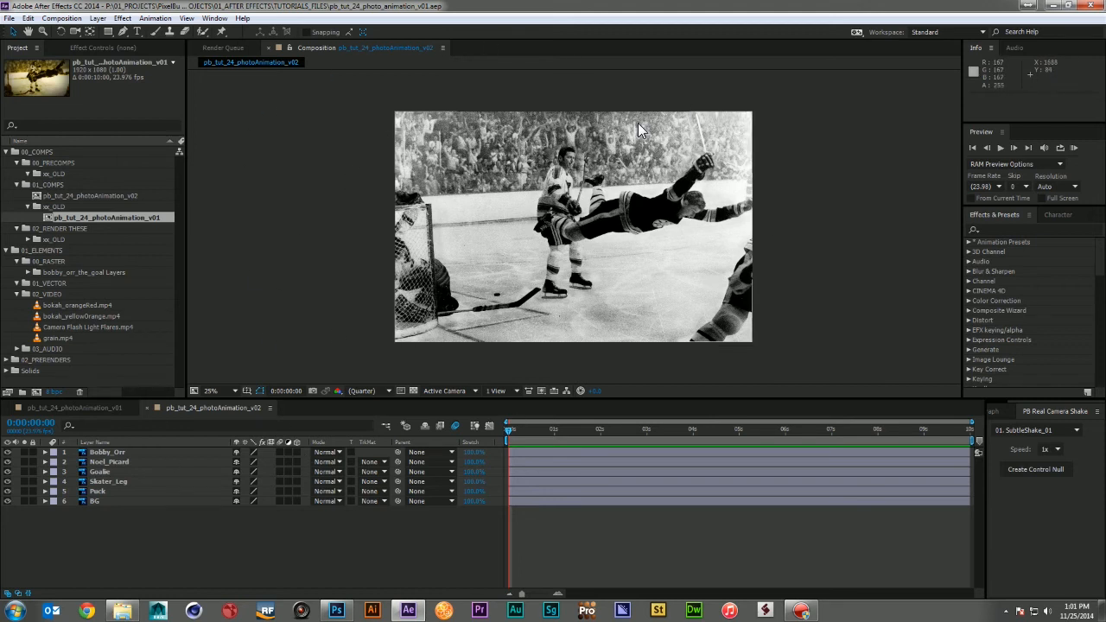
mouse_move(594, 214)
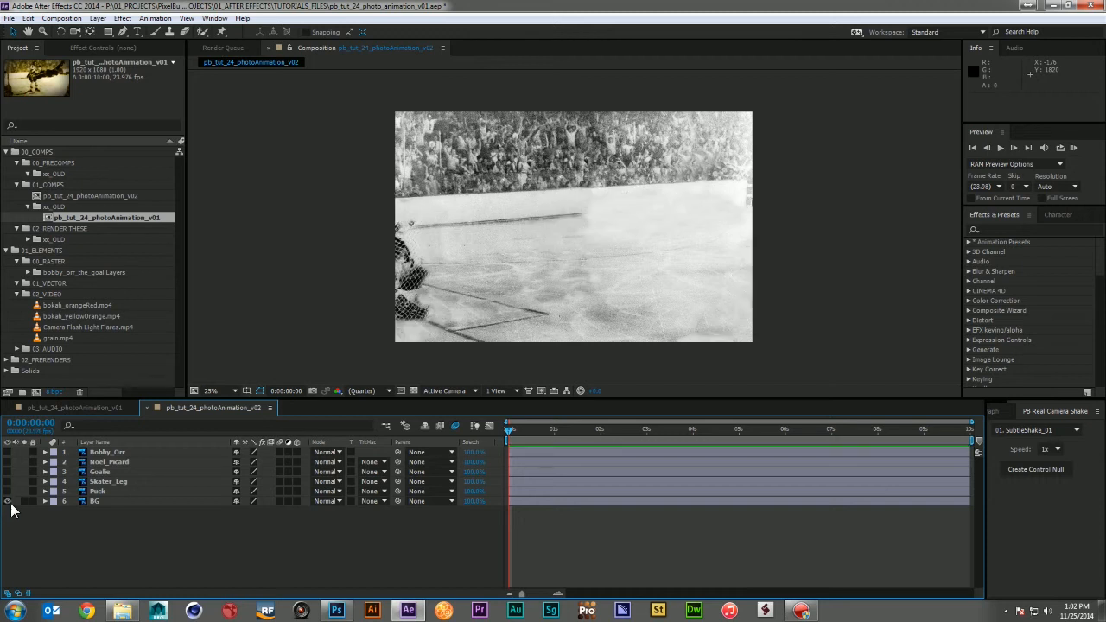
mouse_move(14, 494)
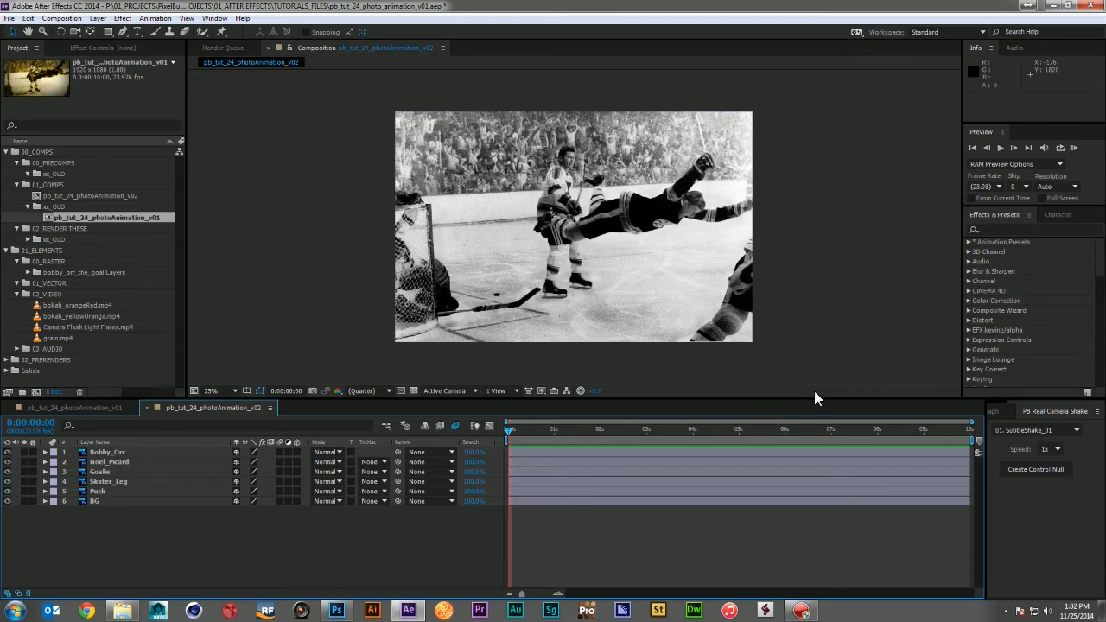
Enlarge the Composition panel view of the layered hockey photo.
click(211, 390)
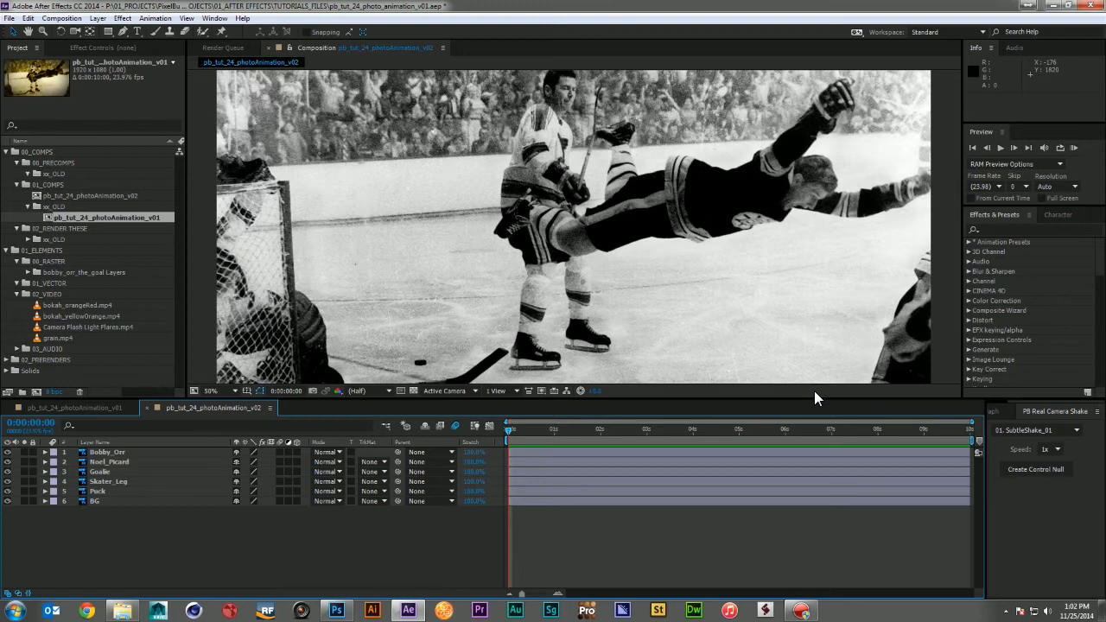
Give the composition a larger frame size in Composition Settings and zoom out to see the whole frame.
click(62, 17)
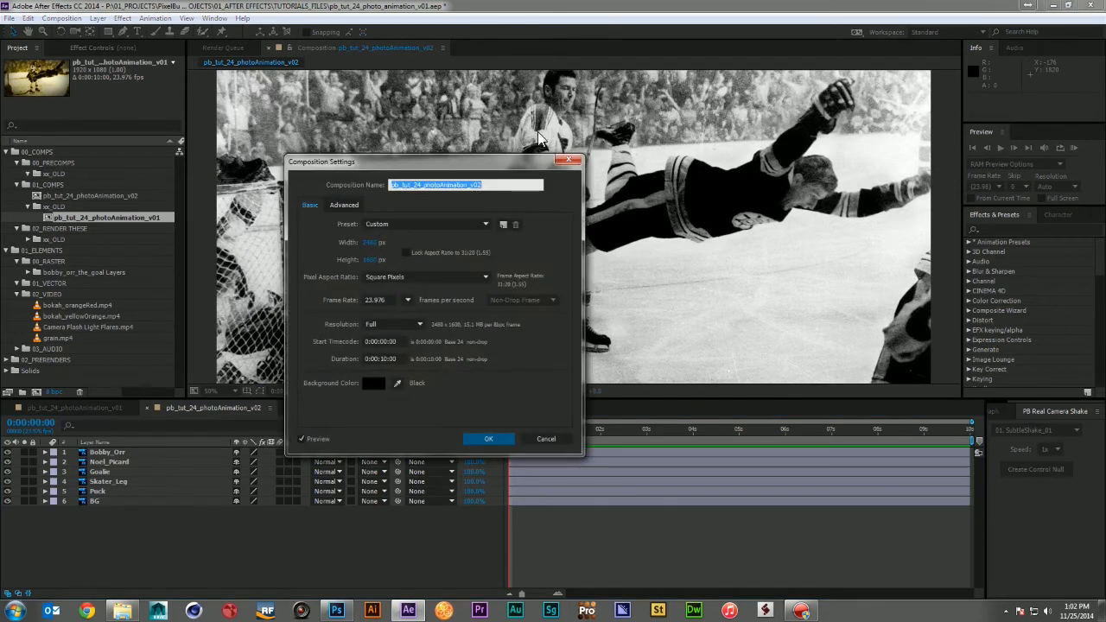
drag(432, 163, 729, 196)
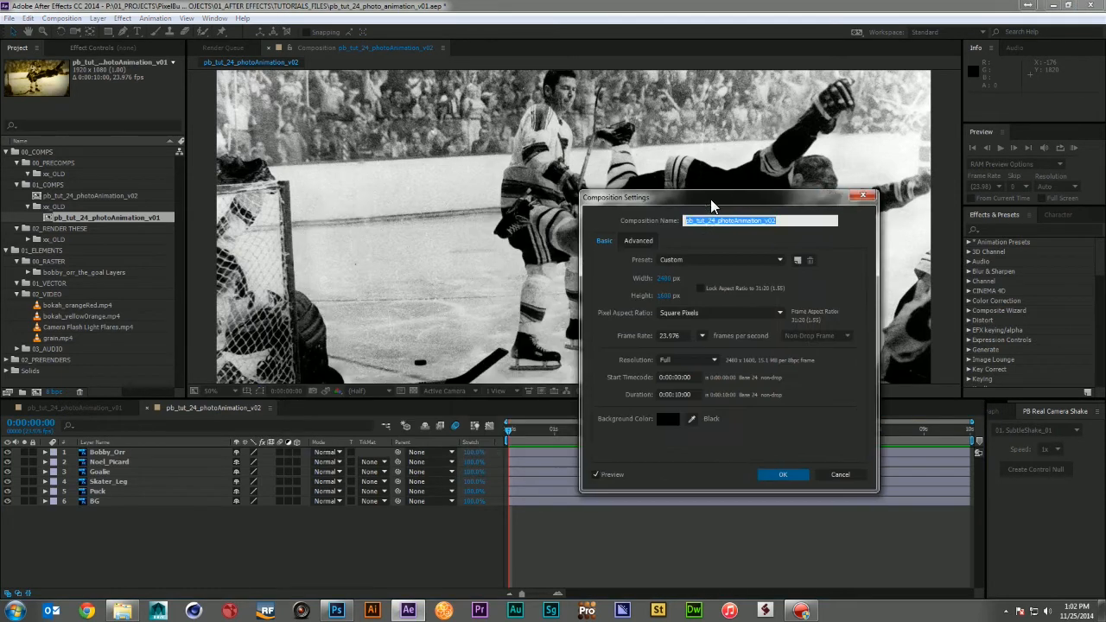
triple_click(667, 276)
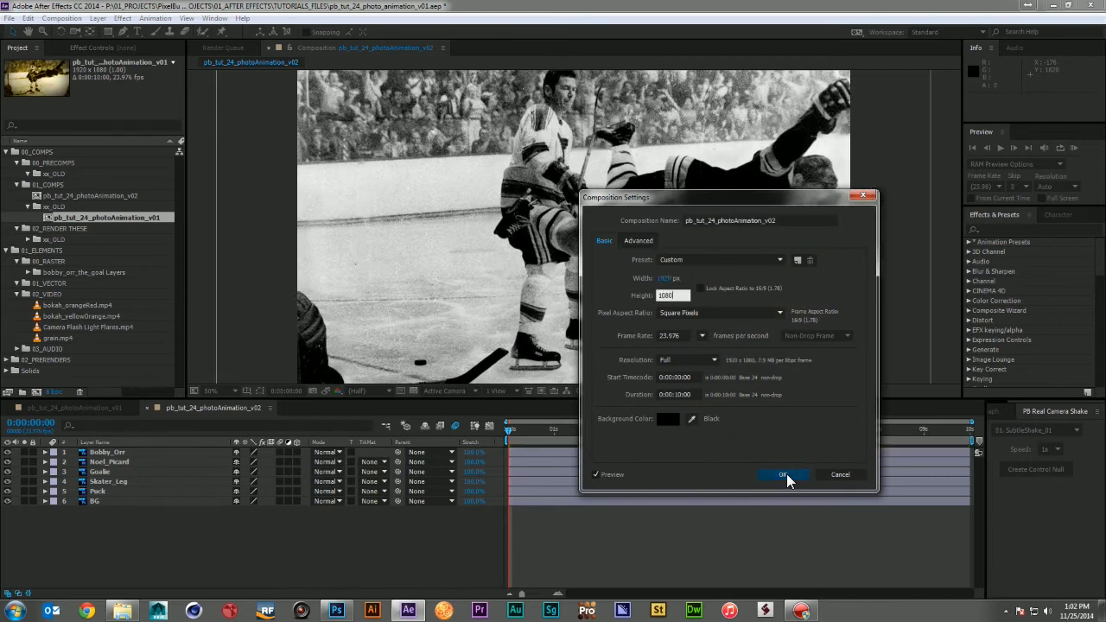
click(781, 474)
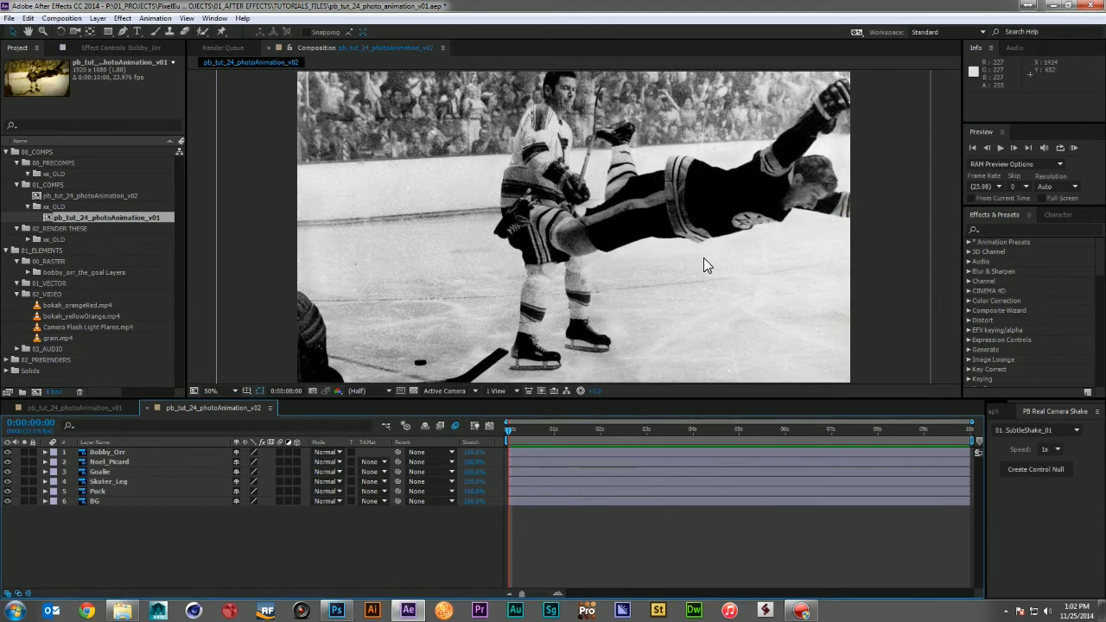
click(211, 391)
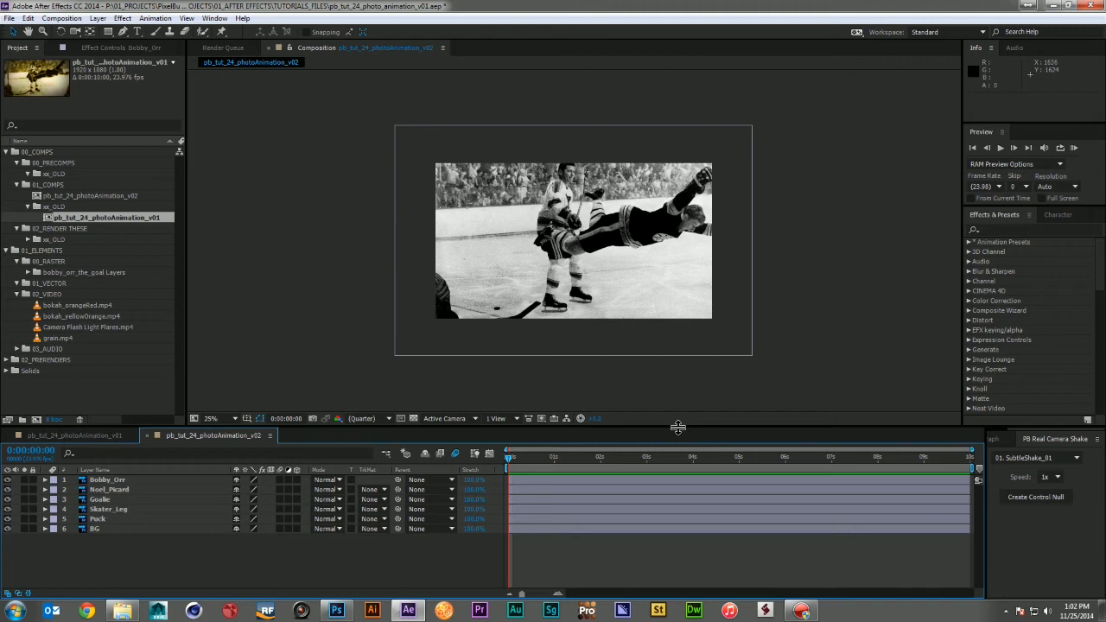
Zoom back in on the photo and enable the 3D Layer switch for the timeline layers.
click(211, 418)
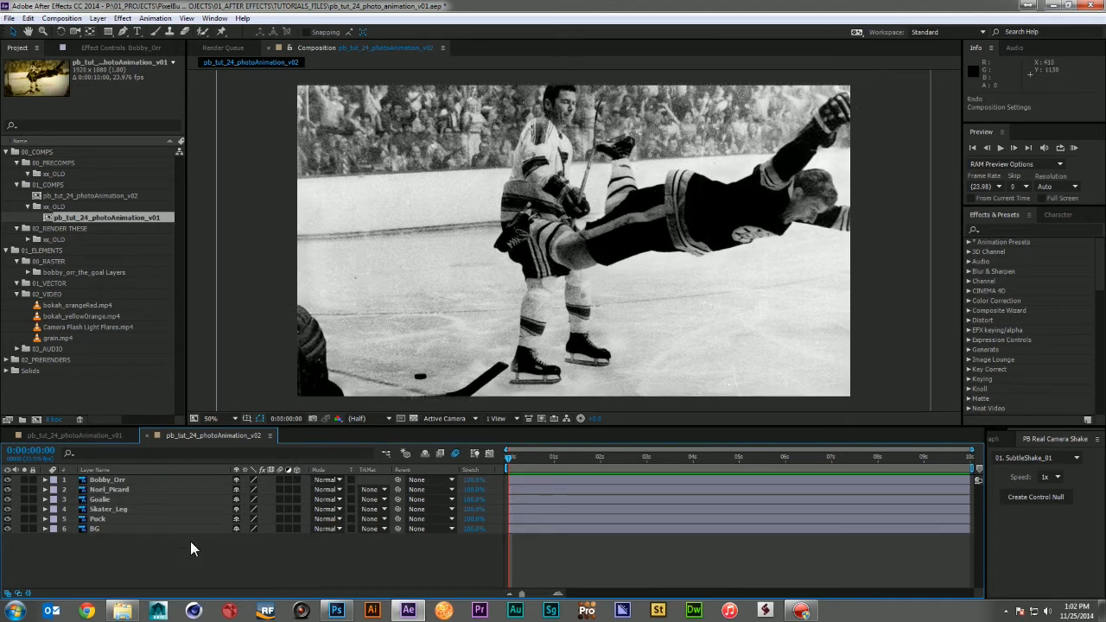
click(297, 508)
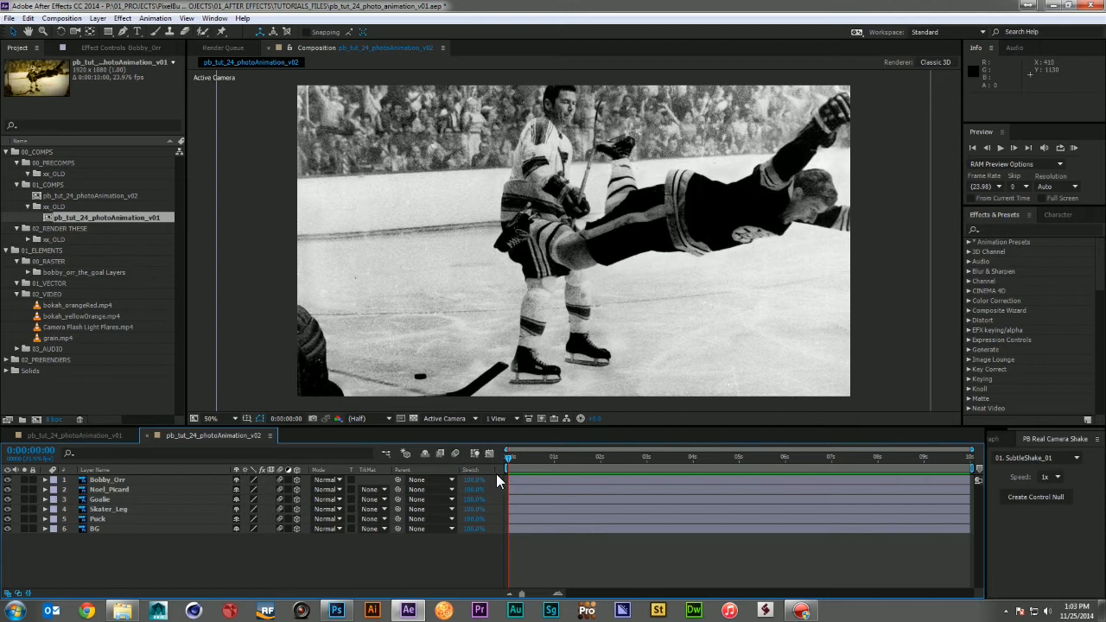
mouse_move(480, 518)
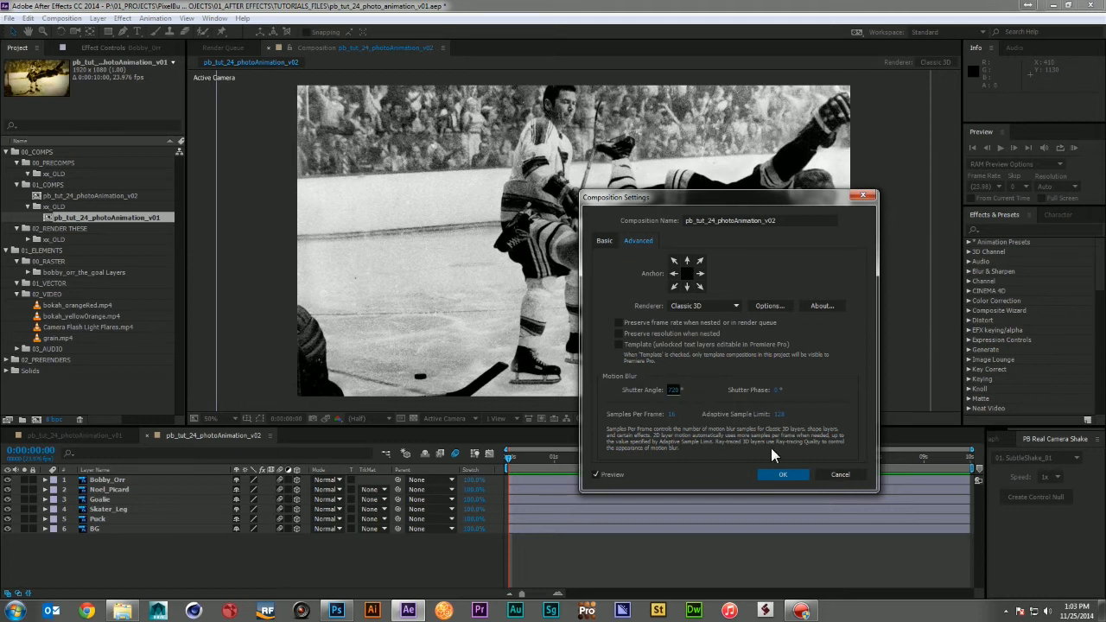
click(780, 473)
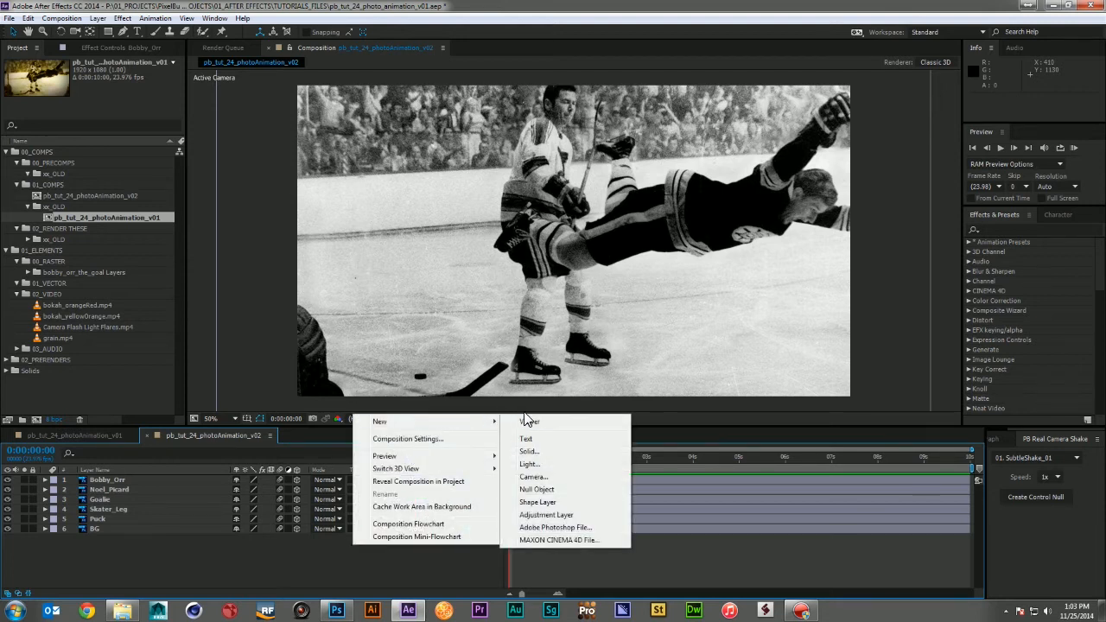
mouse_move(532, 477)
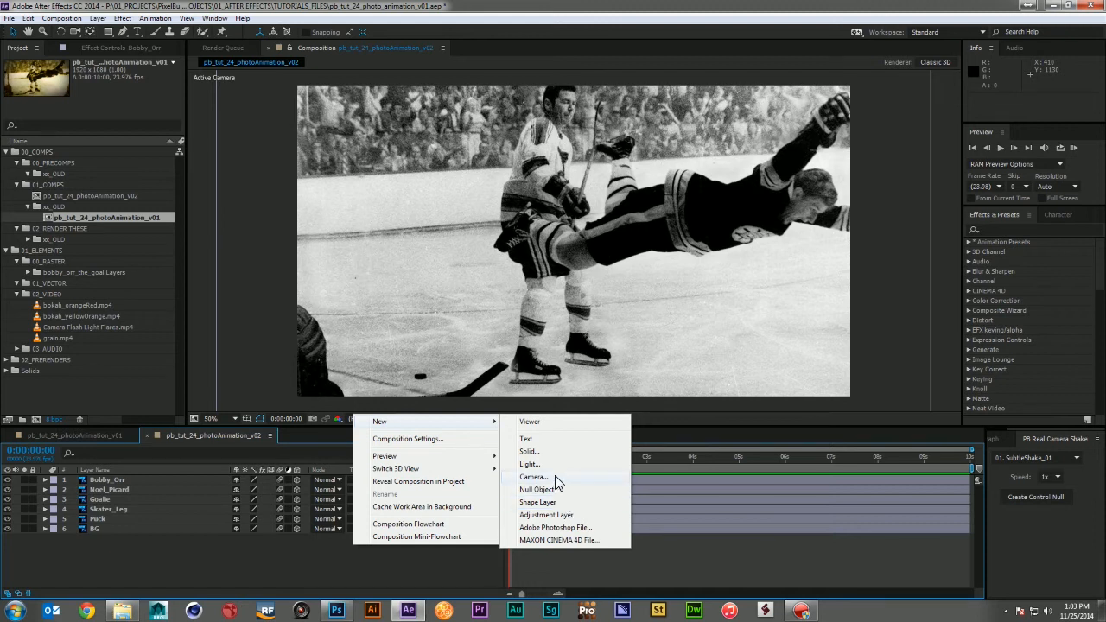
Add Camera 1 with default settings and switch the photo cut-out layers to 3D.
click(532, 477)
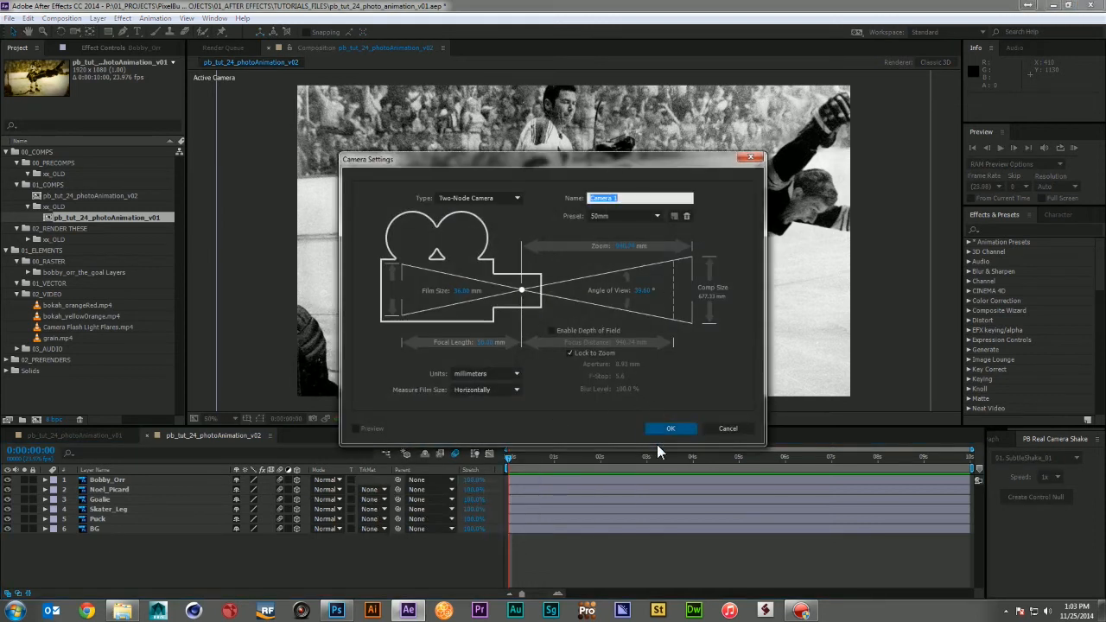
click(670, 429)
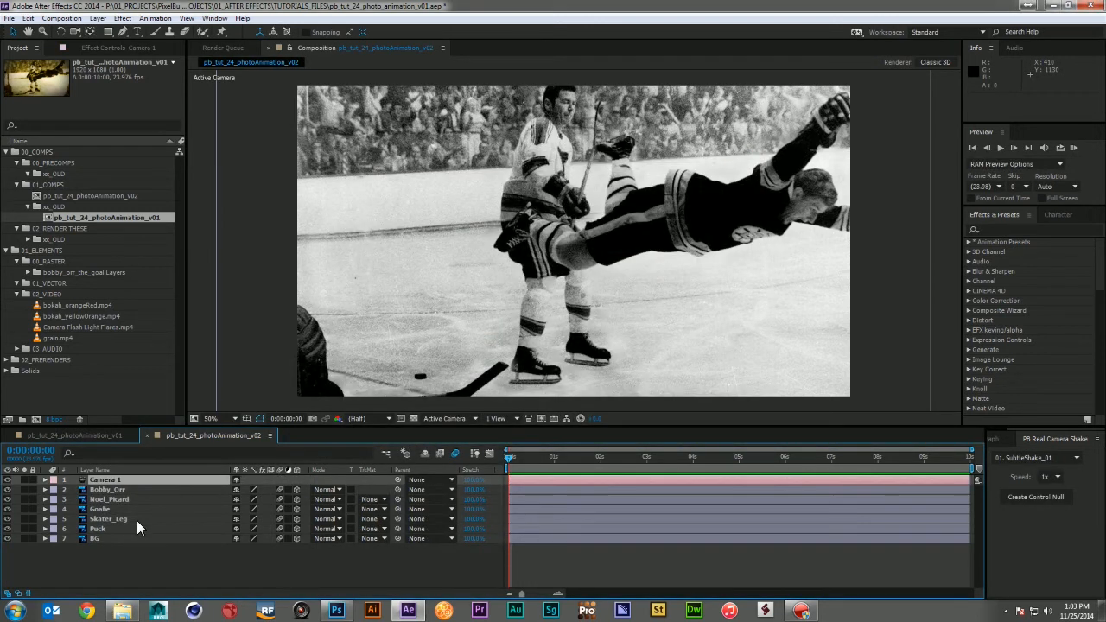
click(95, 537)
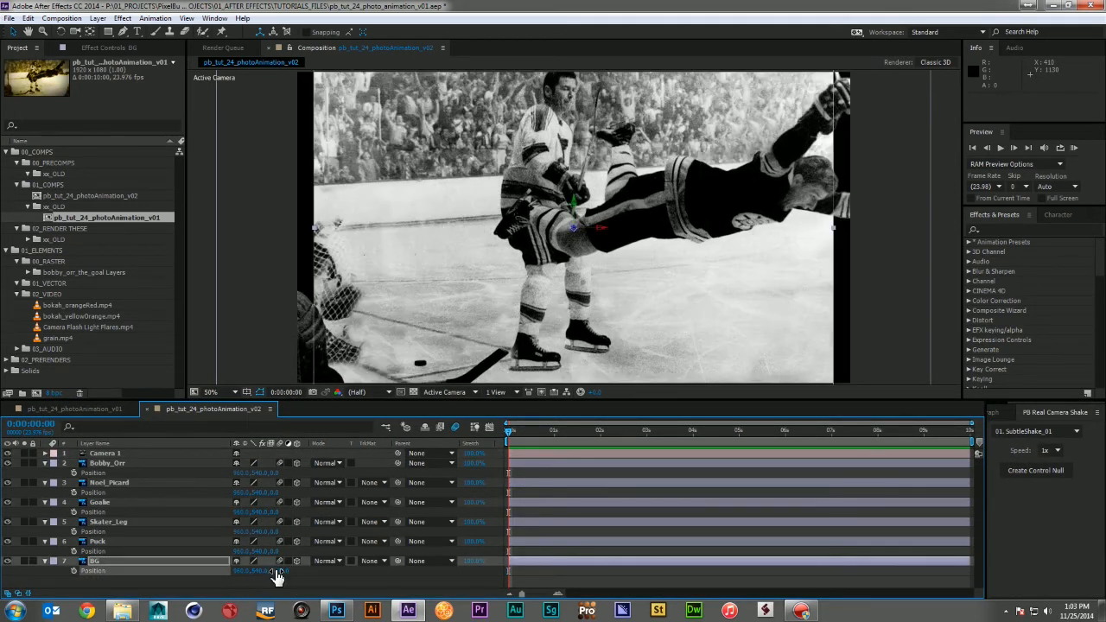
Zoom out and set Z position and scale for the background, Skater_Leg and Goalie layers.
click(211, 390)
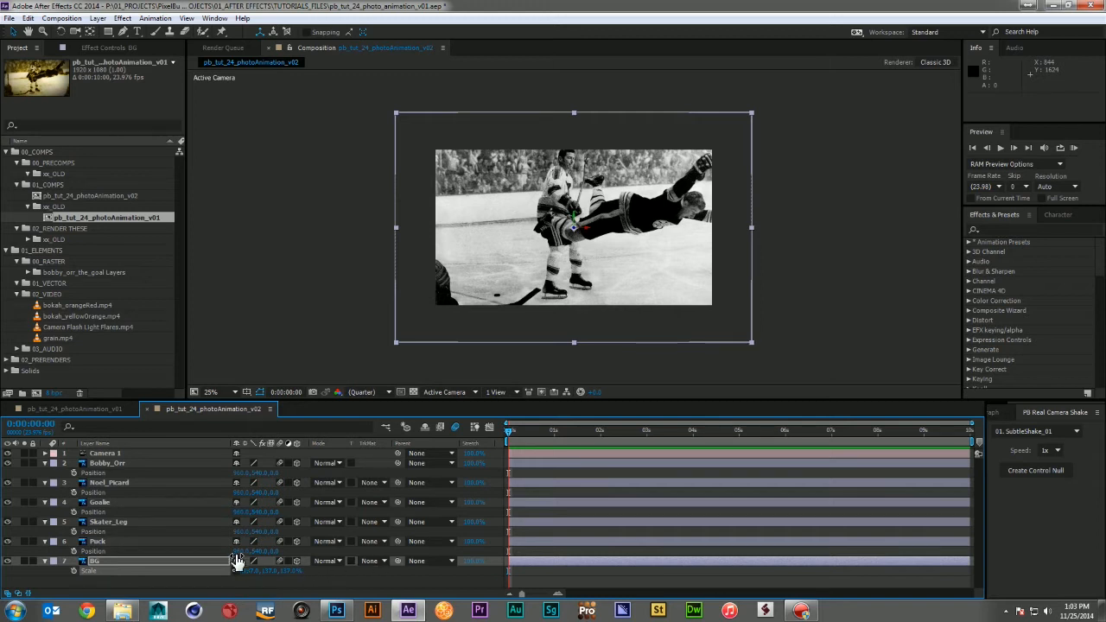
click(97, 541)
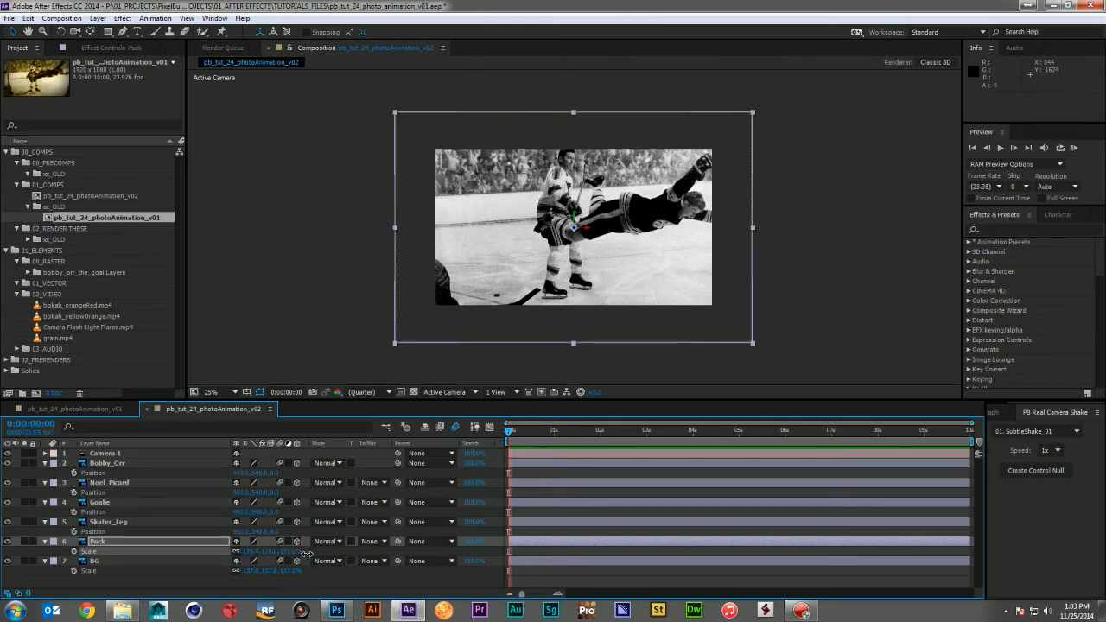
click(107, 522)
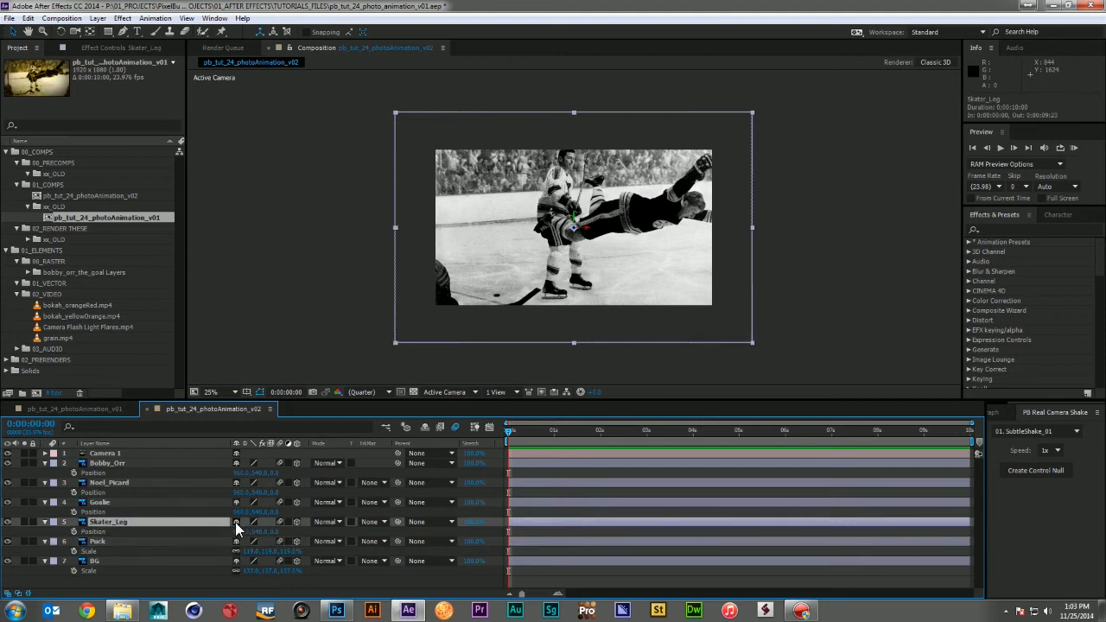
mouse_move(273, 533)
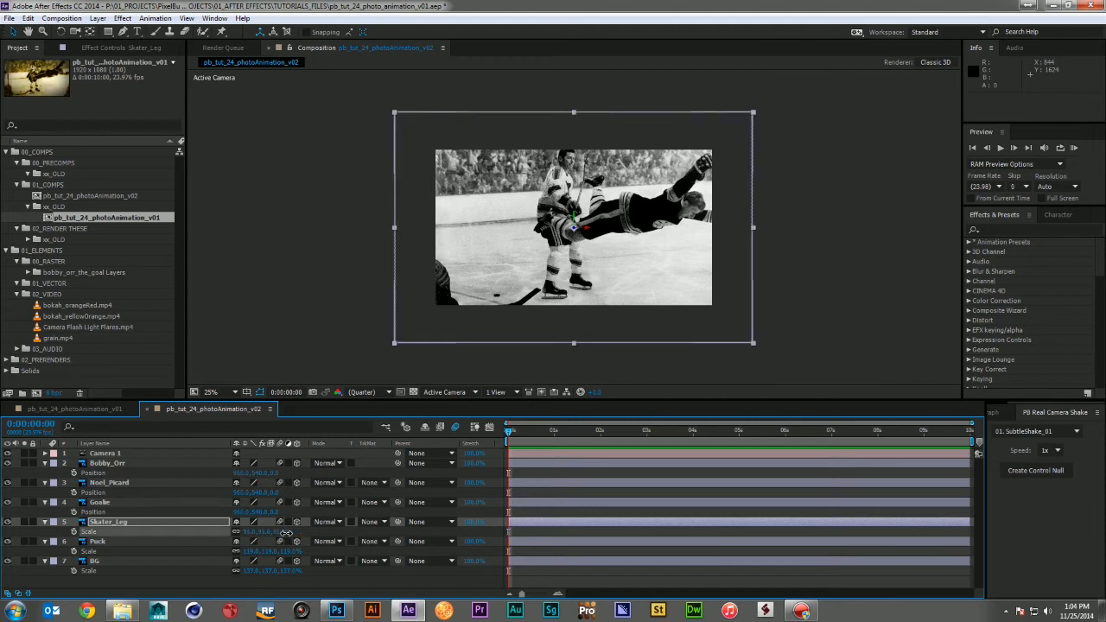
click(100, 500)
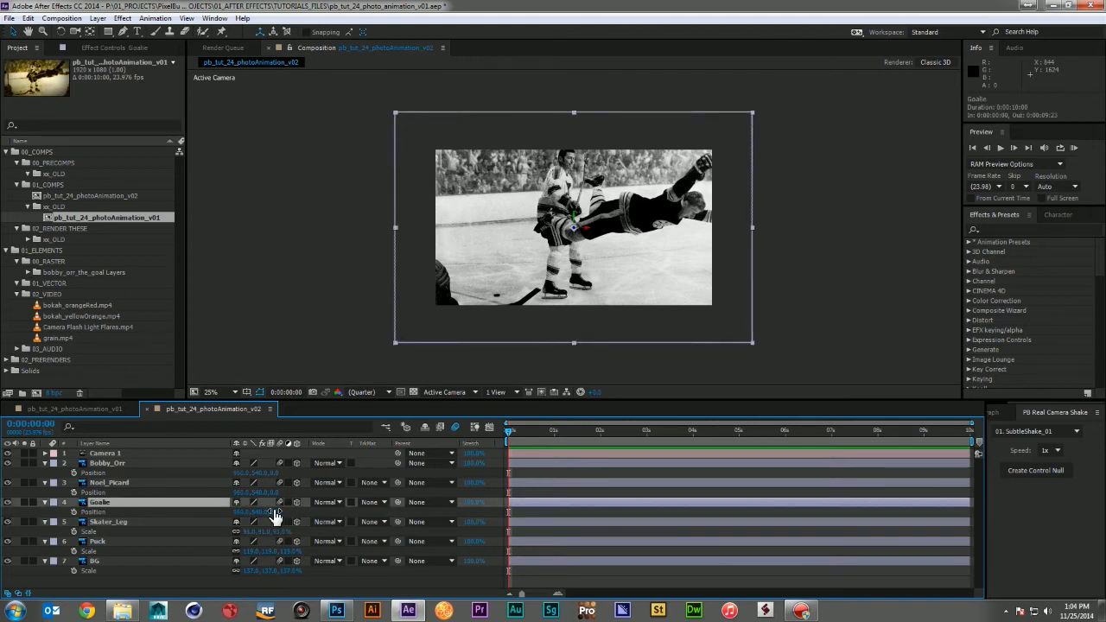
mouse_move(145, 490)
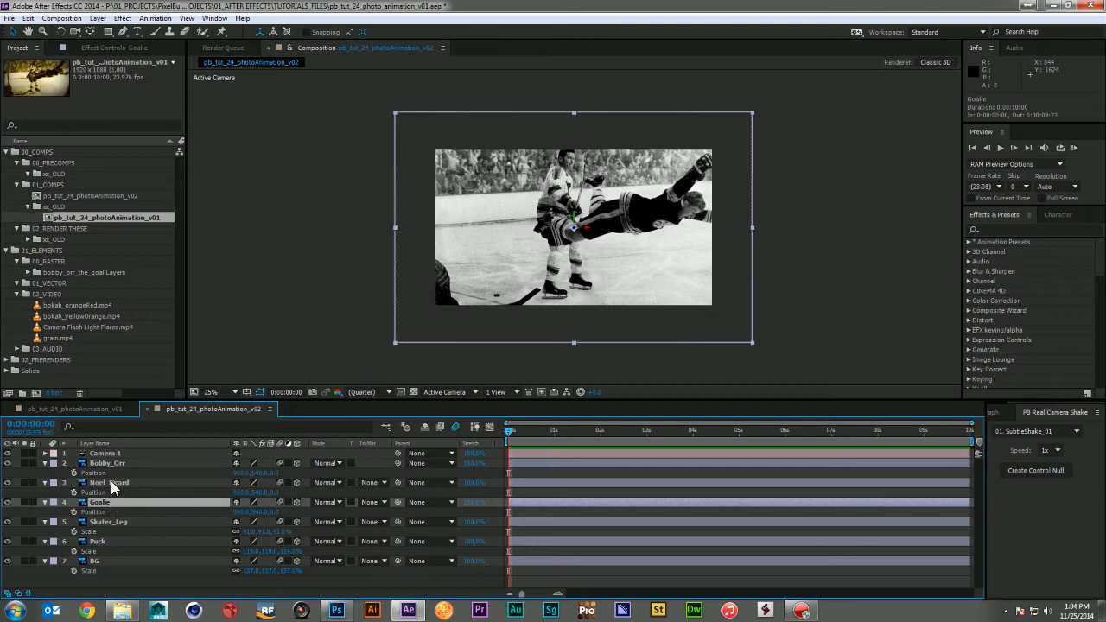
Set depth for the Noel_Picard layer and adjust Camera 1 so the layers sit at separate depths.
click(111, 482)
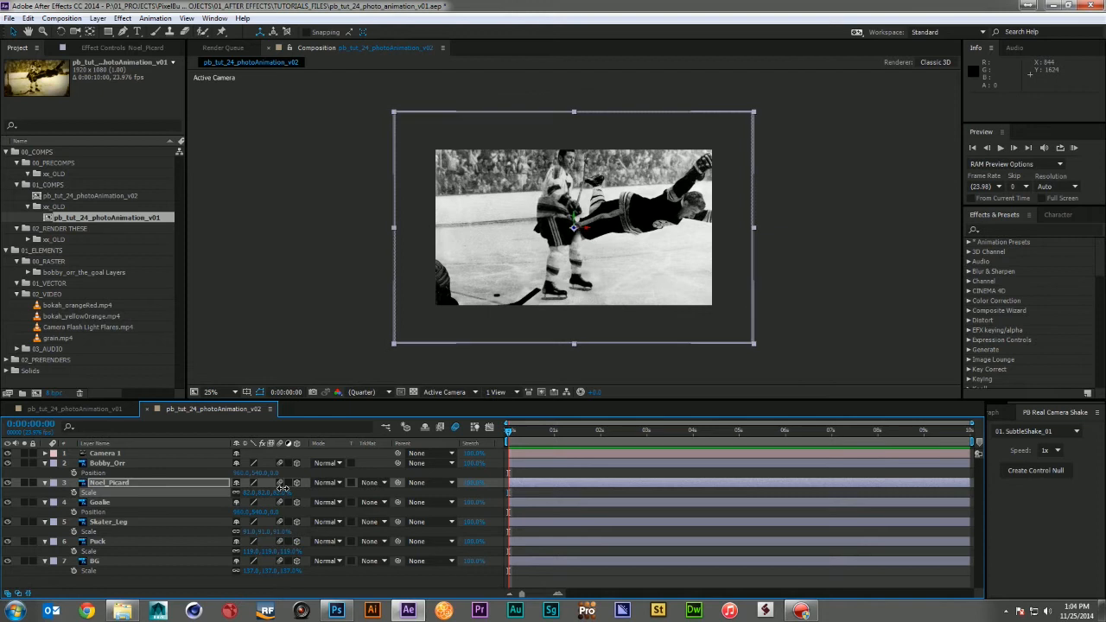
click(104, 453)
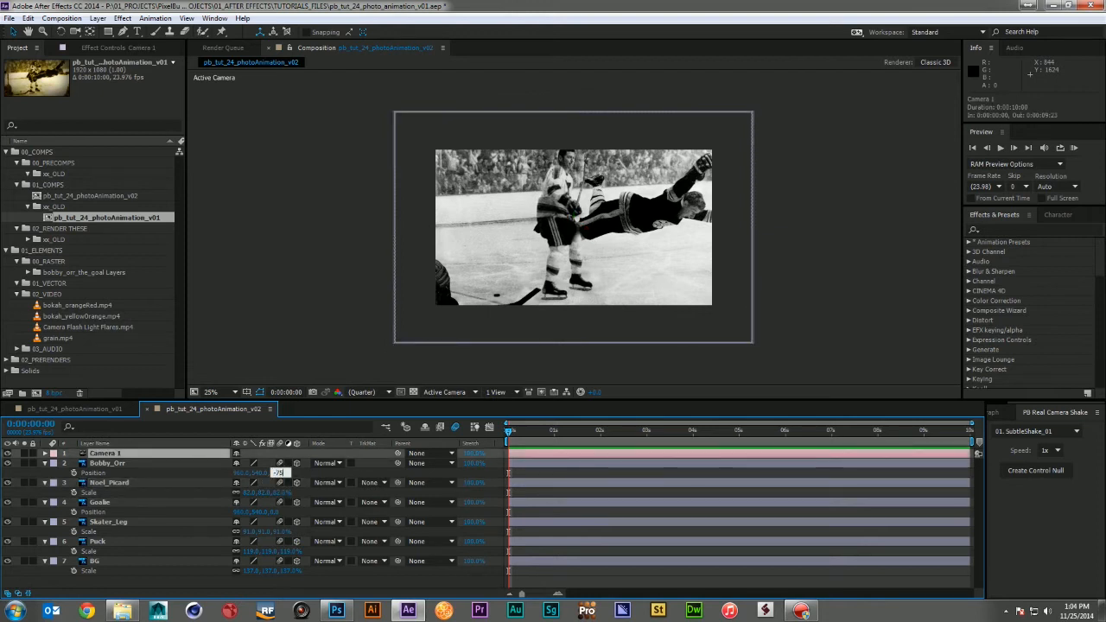
click(107, 463)
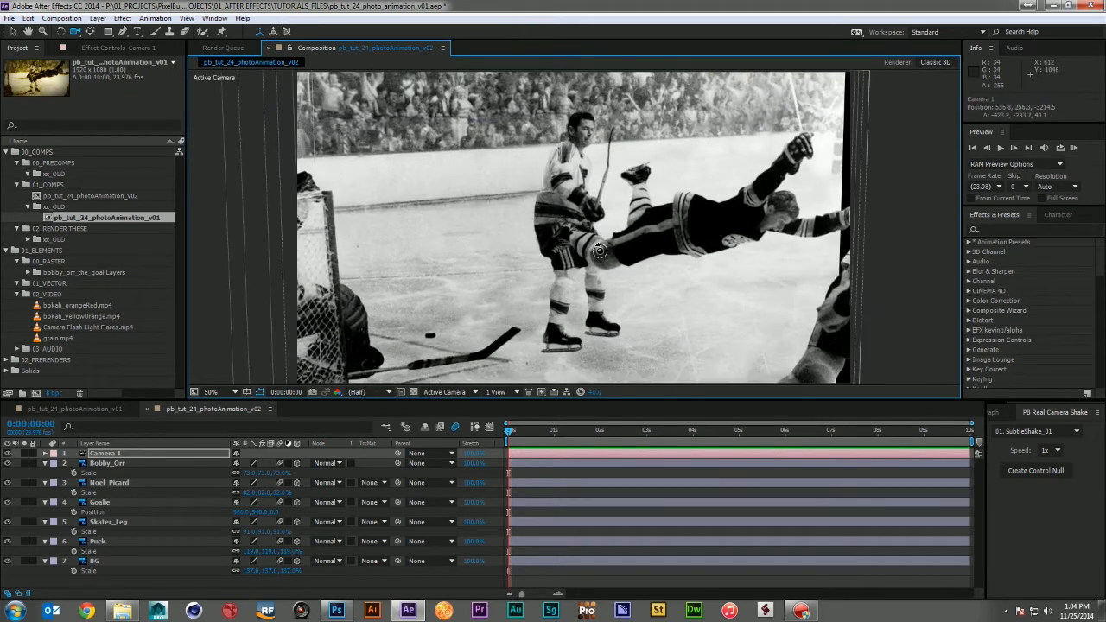
mouse_move(757, 302)
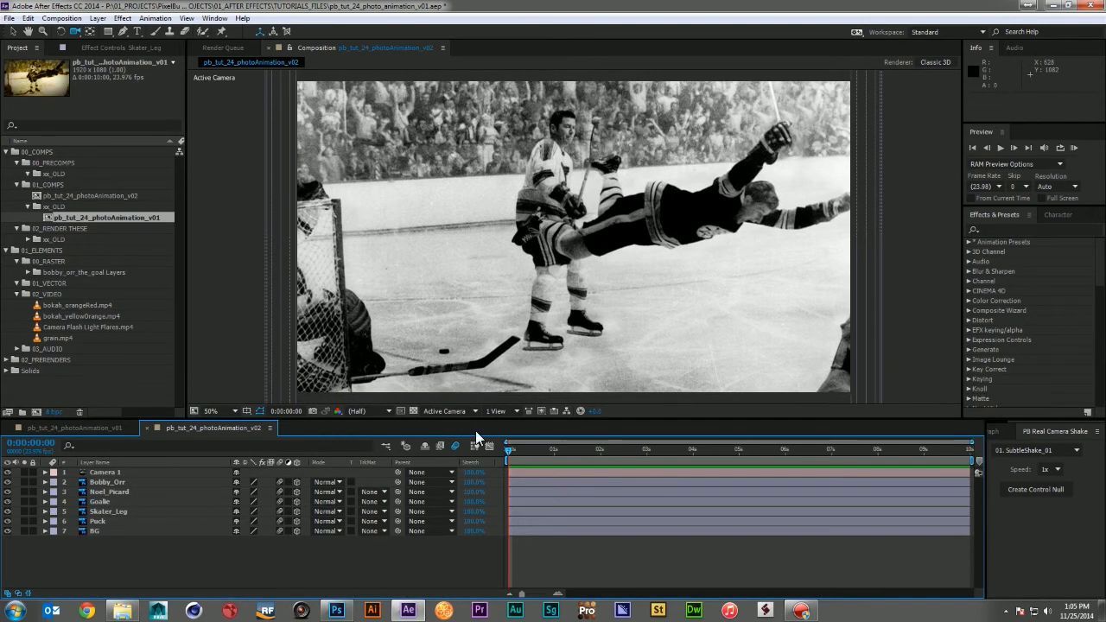
Keyframe Camera 1's Point of Interest and Position so the view pushes toward the players over time.
click(104, 472)
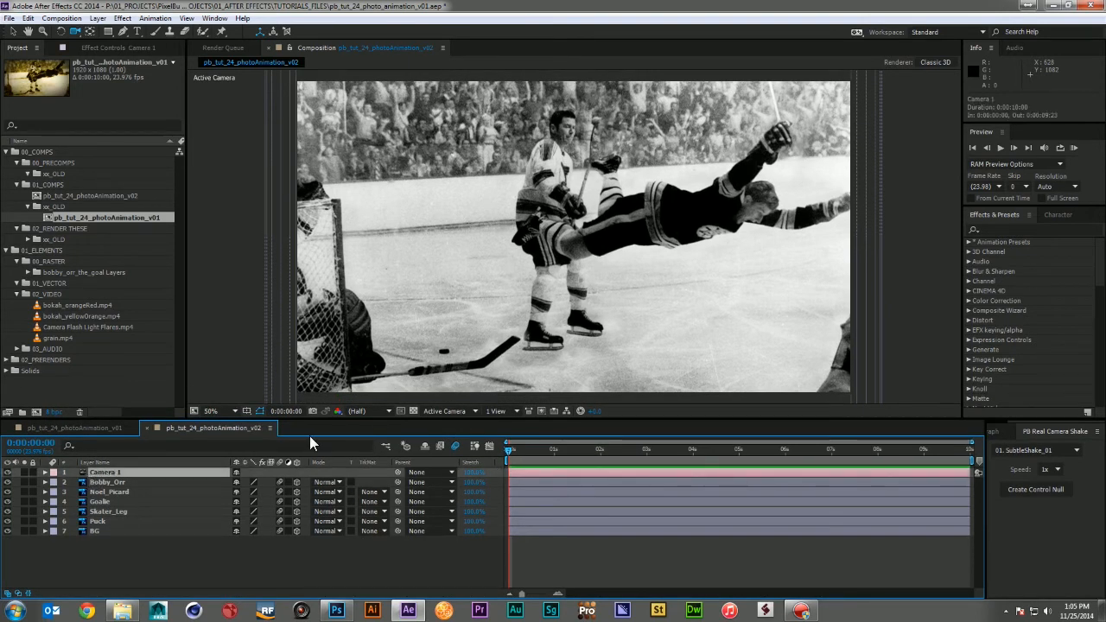
click(45, 473)
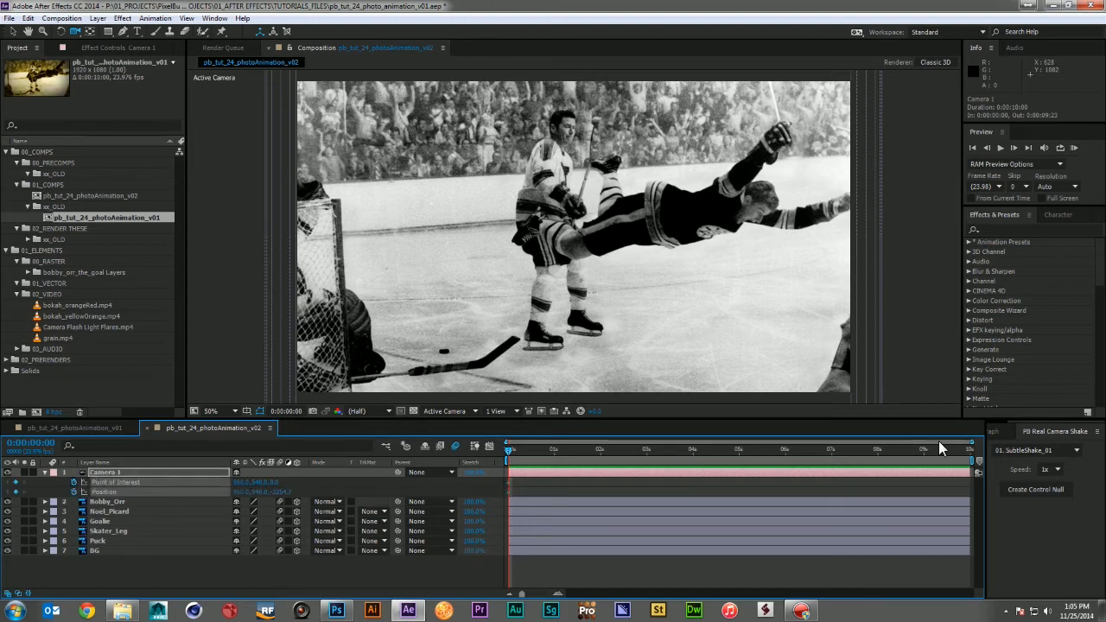
click(967, 449)
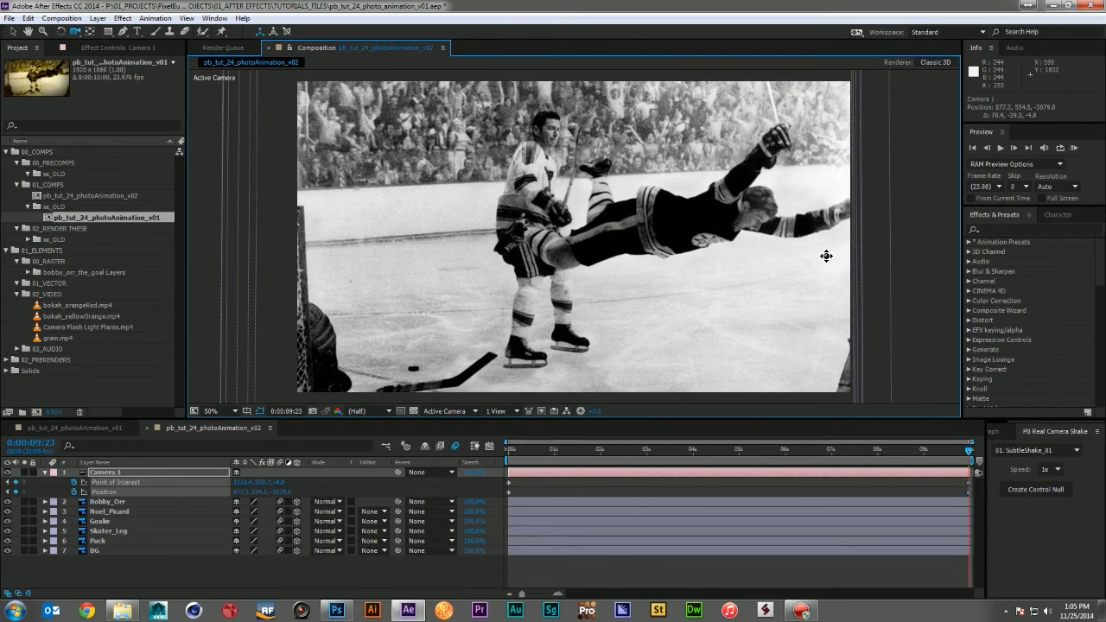
mouse_move(746, 161)
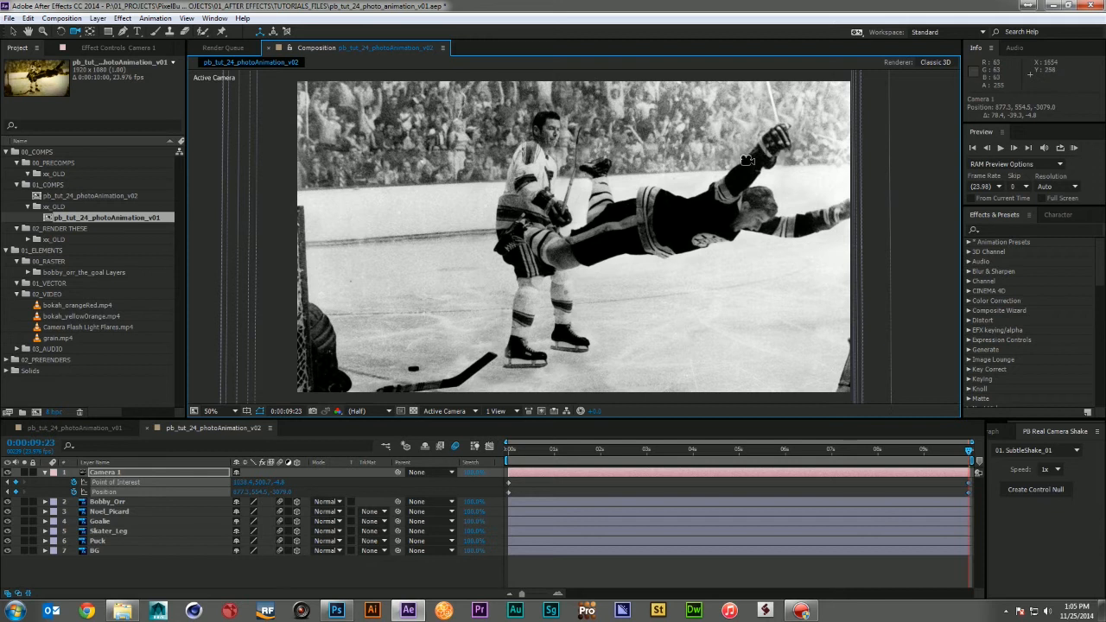
click(950, 448)
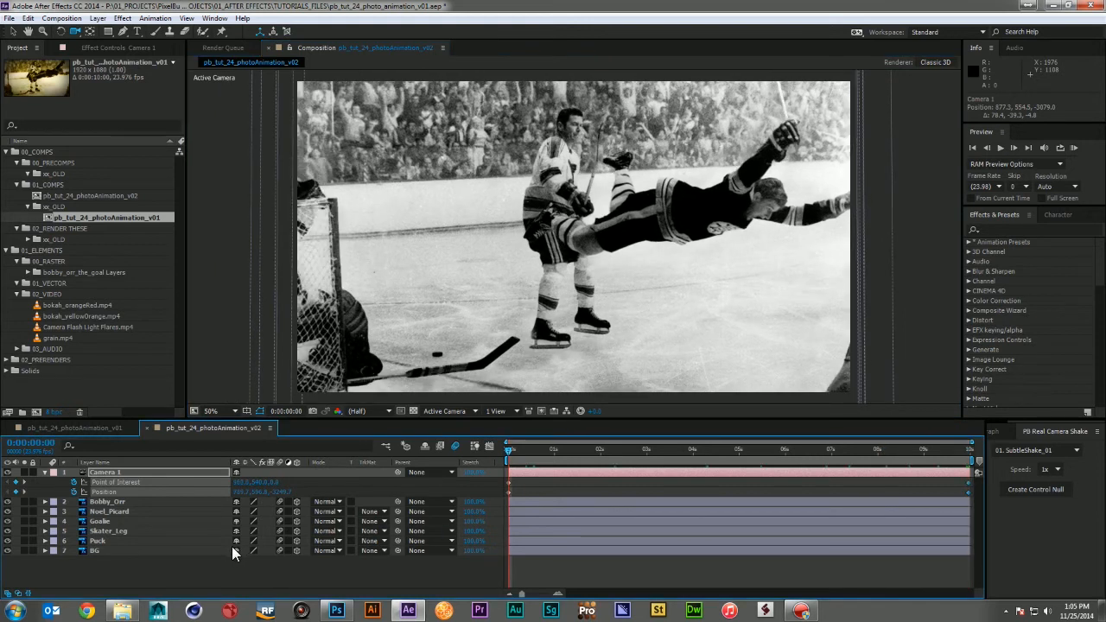
click(45, 471)
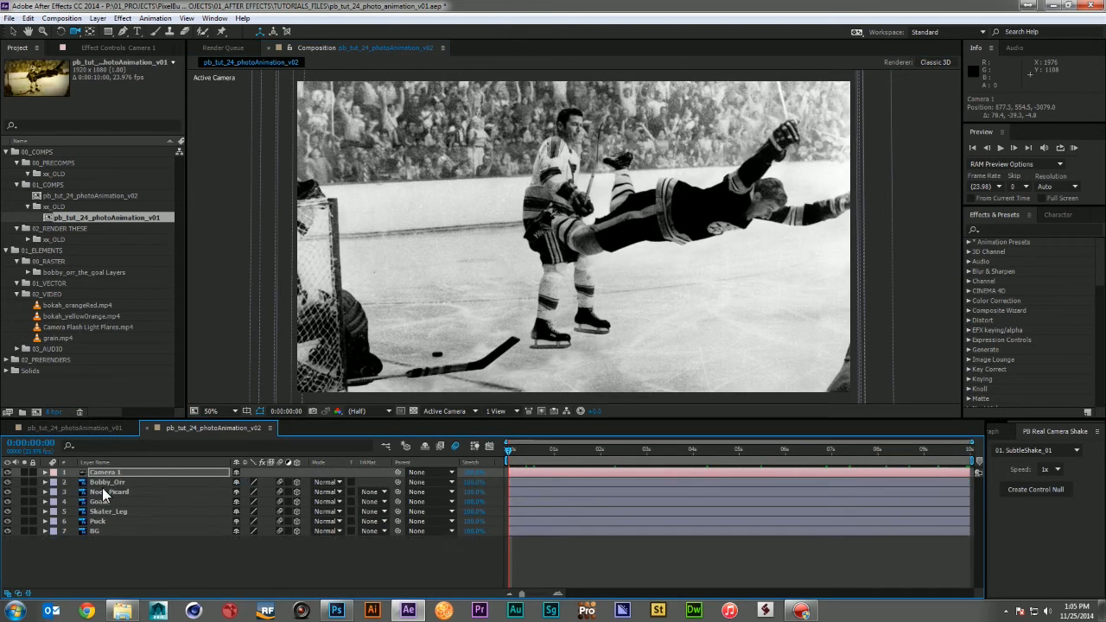
Reveal the Puck layer's Position and adjust it later in time to sit within the 3D scene.
click(108, 480)
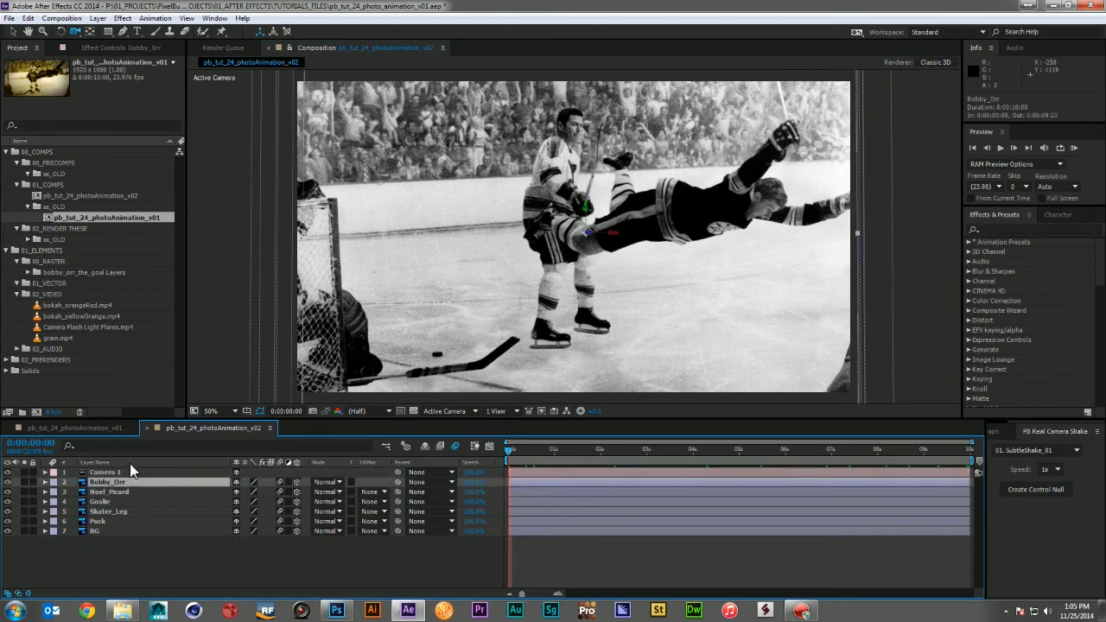
click(97, 522)
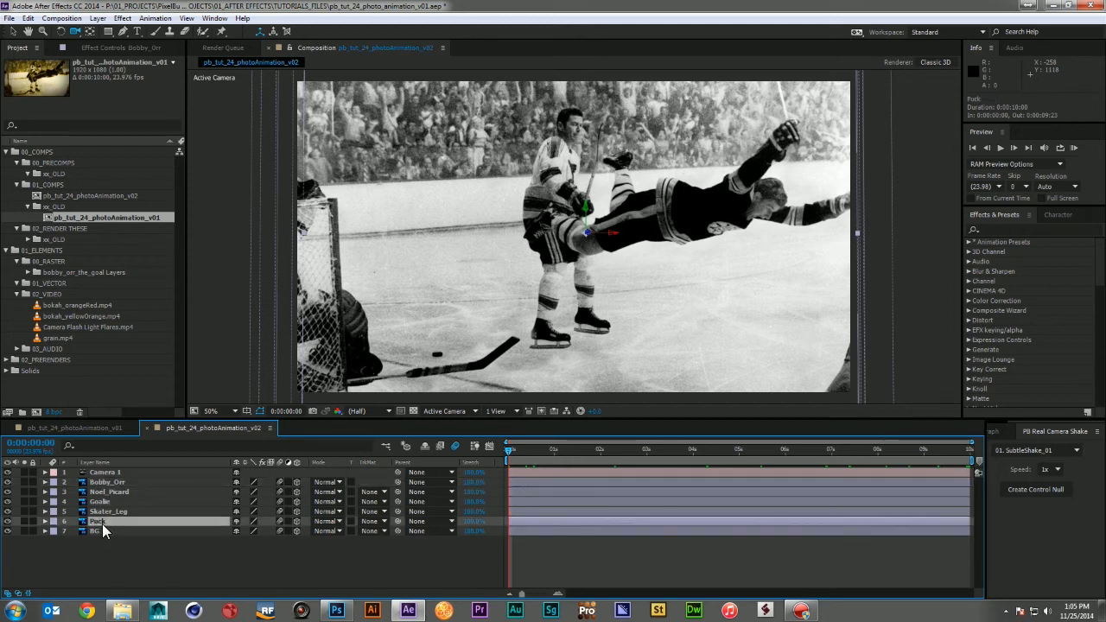
click(97, 522)
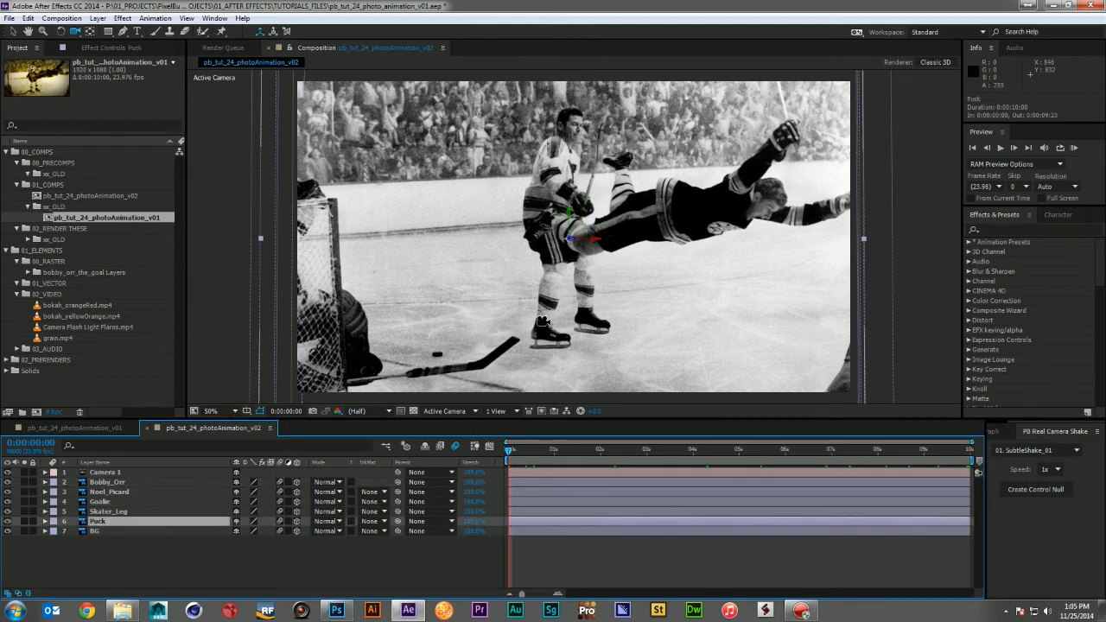
click(45, 522)
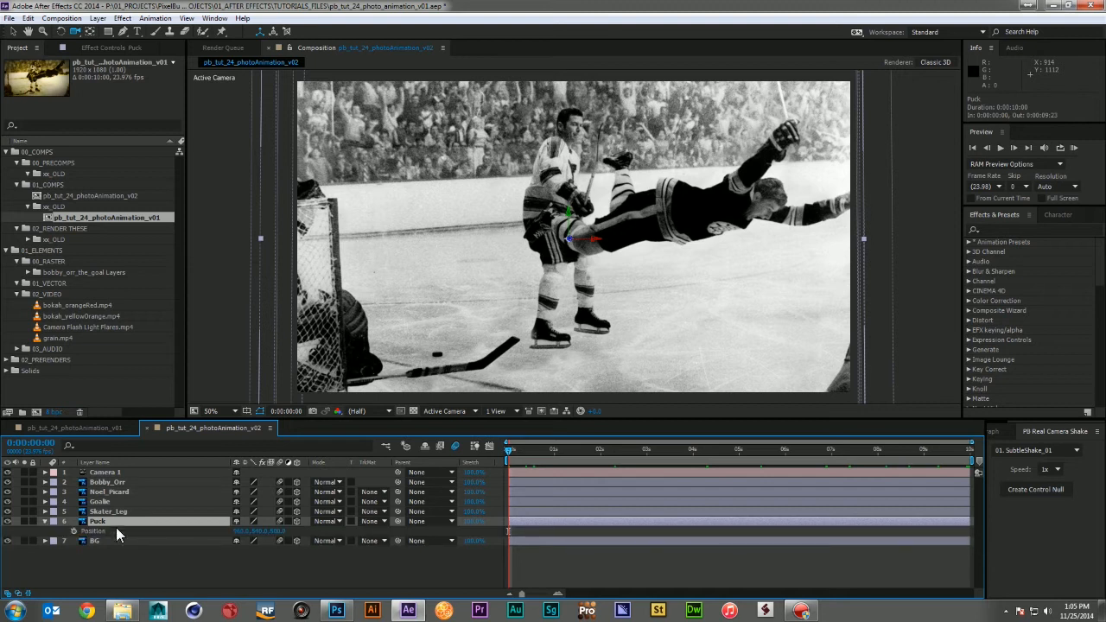
click(967, 449)
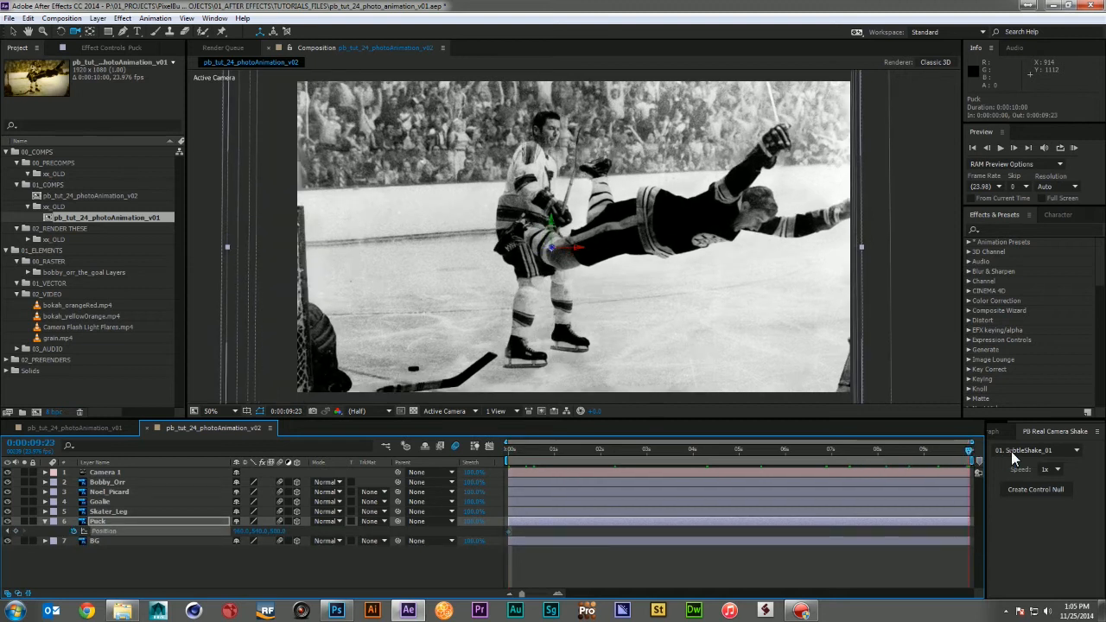
mouse_move(423, 384)
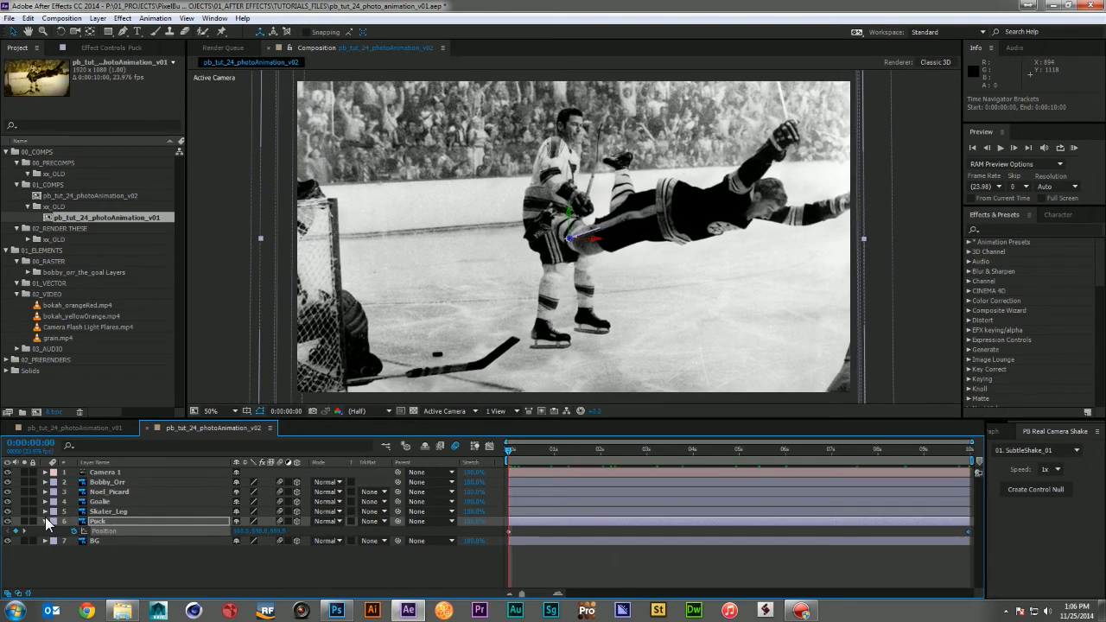
Reveal the Noel_Picard layer's Position values for checking its placement.
click(45, 521)
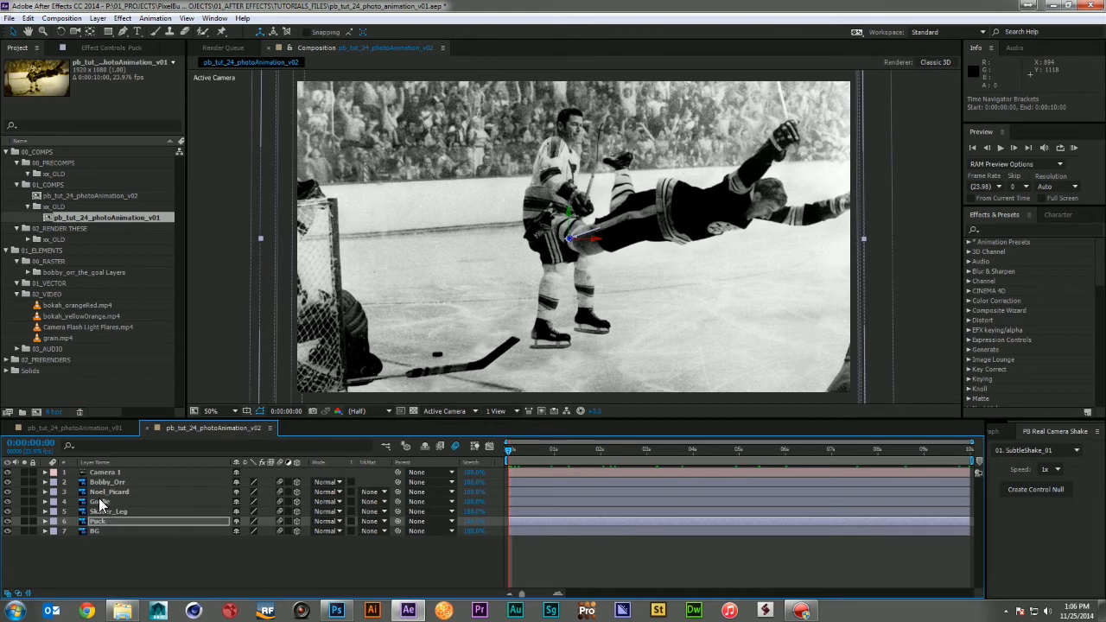
click(109, 490)
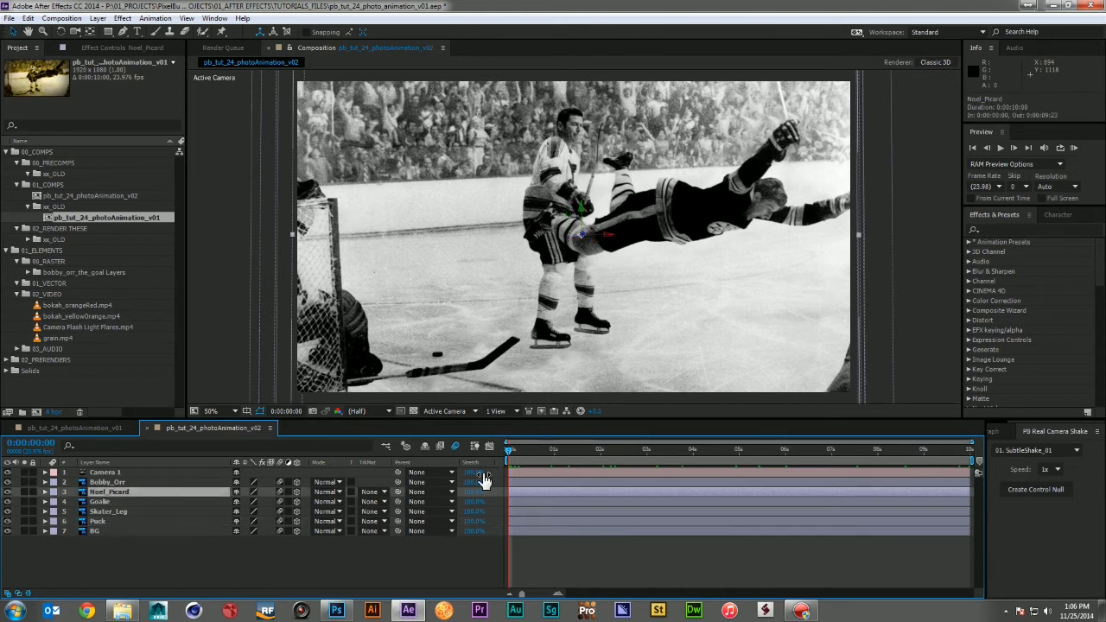
click(44, 490)
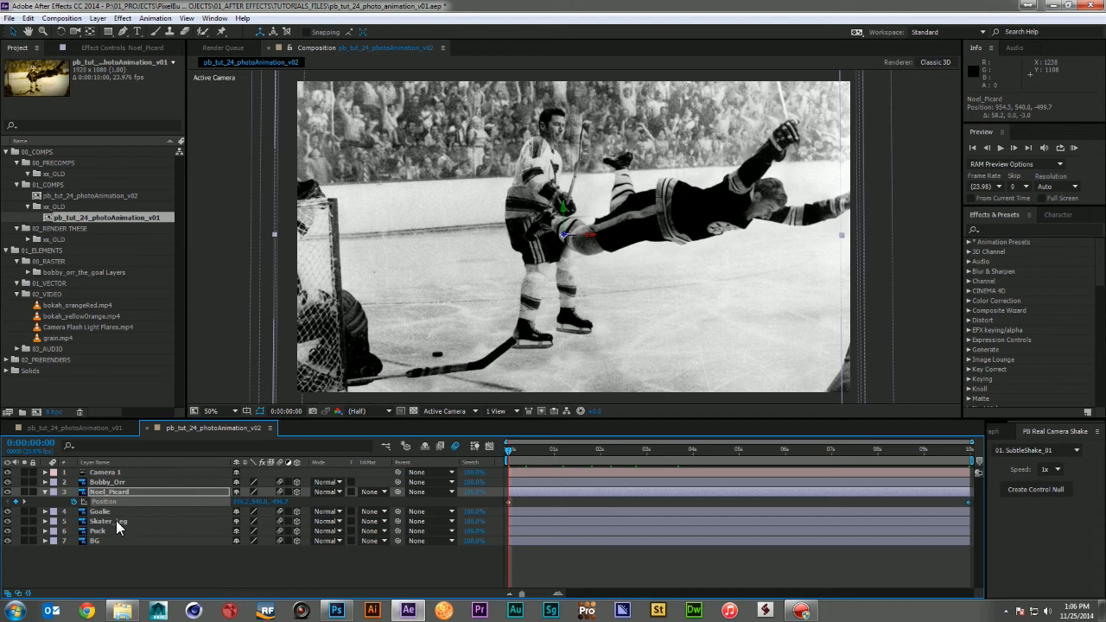
Make the Goalie layer visible again, scrub to check it and return the playhead to the start.
click(101, 512)
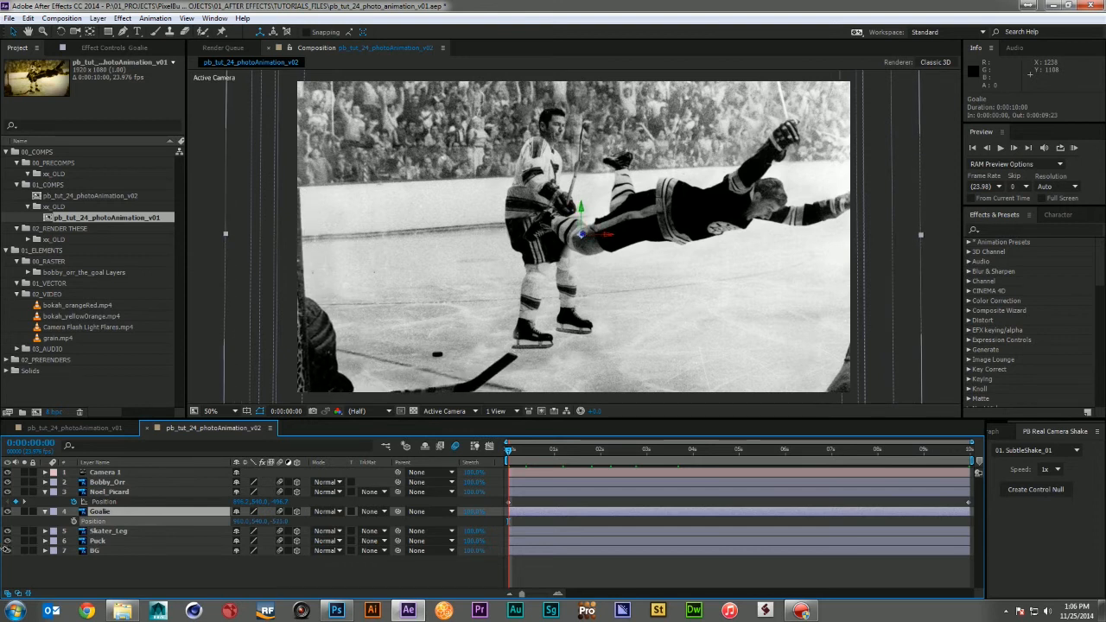
click(44, 512)
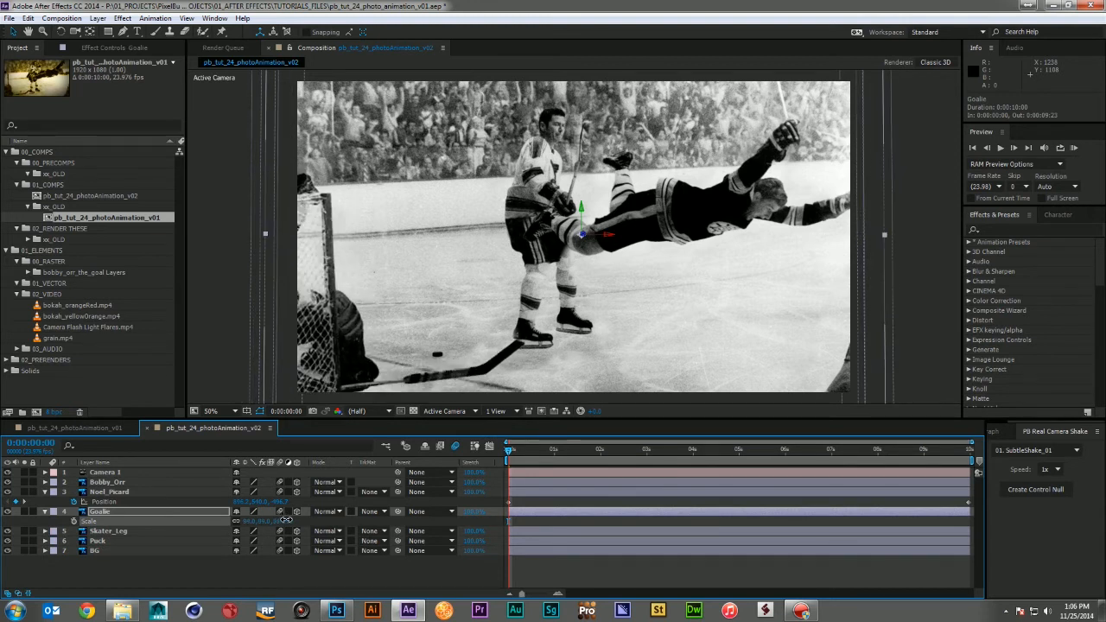
click(631, 449)
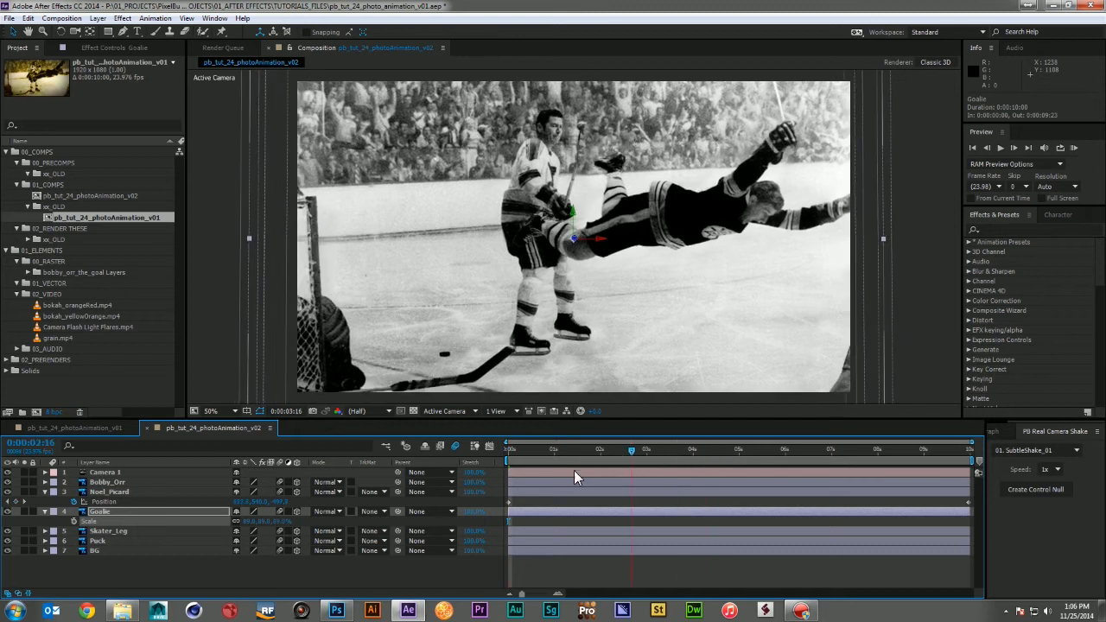
click(891, 449)
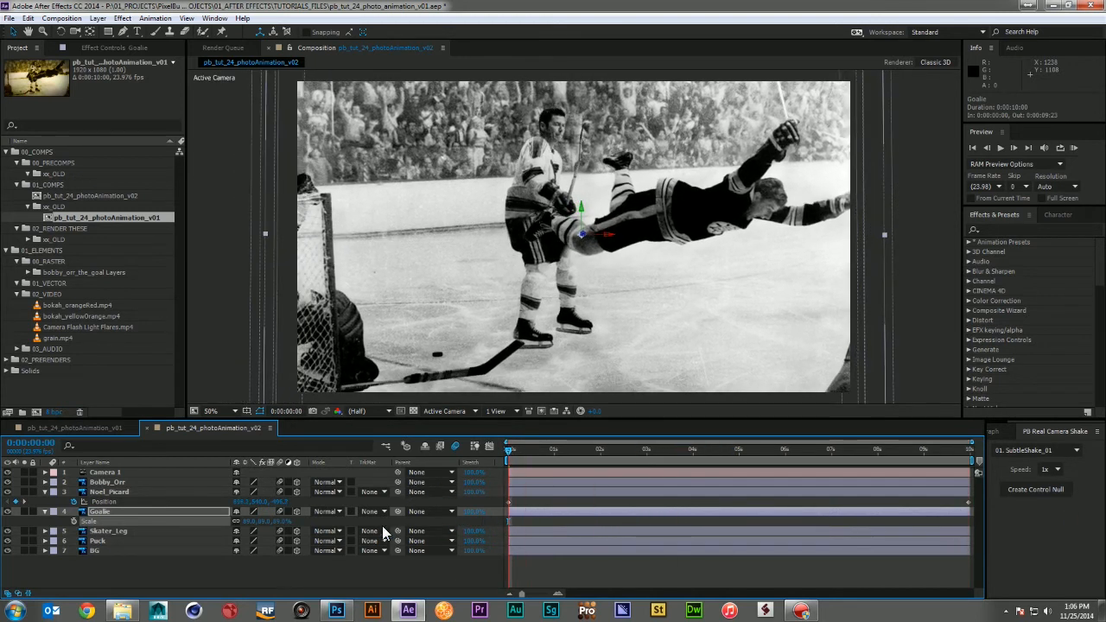
Select the Bobby_Orr layer with properties closed, ready for puppet pinning about two seconds in.
click(107, 481)
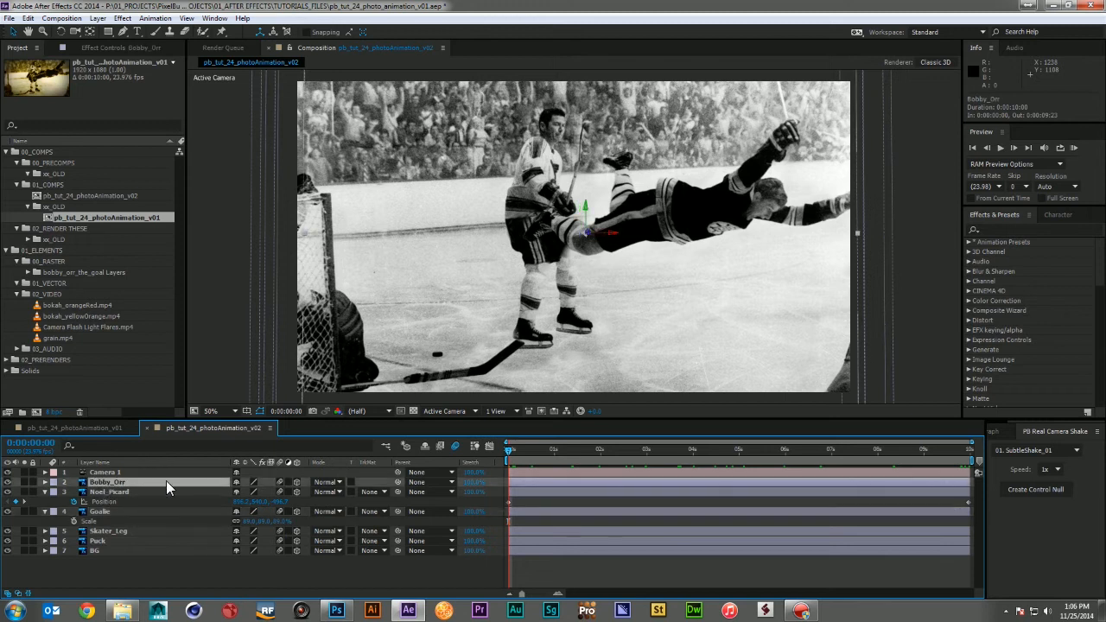
click(45, 481)
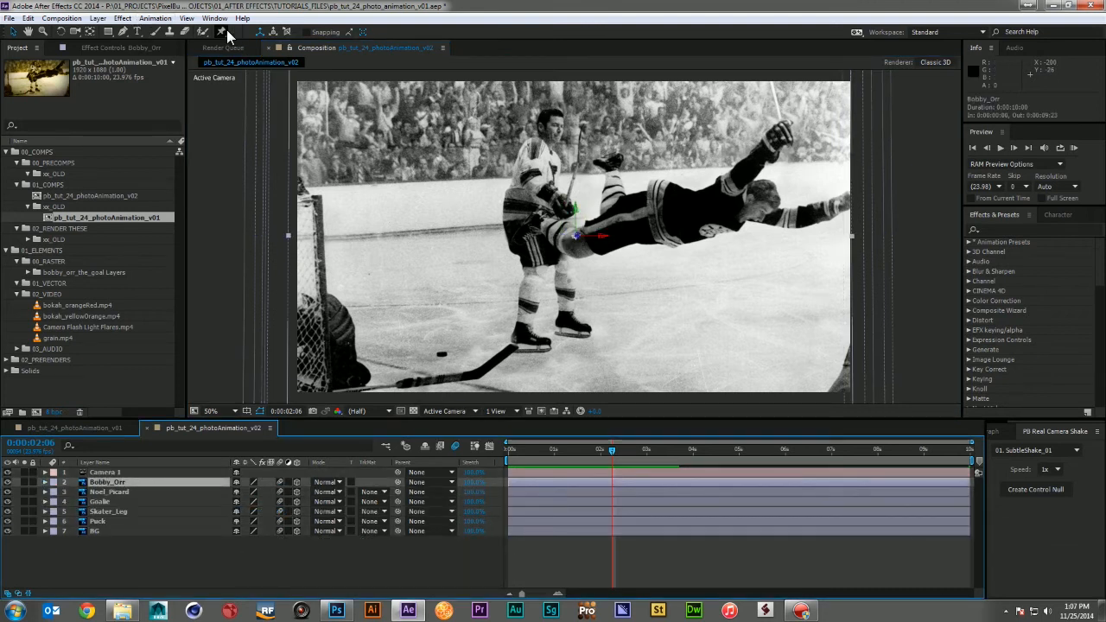
Place puppet pins on Bobby Orr's body and reposition them to keyframe the pose.
click(221, 31)
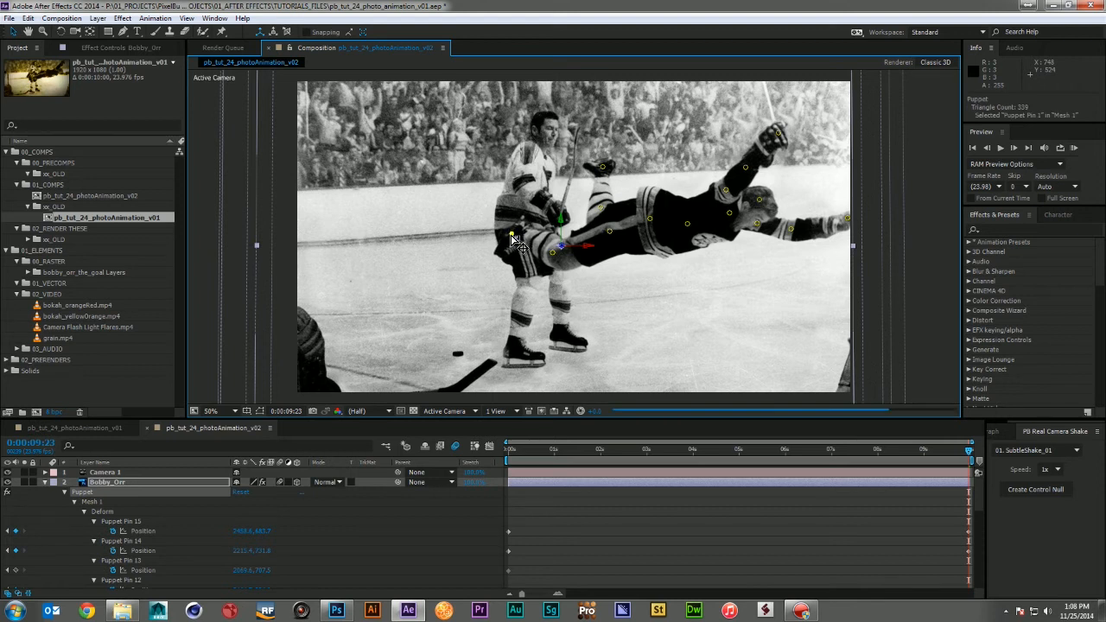
click(999, 146)
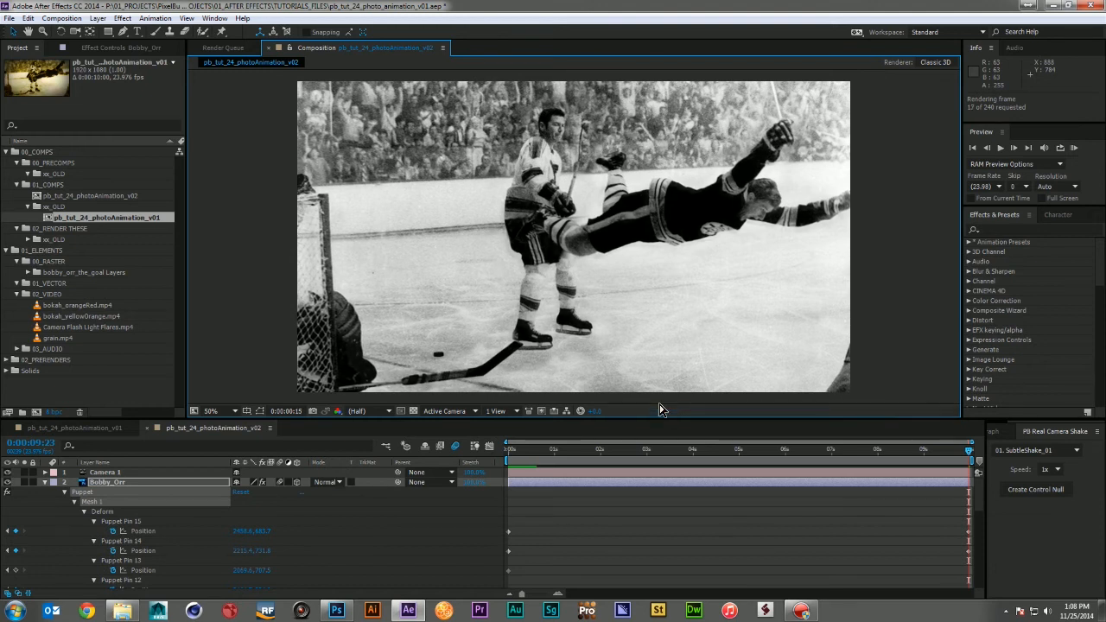
click(999, 147)
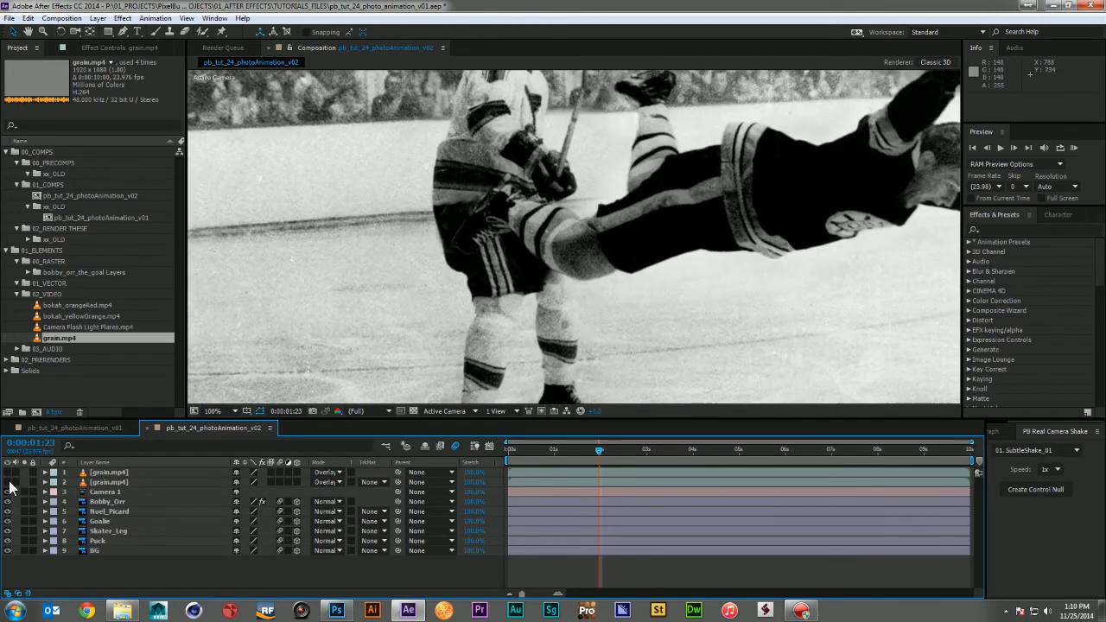
mouse_move(553, 245)
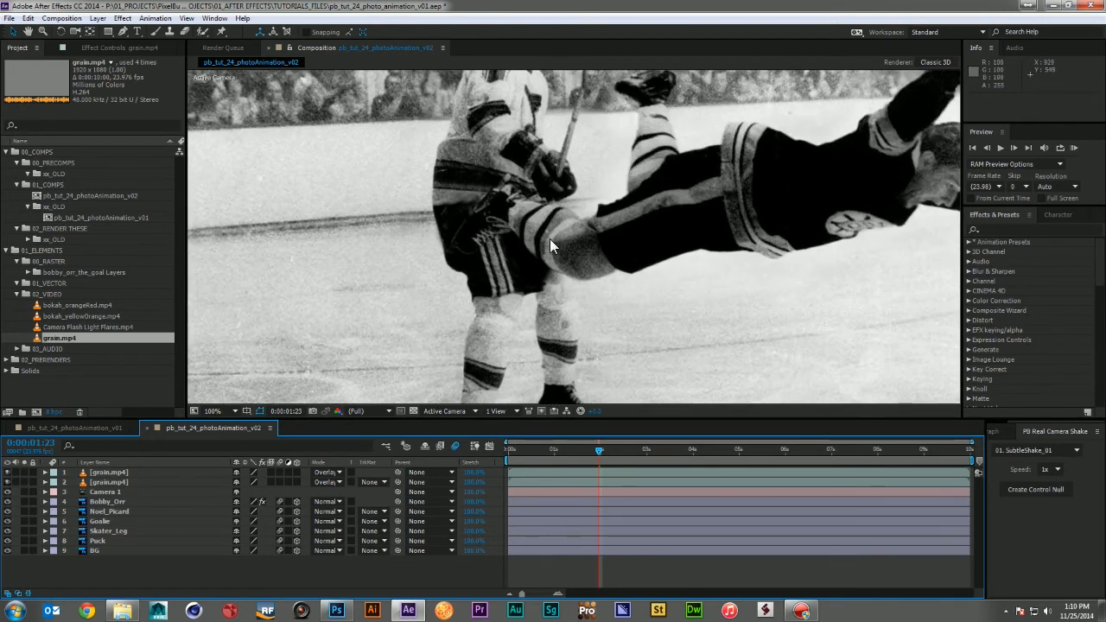
Create a new black solid layer over the photo.
click(214, 411)
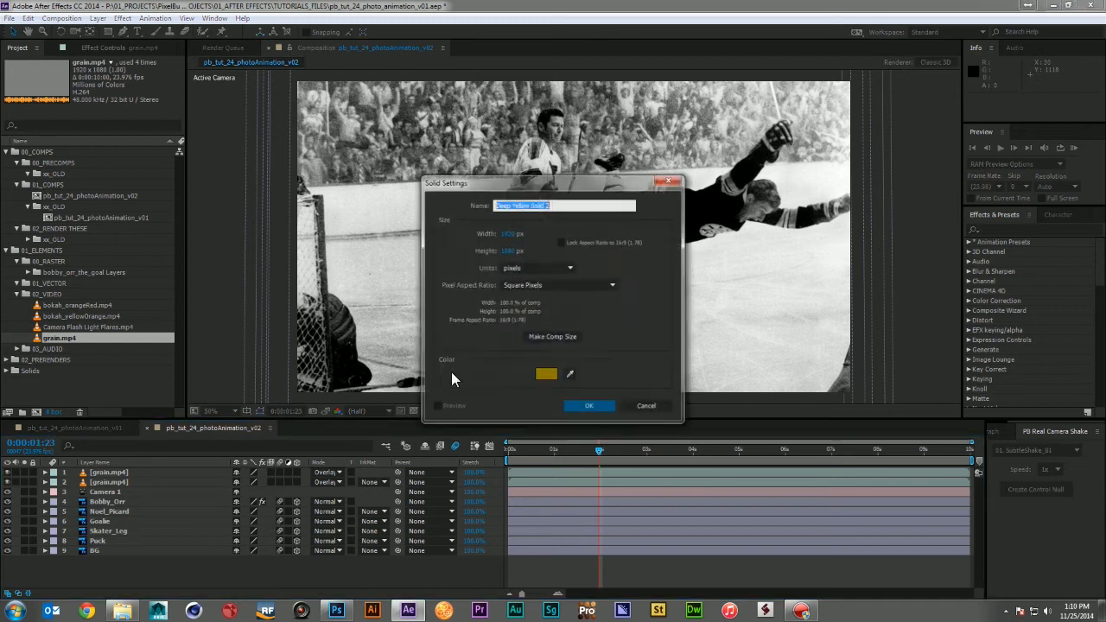
click(546, 373)
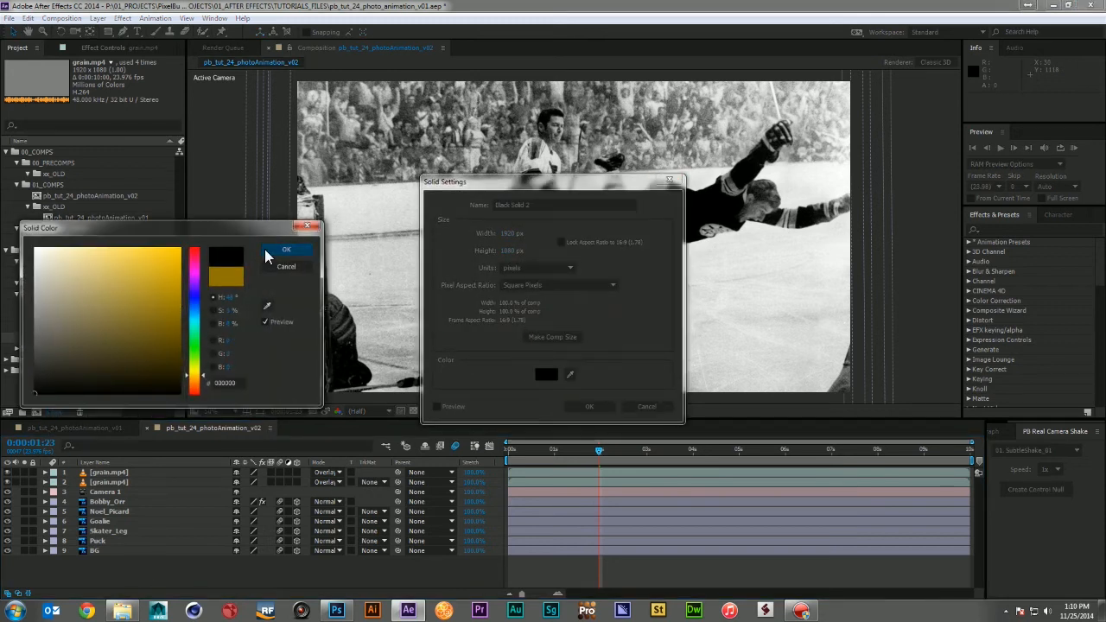
click(287, 249)
text(VIN)
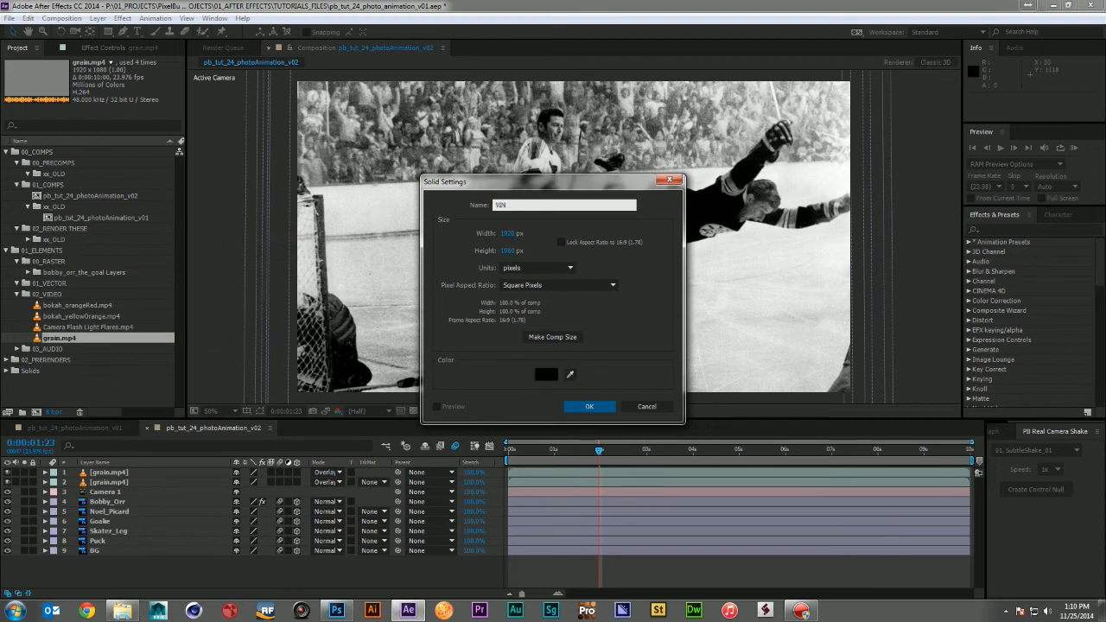
click(589, 406)
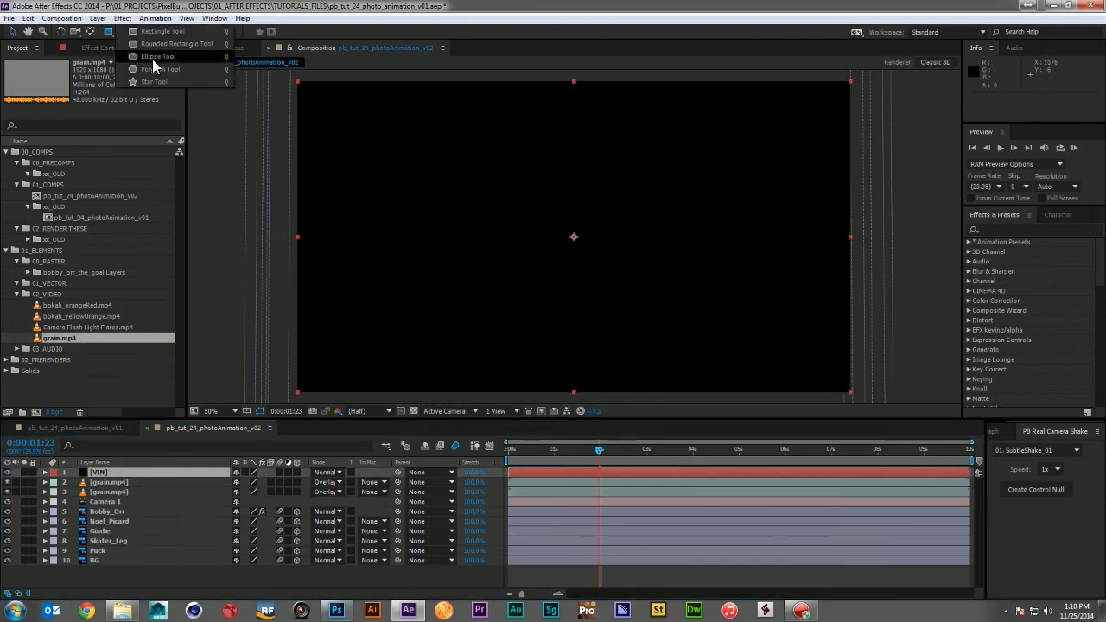
Add a full-frame elliptical mask to the solid and set it to Subtract for a vignette.
click(157, 55)
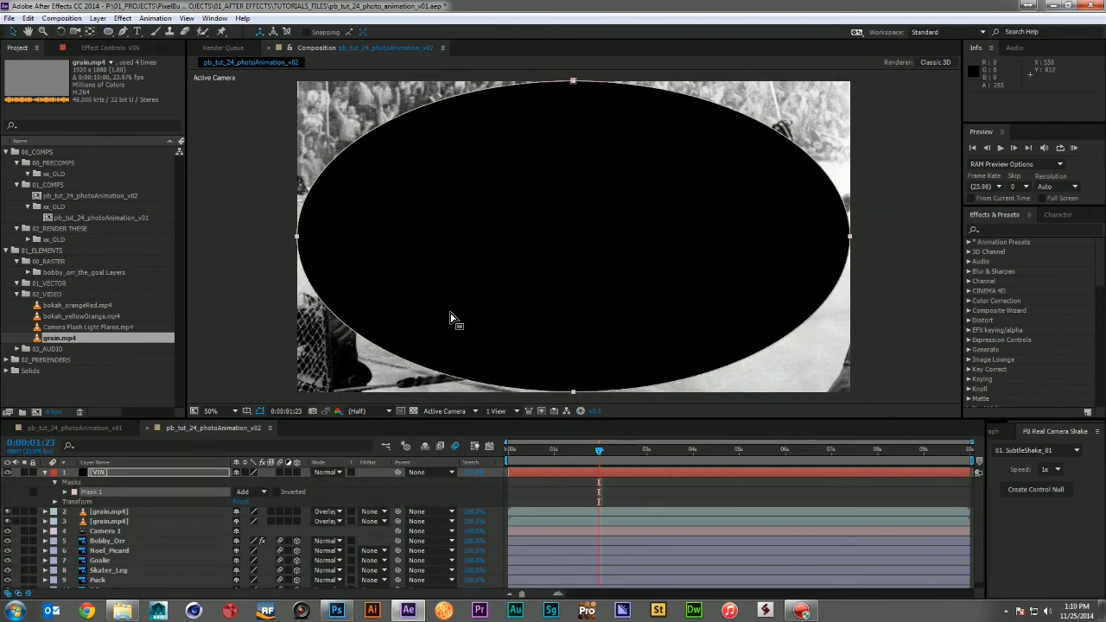
click(251, 491)
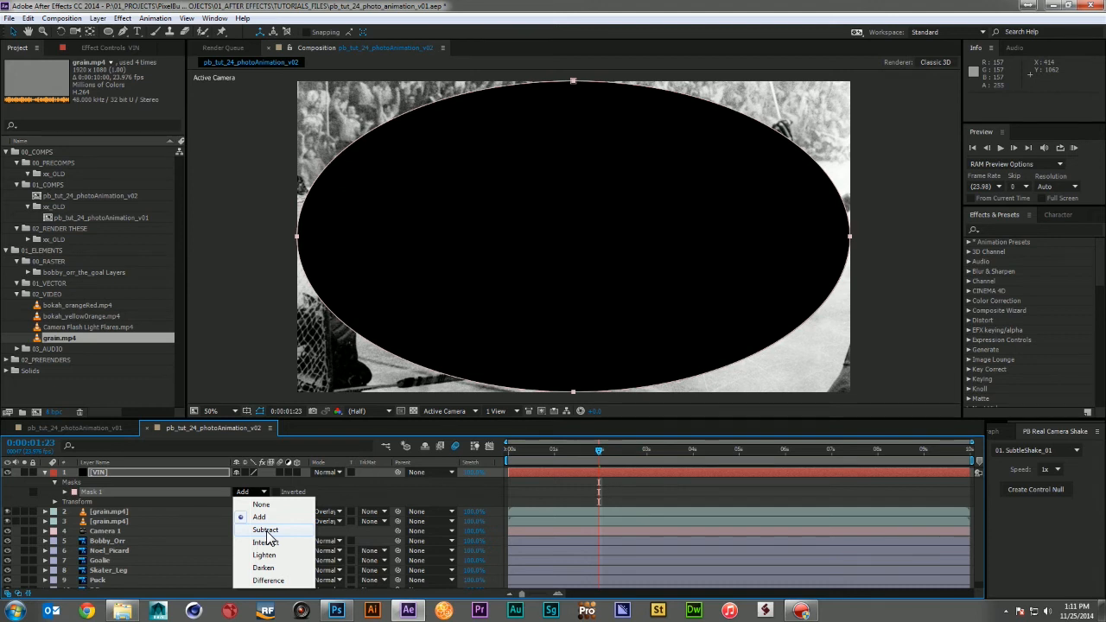
click(266, 529)
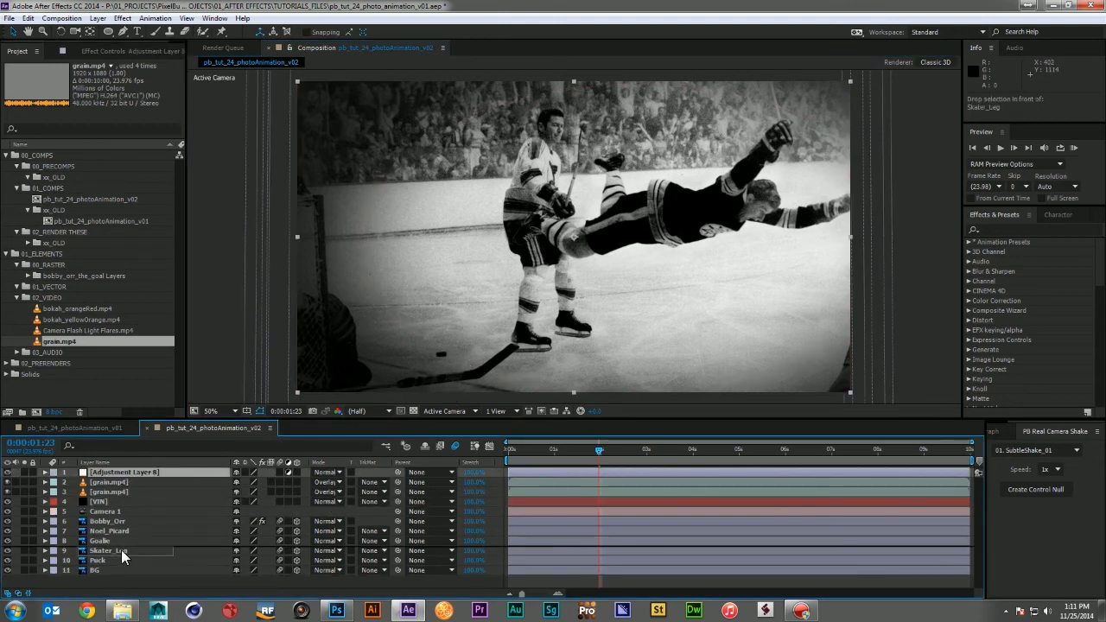
Move the adjustment layer down, rename it BLUR and give it the vignette's elliptical mask.
drag(124, 472, 125, 559)
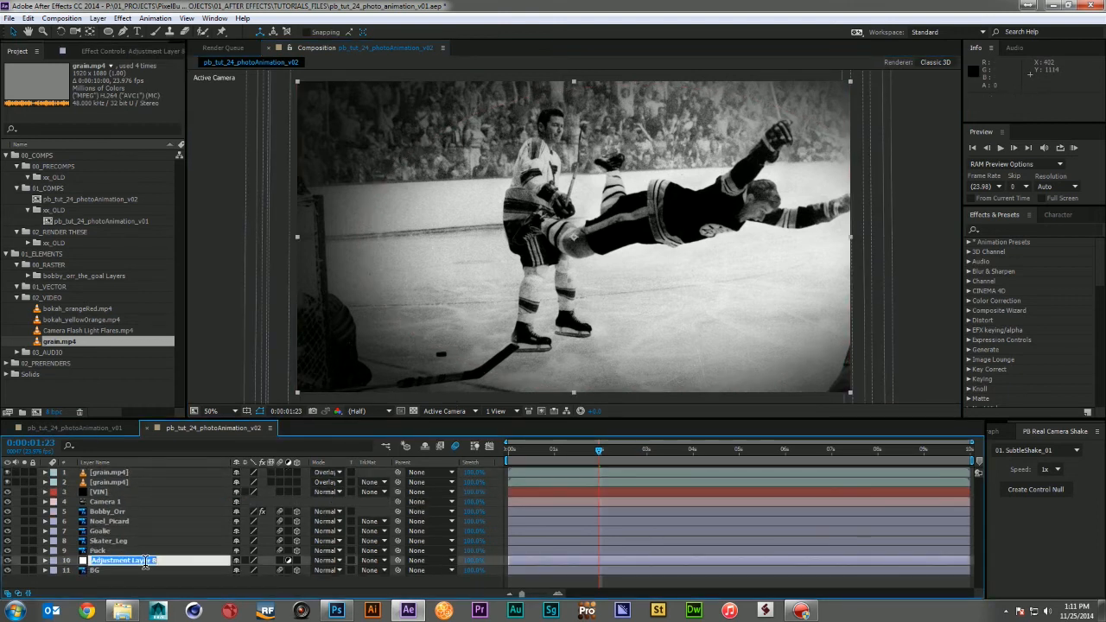
text(BLUR)
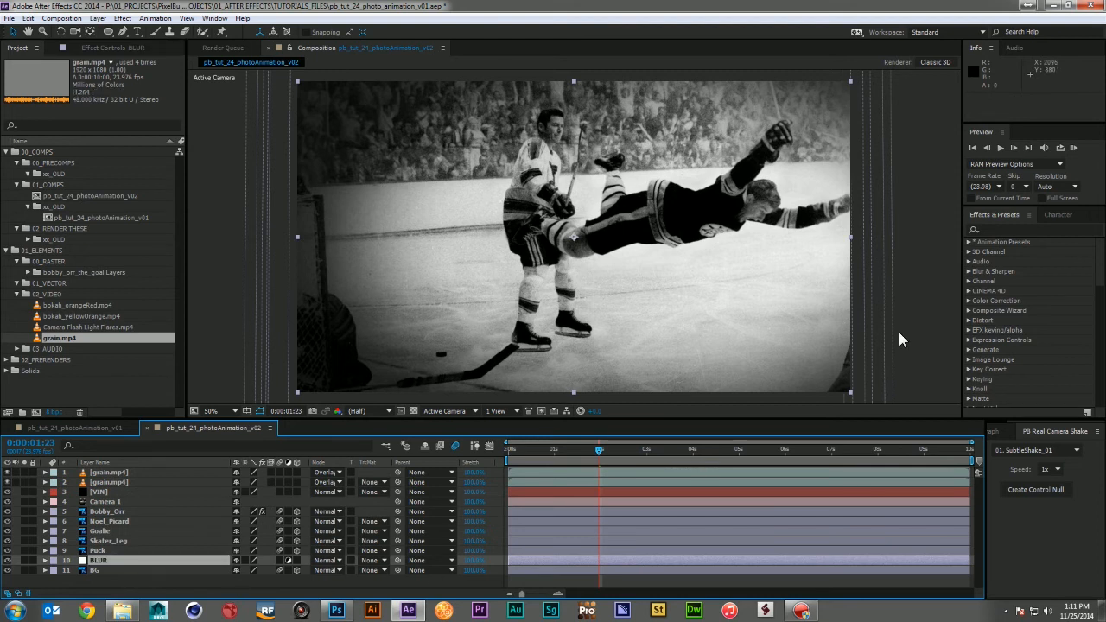
click(98, 490)
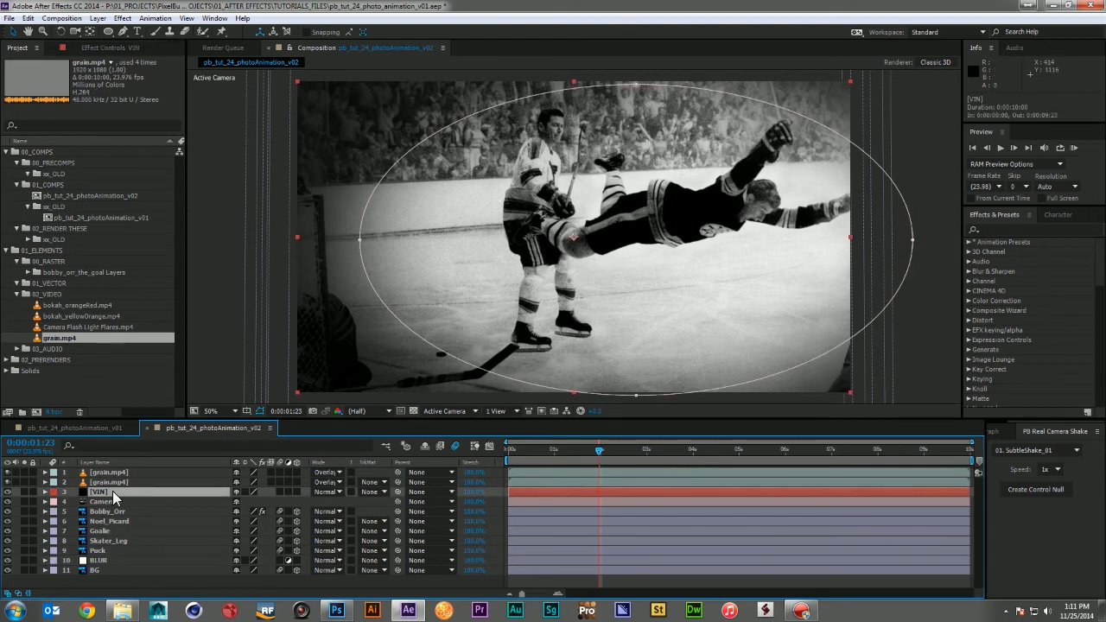
click(45, 490)
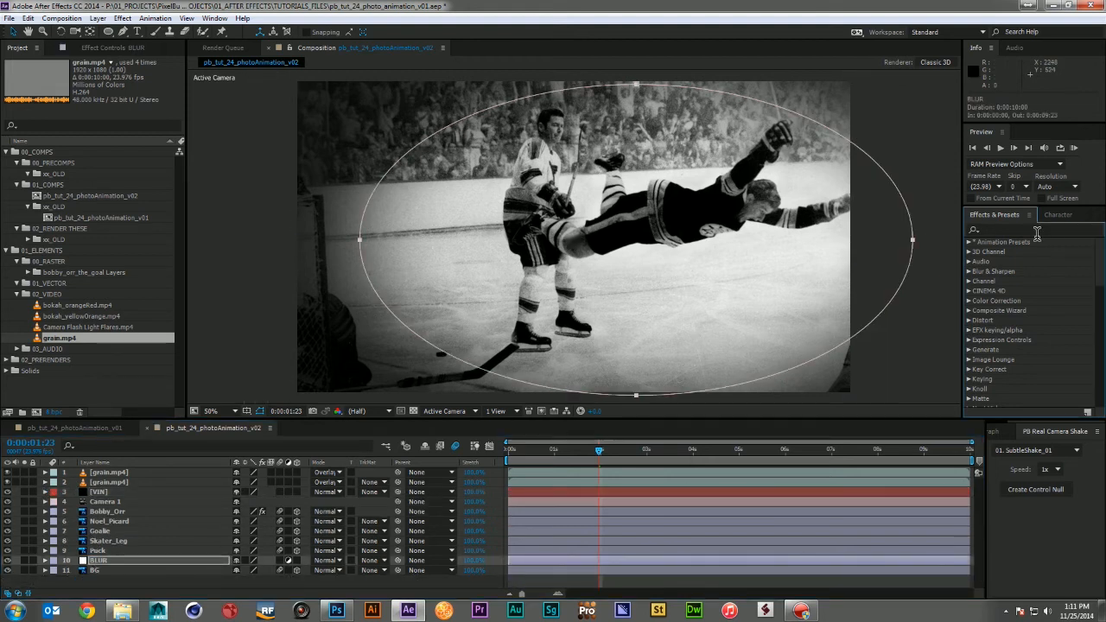
Apply Camera Lens Blur to the BLUR layer and set its mask mode to Subtract.
text(camera)
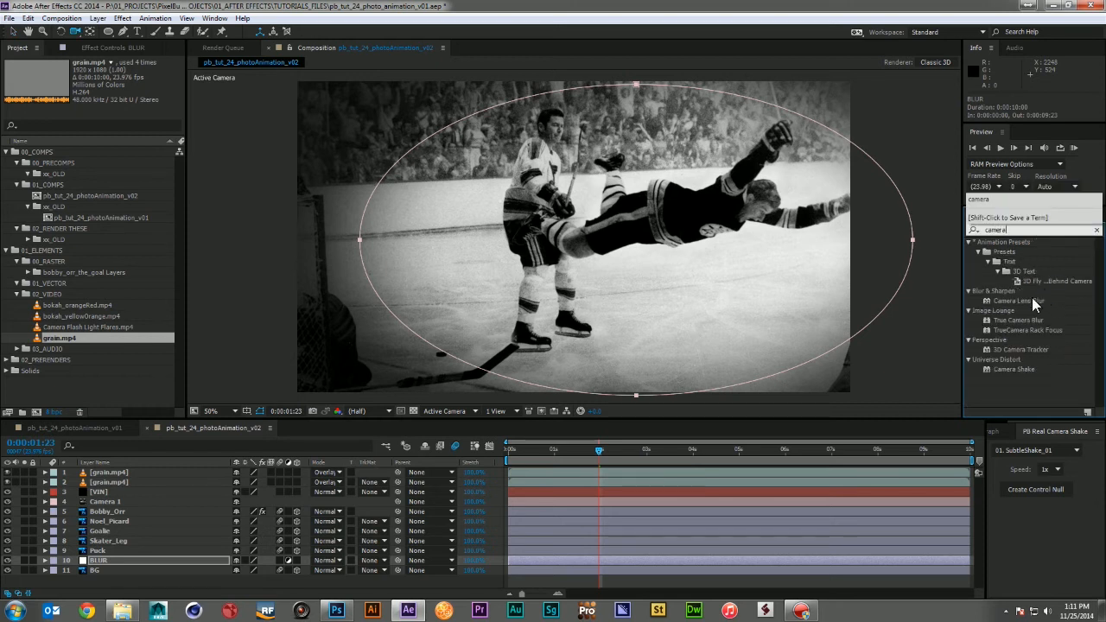
double_click(1019, 300)
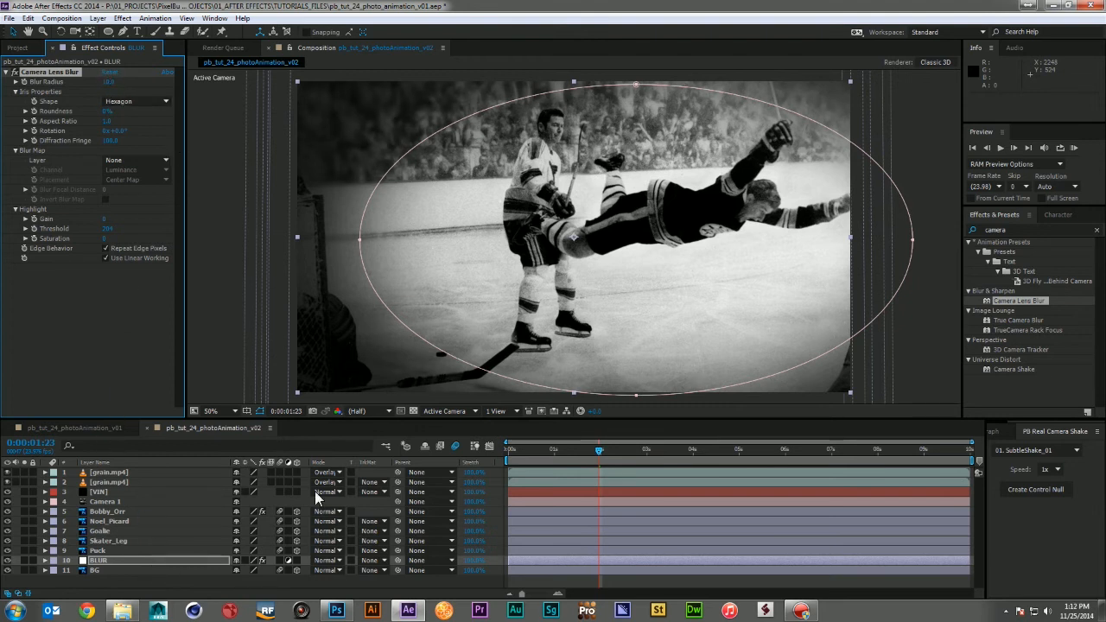
click(45, 560)
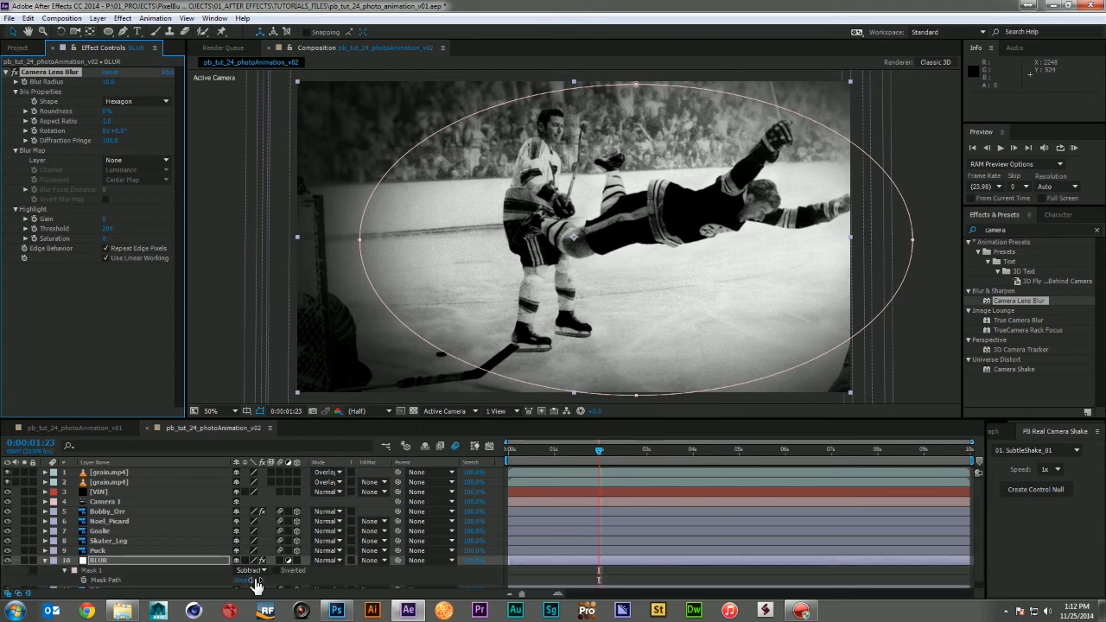
scroll(down, 3)
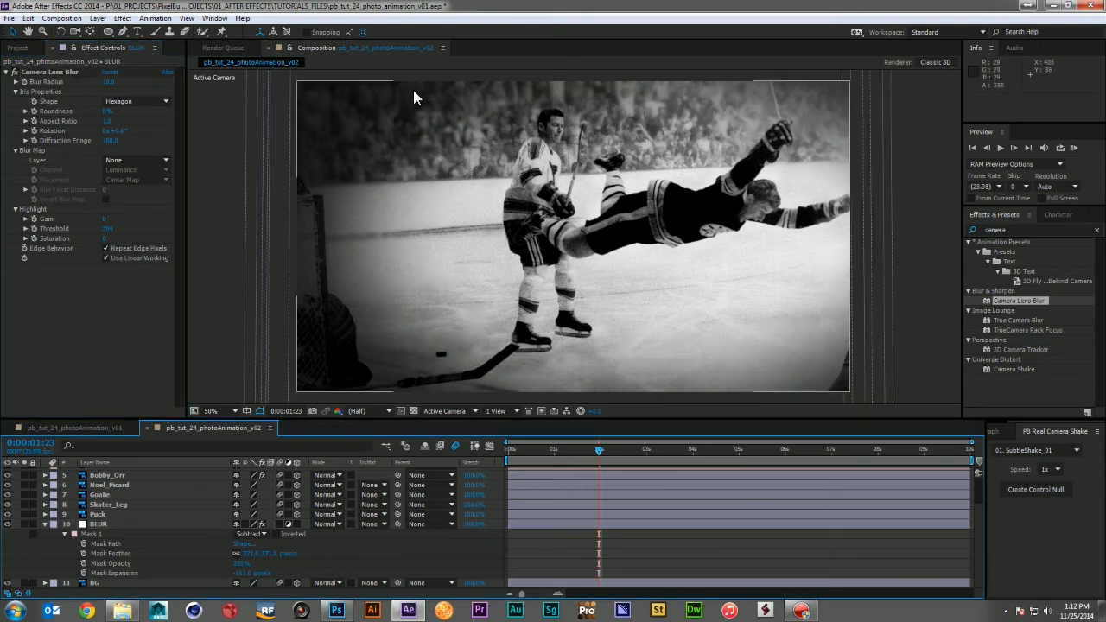
mouse_move(802, 242)
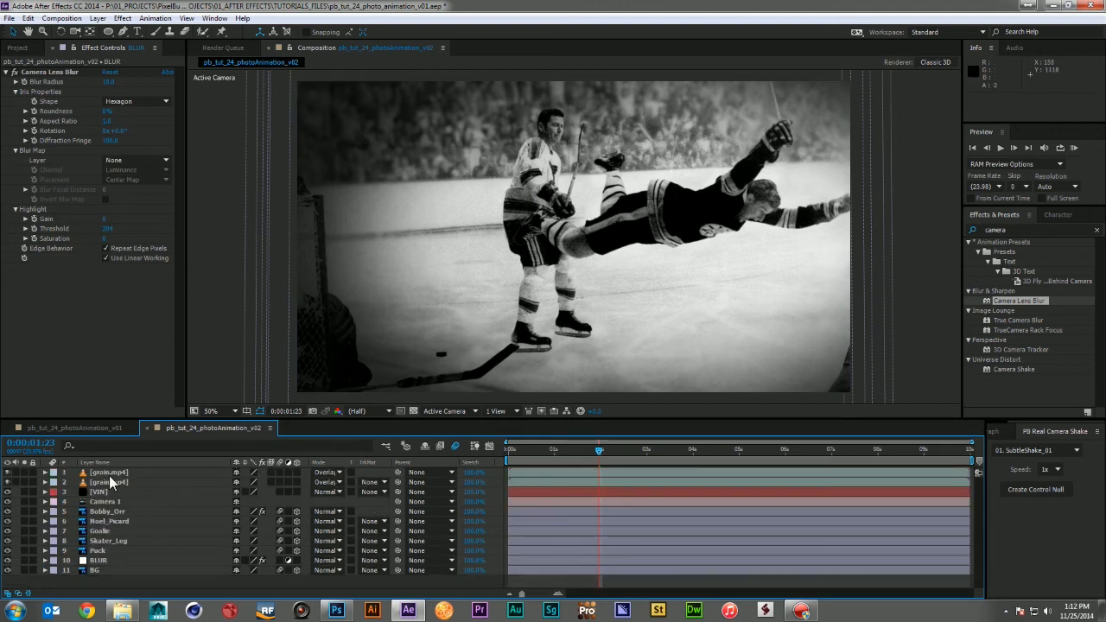
Preview the orange and yellow bokeh clips in the Project panel and return to the composition.
click(18, 49)
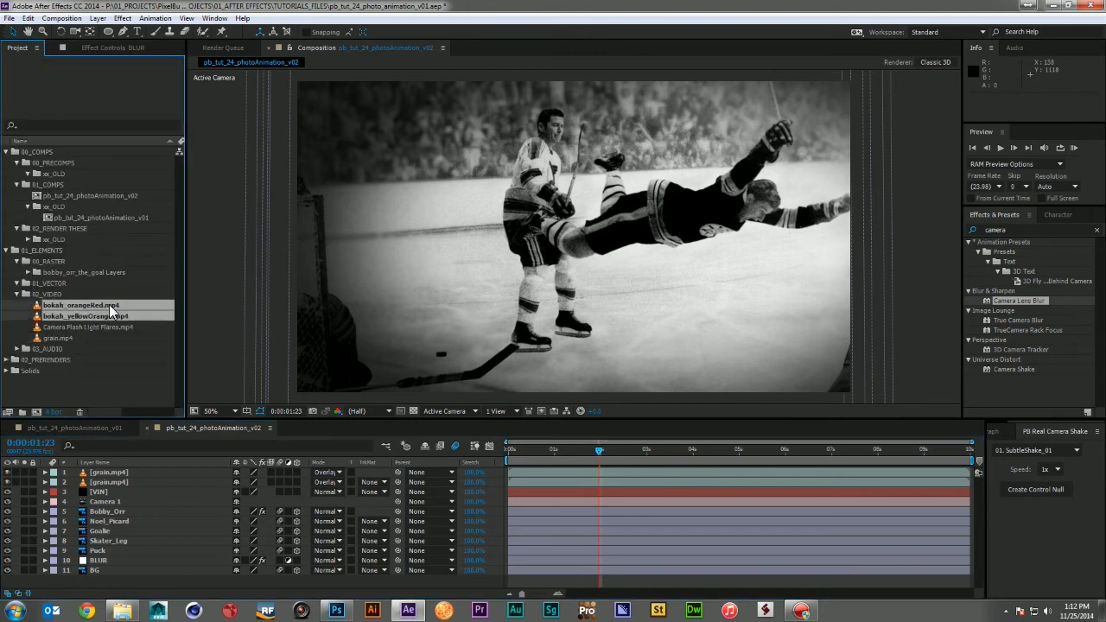
click(80, 304)
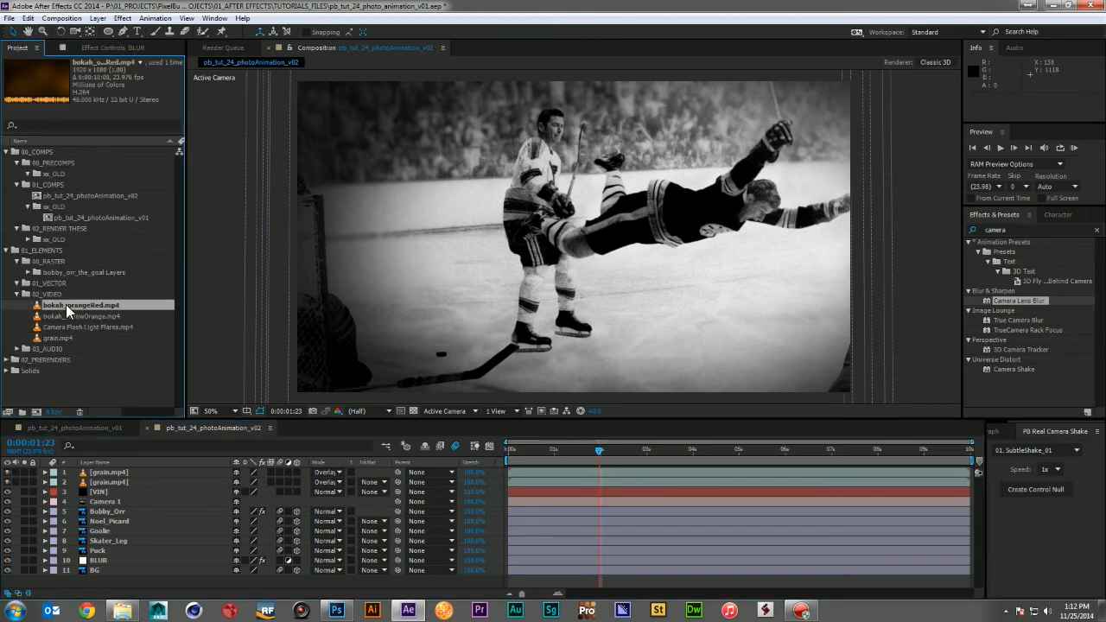
double_click(77, 304)
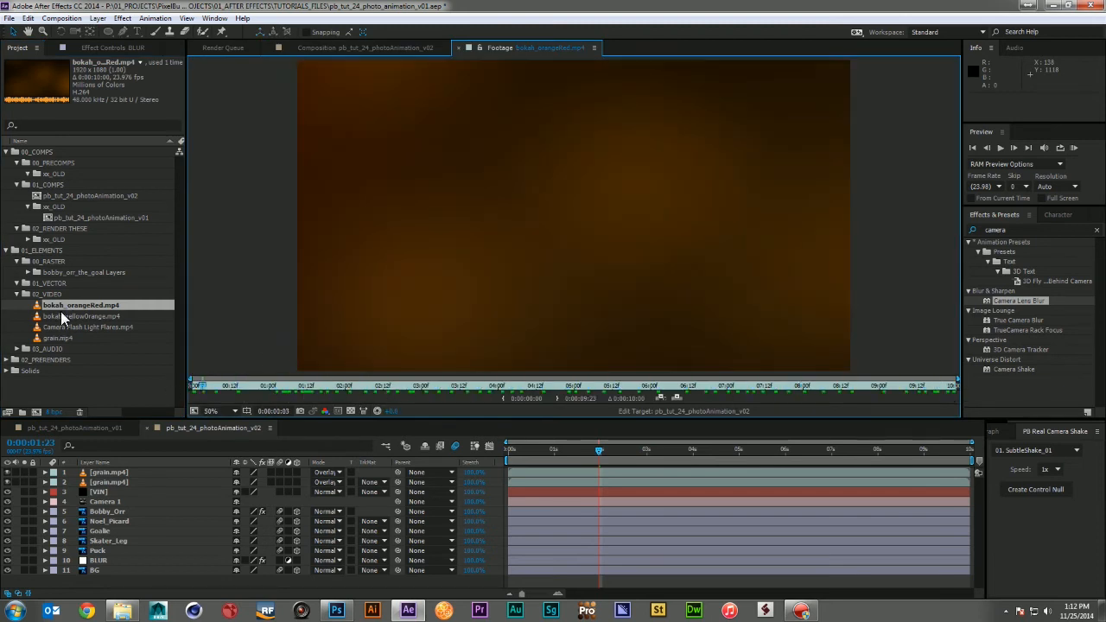
click(85, 315)
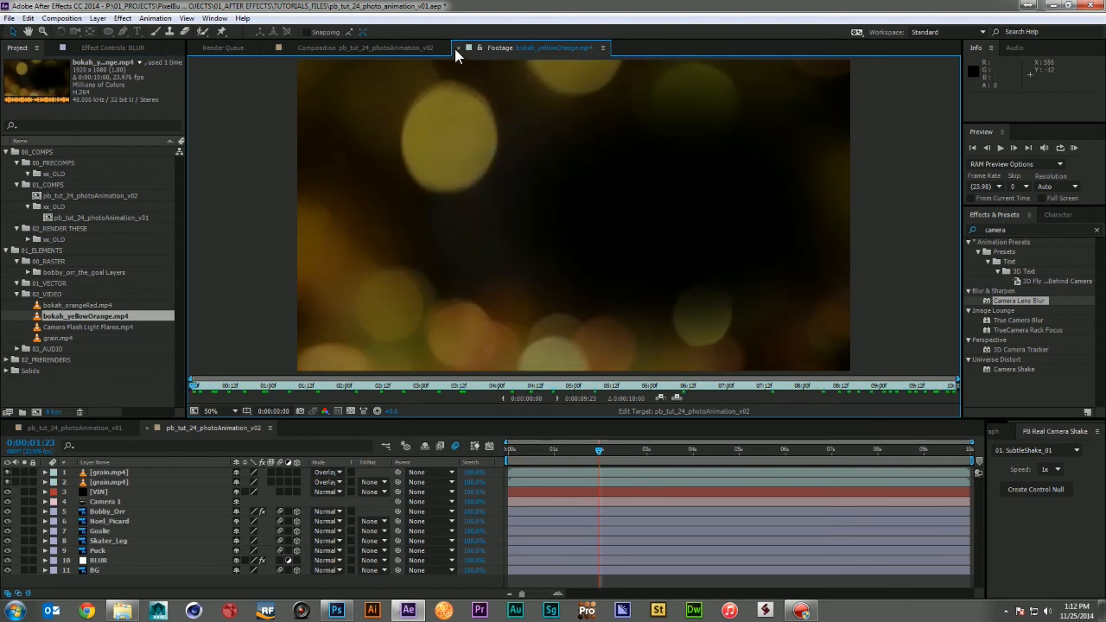
click(362, 49)
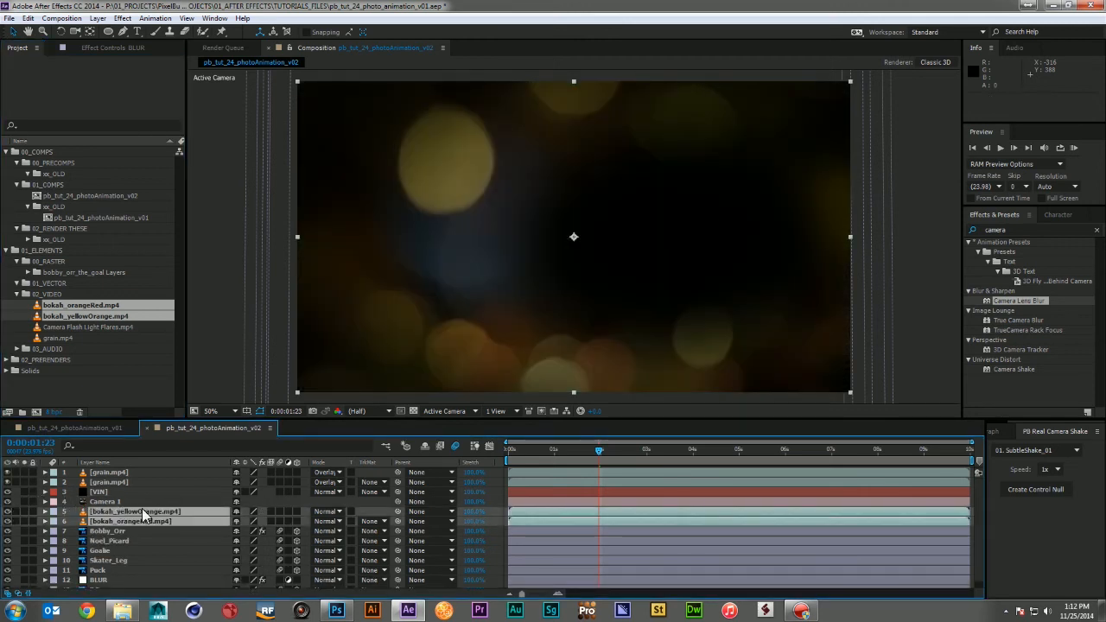
Set both bokeh layers' blending mode to Screen so light spots glow over the photo.
click(328, 512)
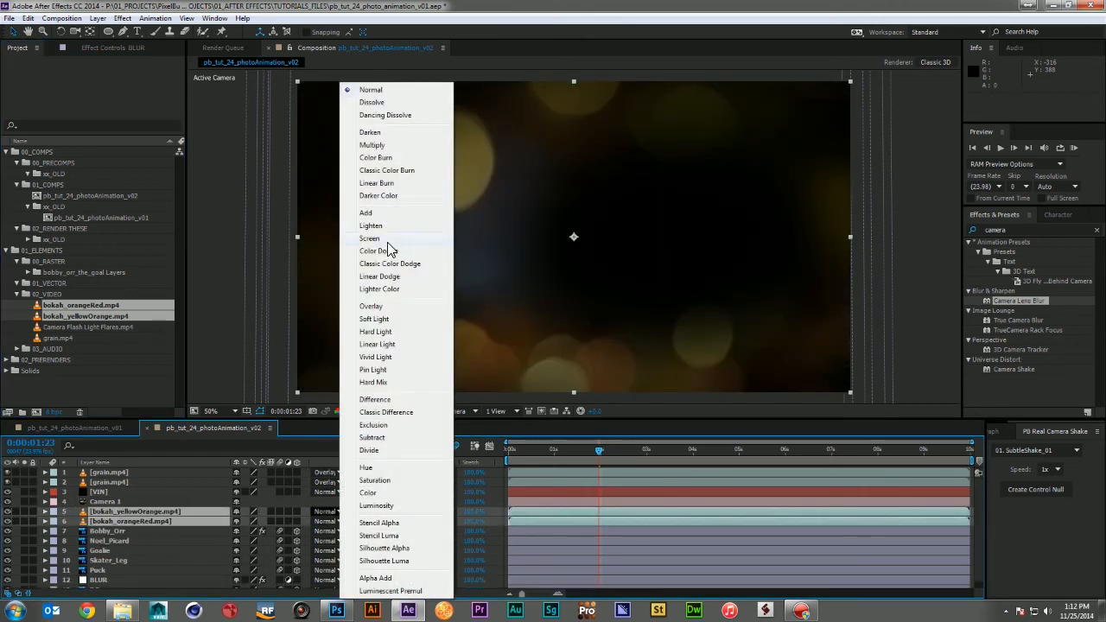
click(370, 238)
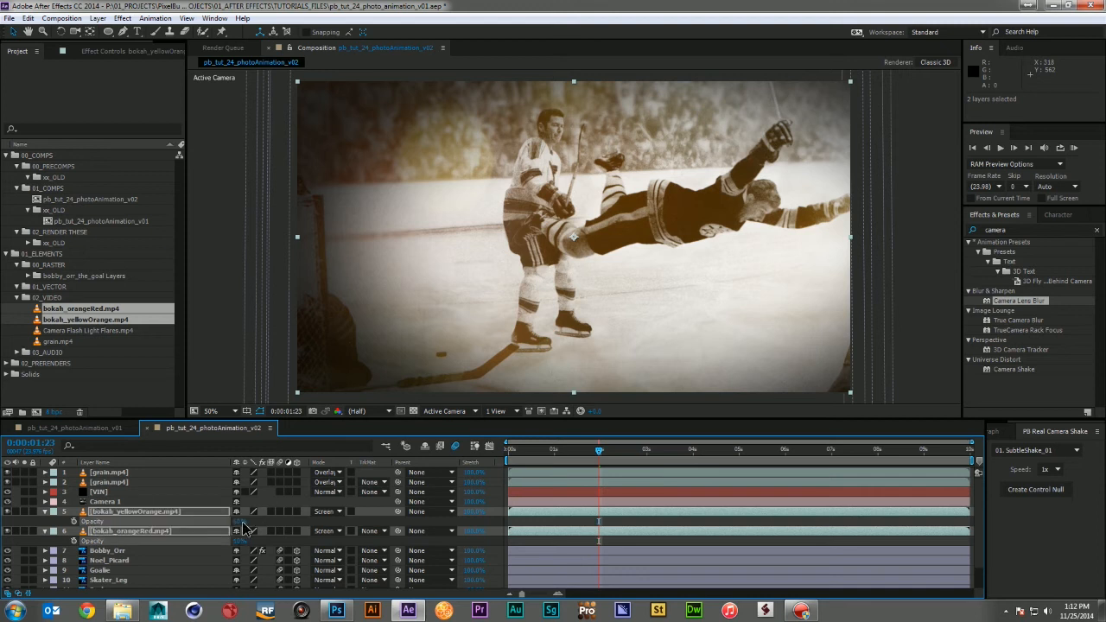
click(45, 531)
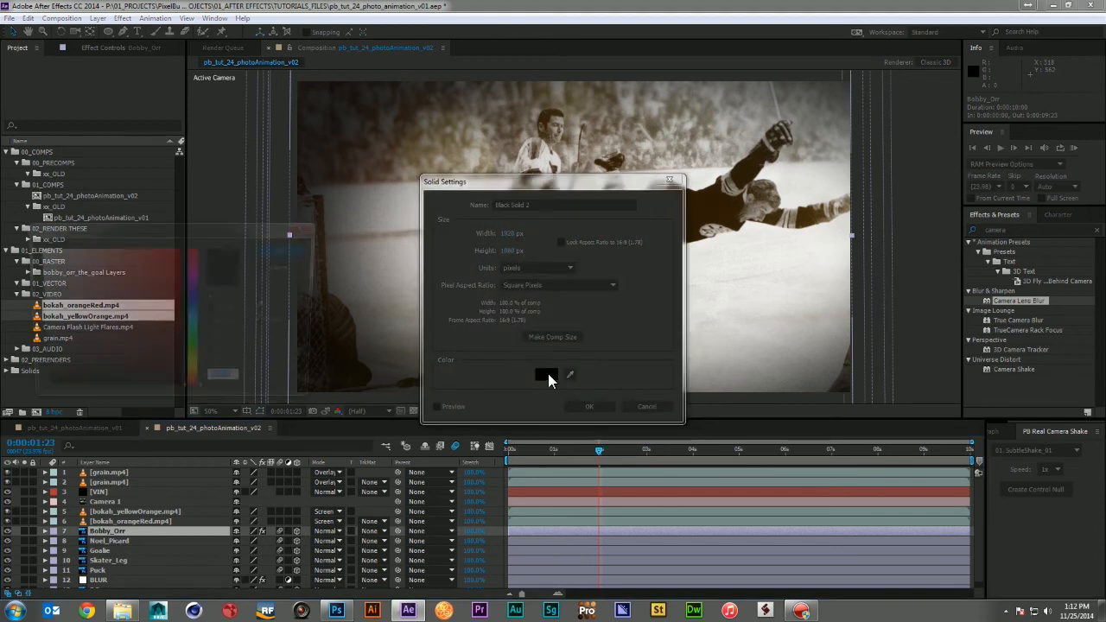
Give the new solid a deep yellow colour and blend it over the photo as a golden tint.
click(546, 373)
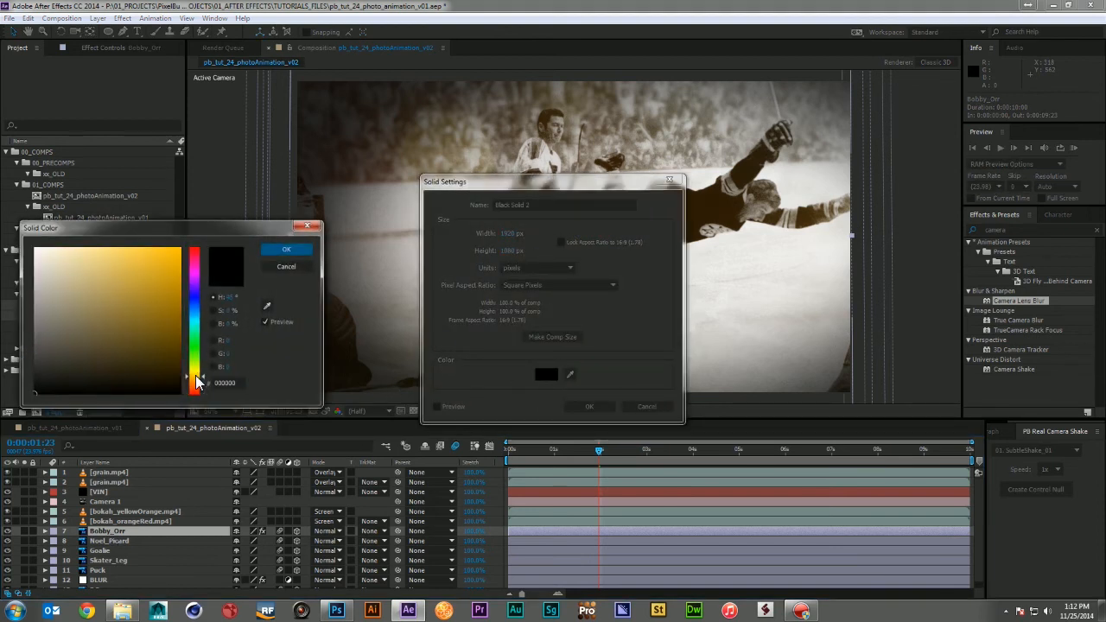
click(163, 276)
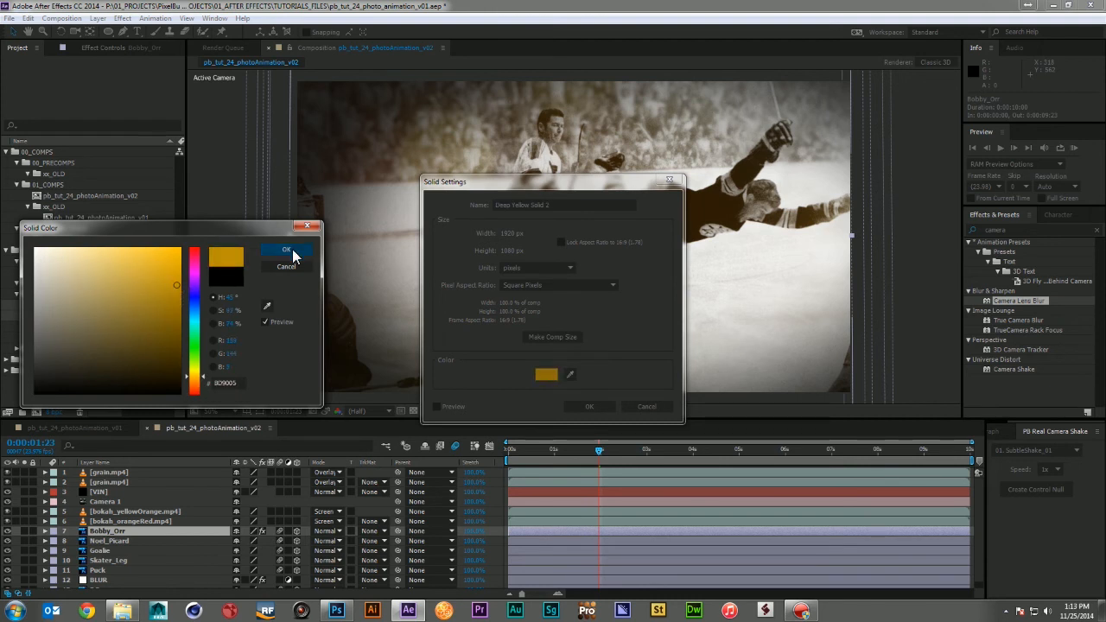
click(286, 249)
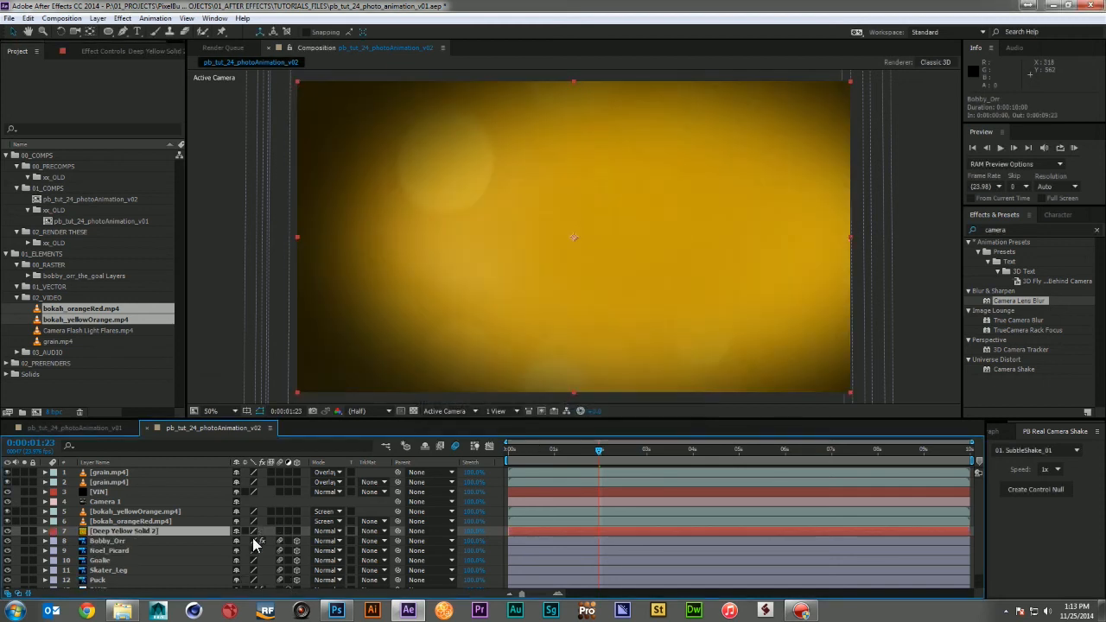
click(328, 530)
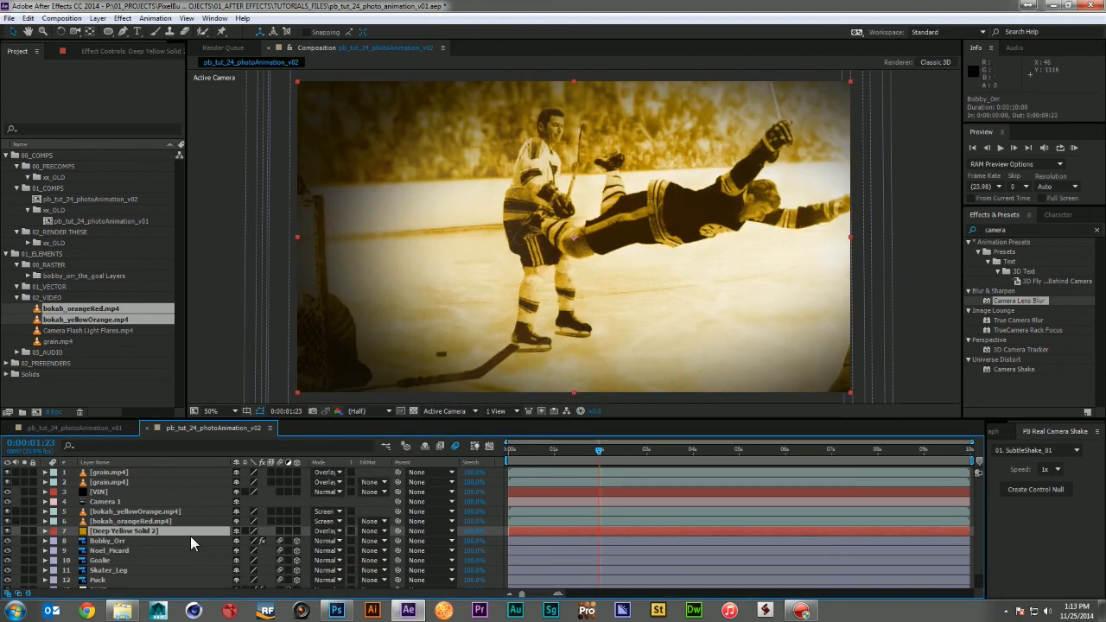
click(45, 530)
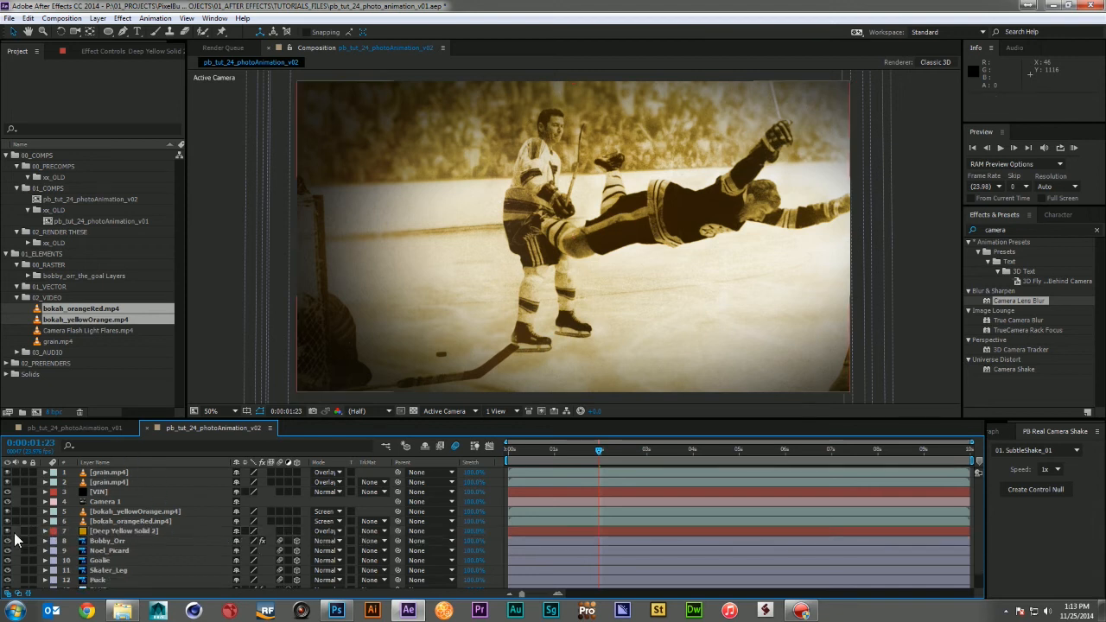
mouse_move(268, 406)
text(curves)
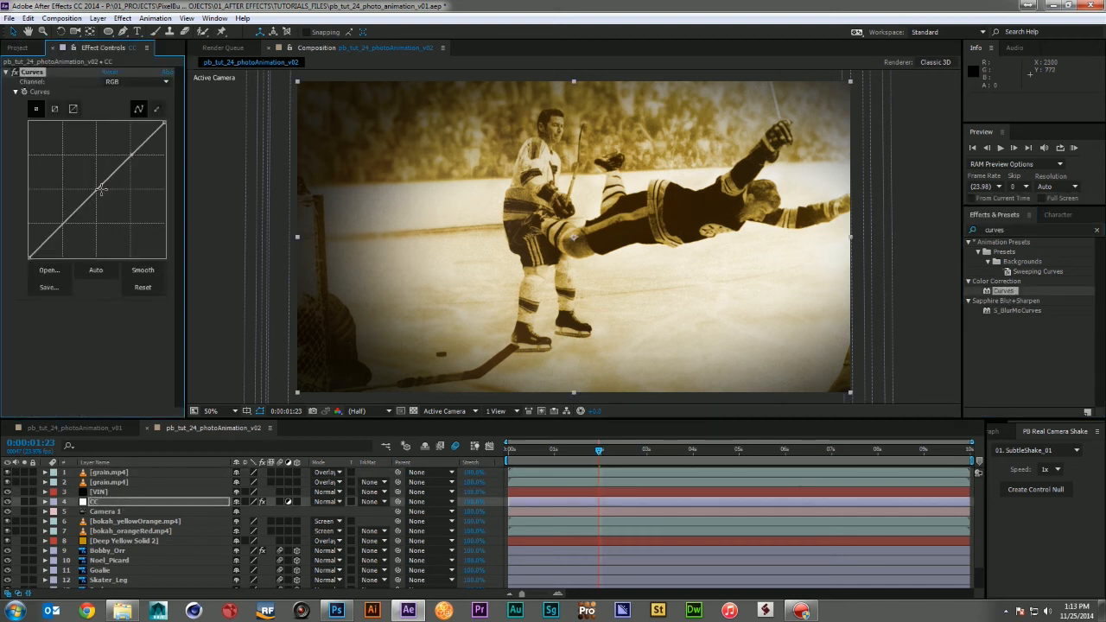
Reshape the Curves tone curve to adjust the photo's contrast.
drag(100, 188, 71, 233)
text(GLOW)
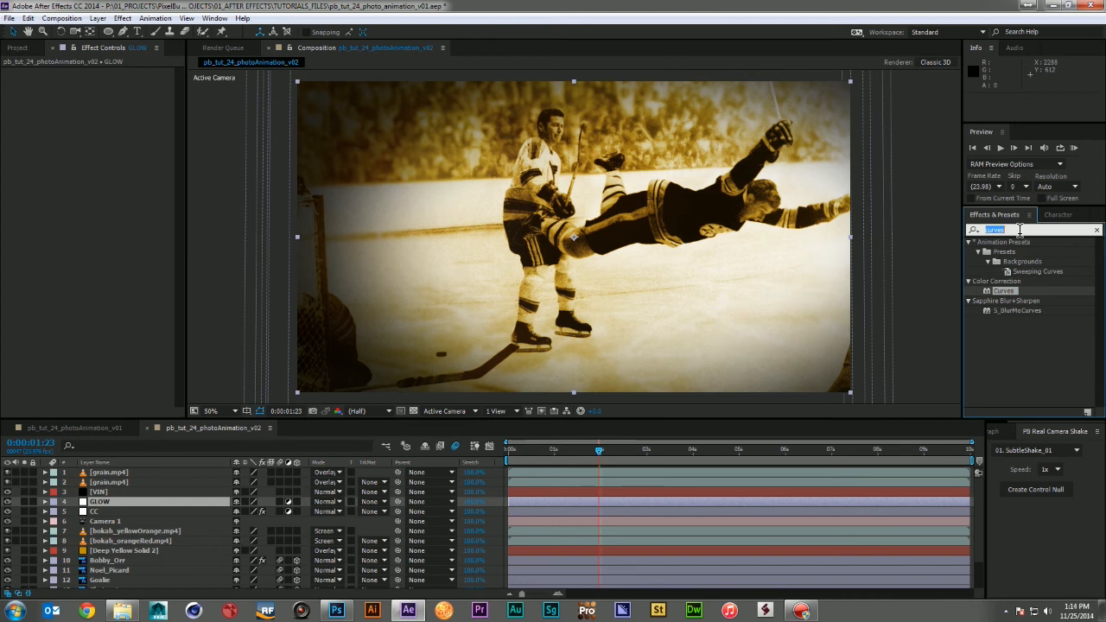
Search 'glow' in Effects & Presets to find the Glow effect for the GLOW layer.
text(glow)
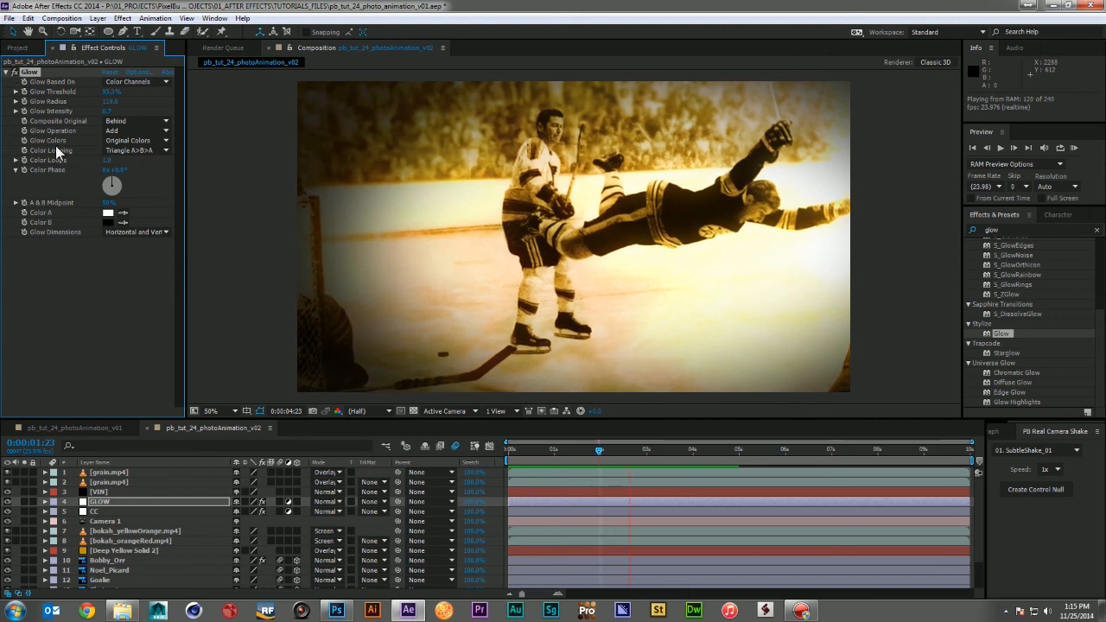
click(135, 530)
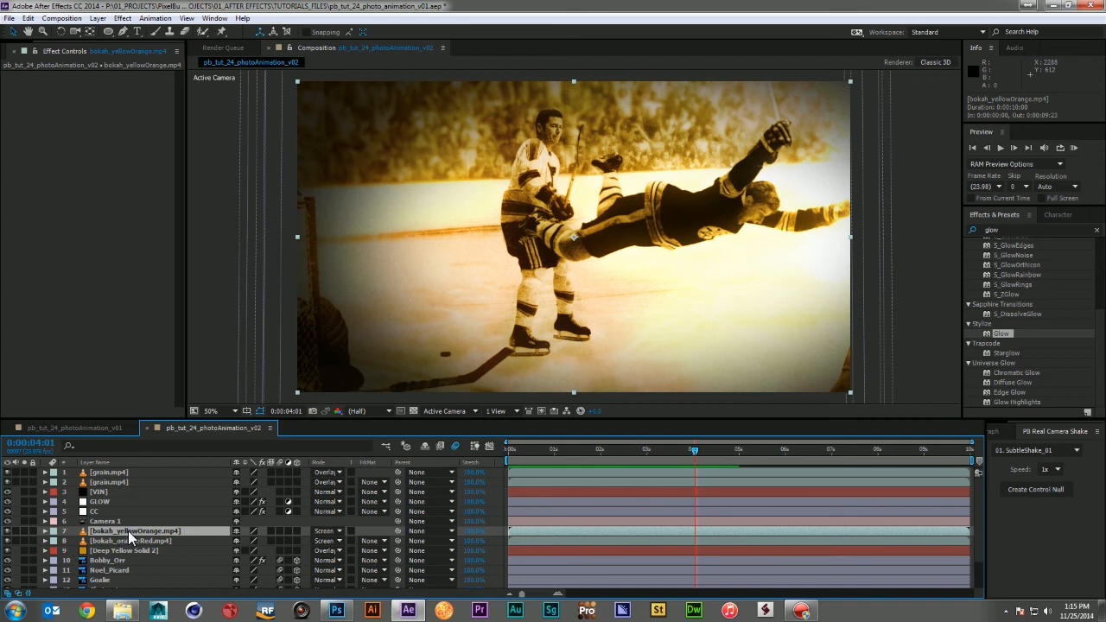
click(45, 530)
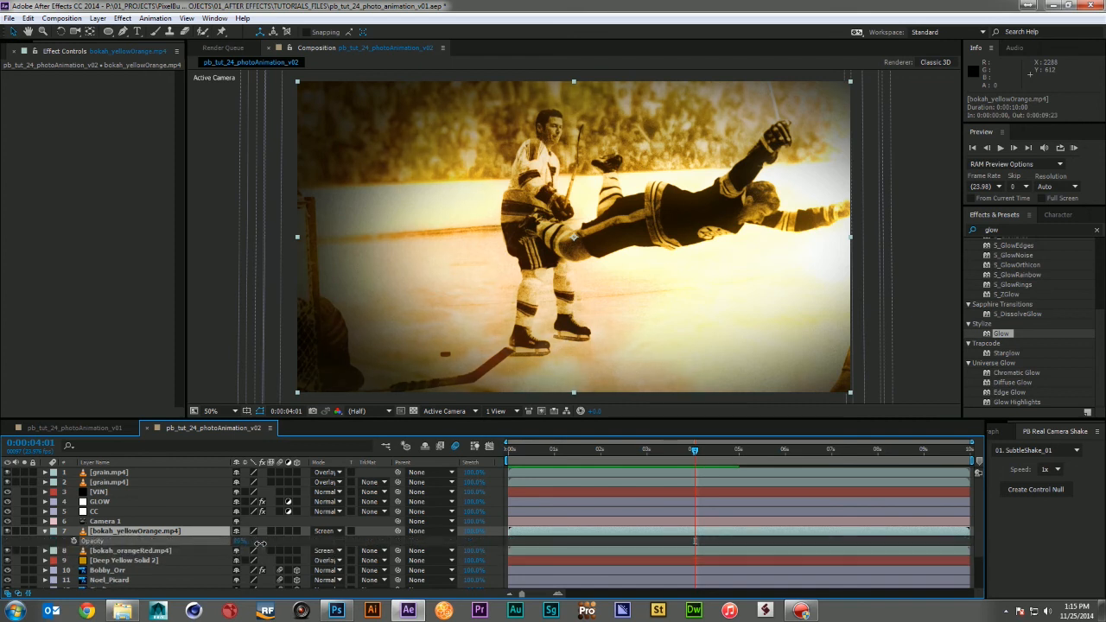
click(45, 530)
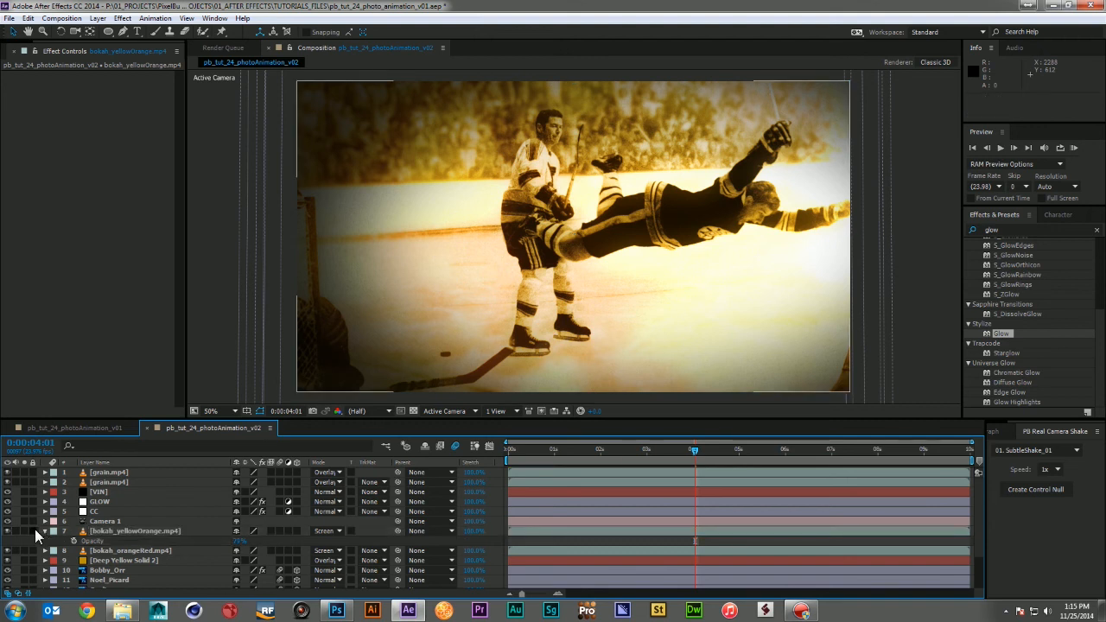
click(45, 530)
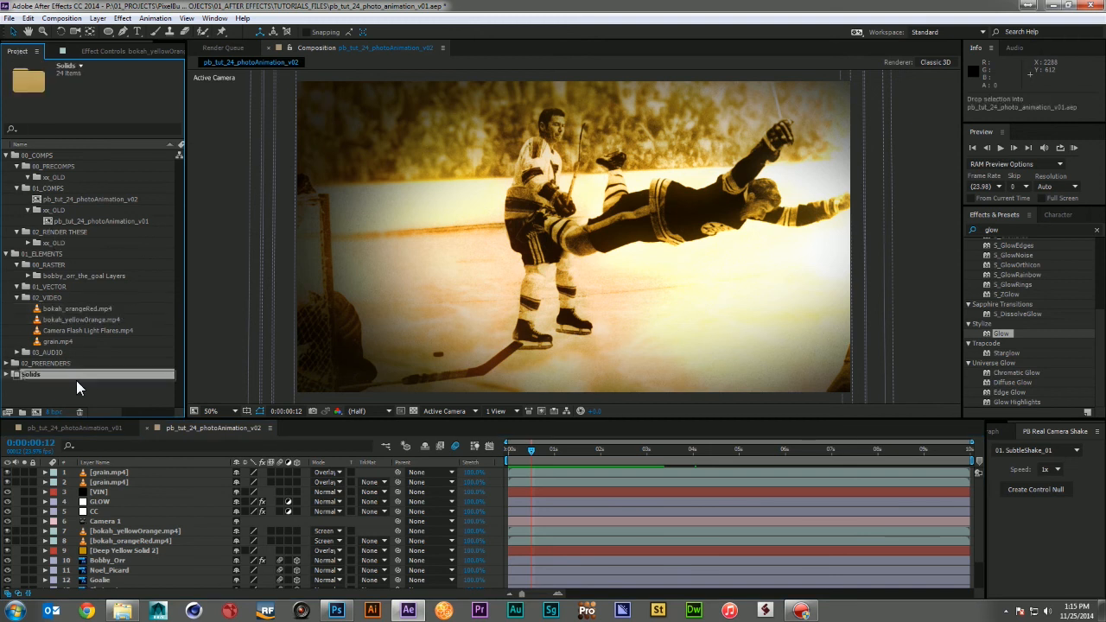
Add Camera Flash Light Flares.mp4 as a timeline layer and set its Mode to Screen.
click(90, 330)
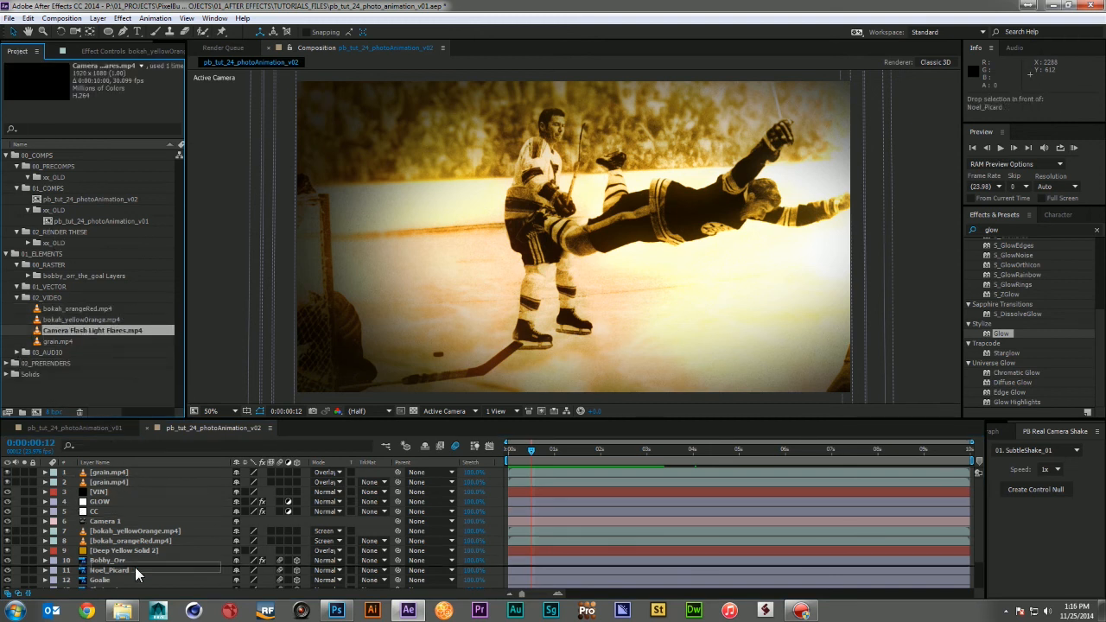
scroll(down, 3)
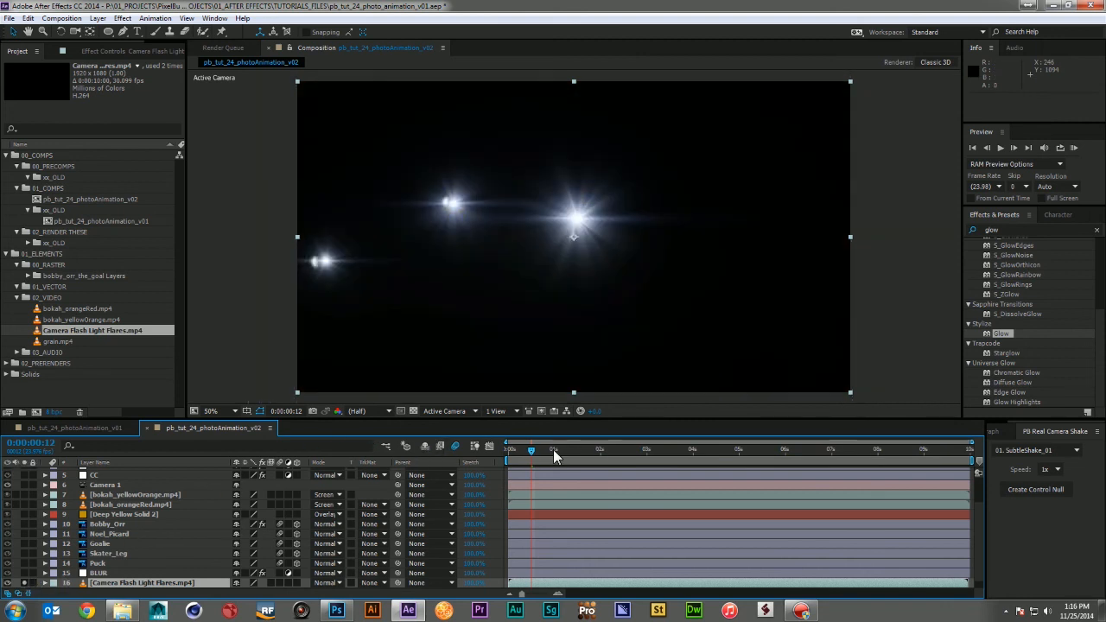
click(734, 449)
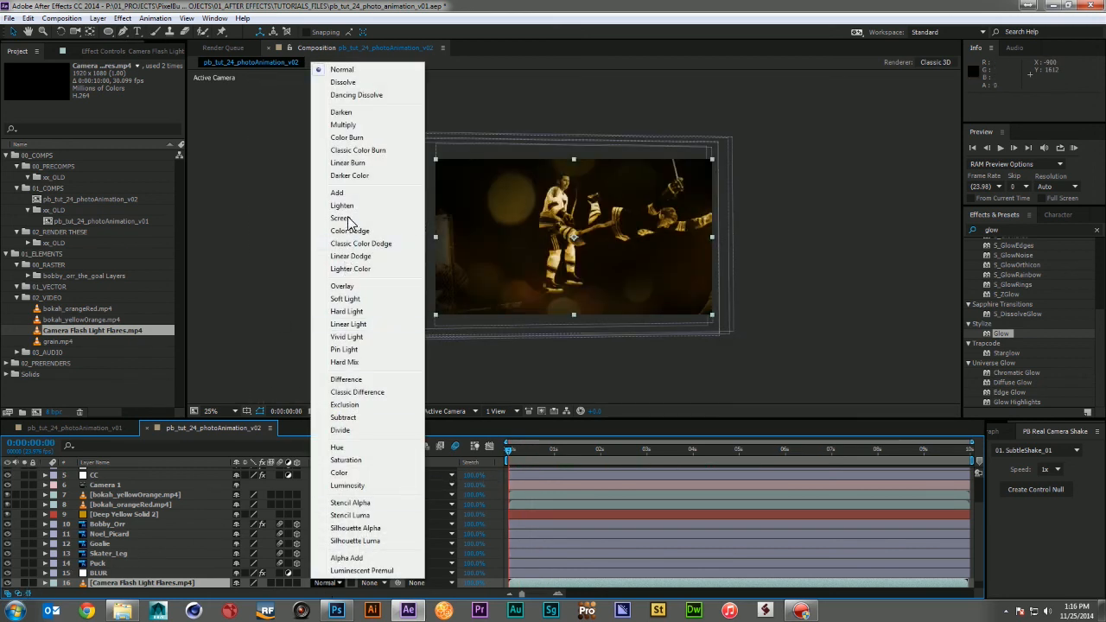
click(342, 217)
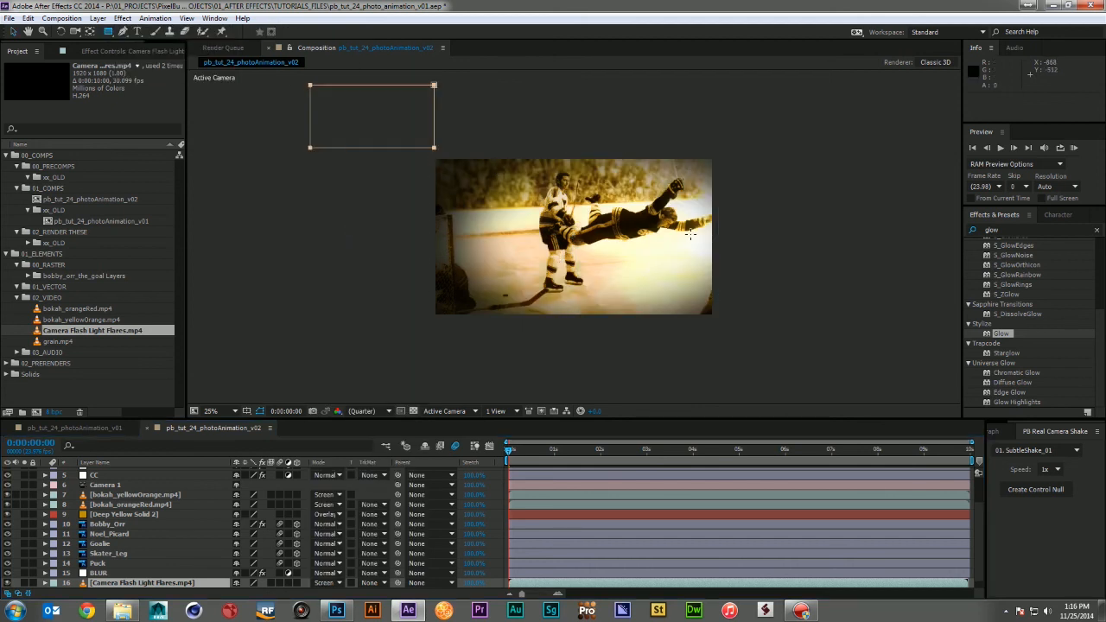
Scale the flash layer up to cover the photo and expand its properties.
drag(433, 146, 788, 353)
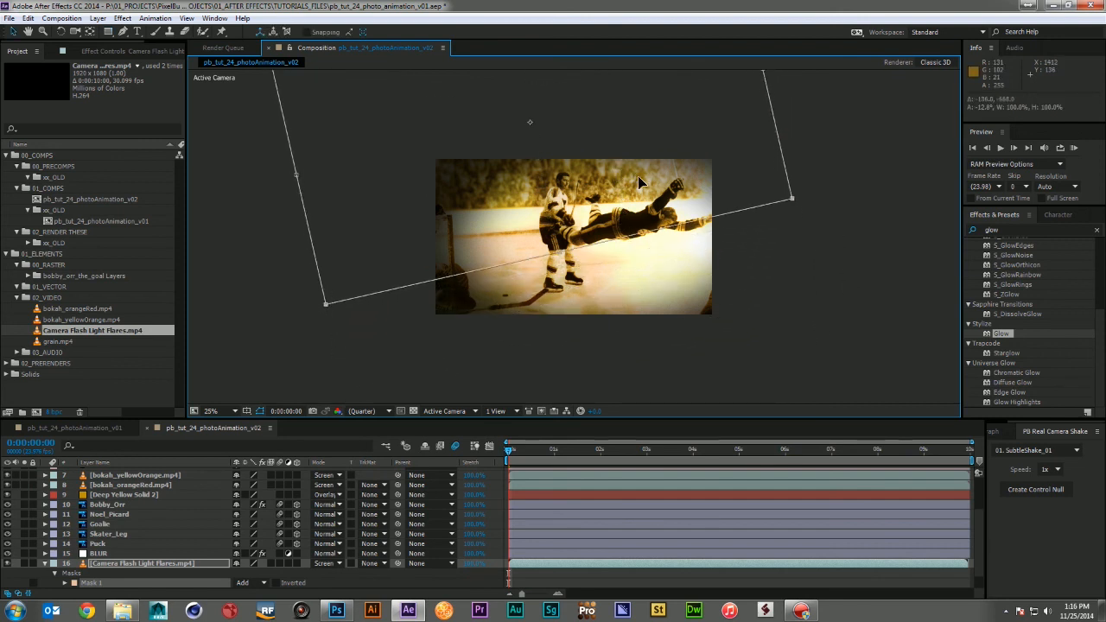
click(211, 411)
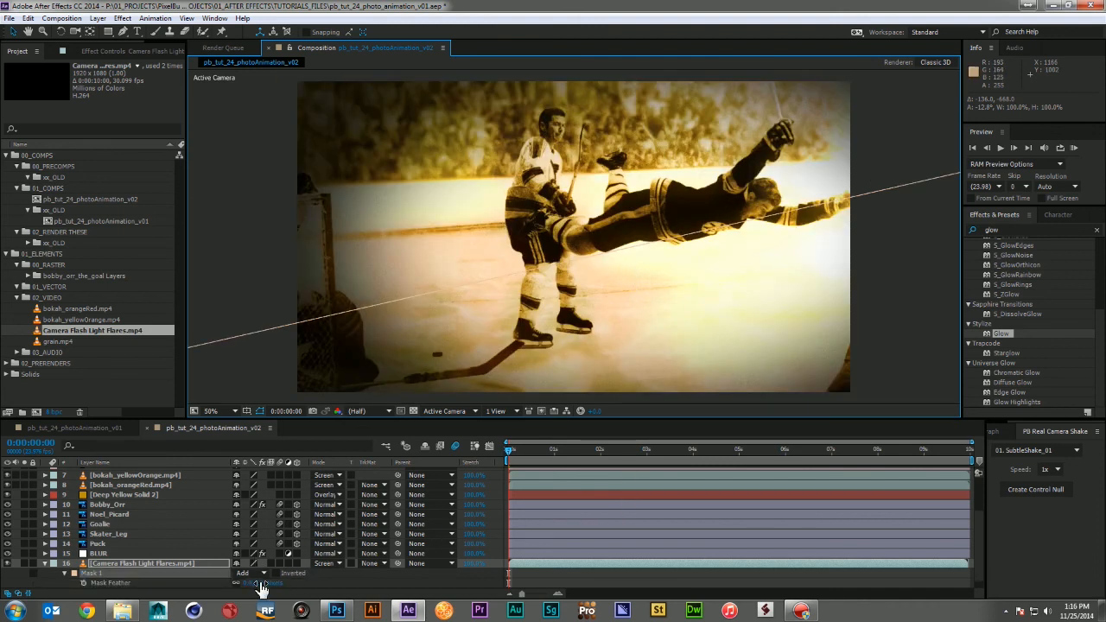
mouse_move(389, 80)
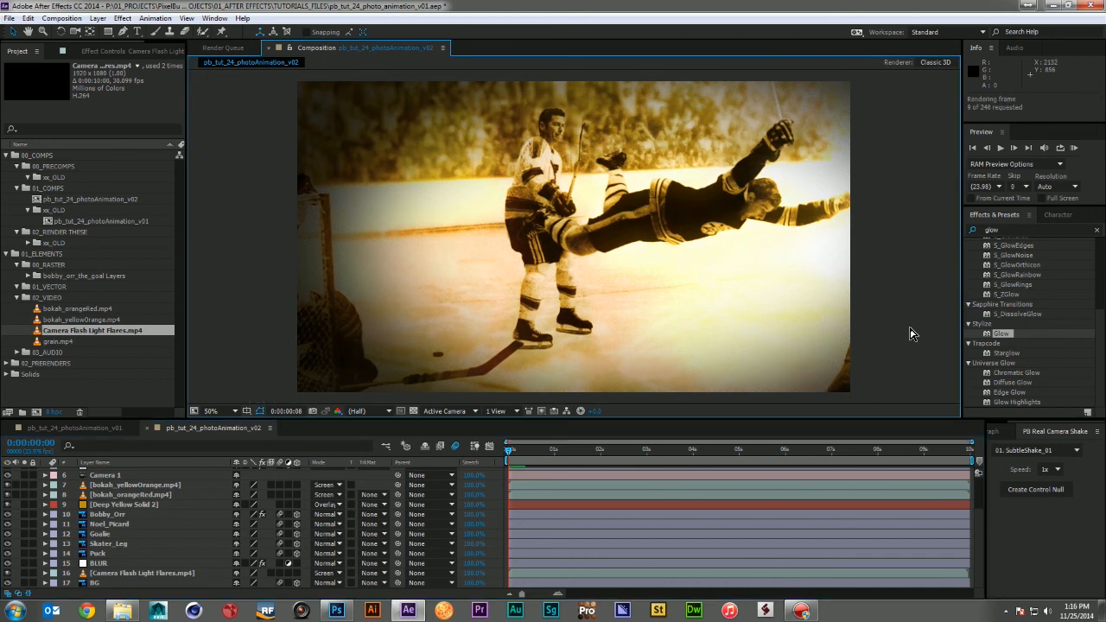
click(1000, 149)
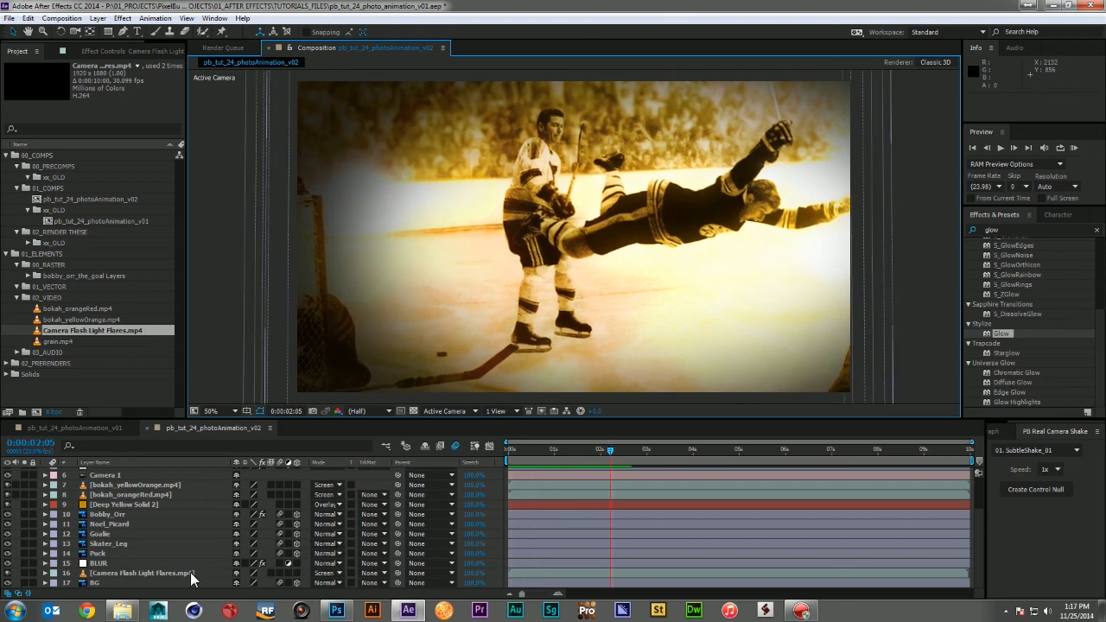
click(141, 573)
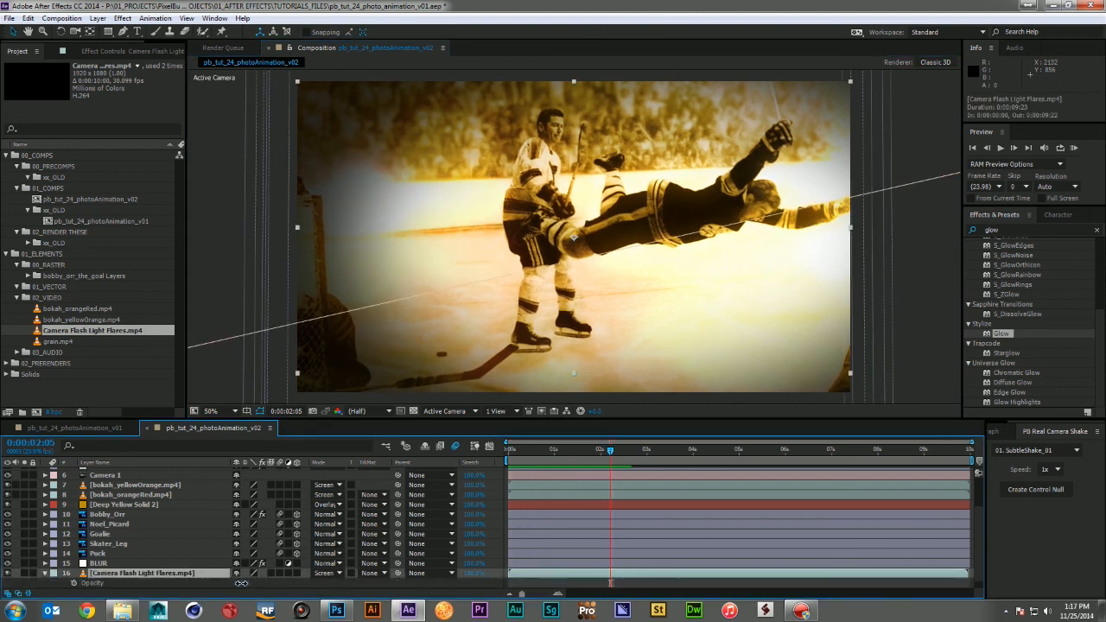